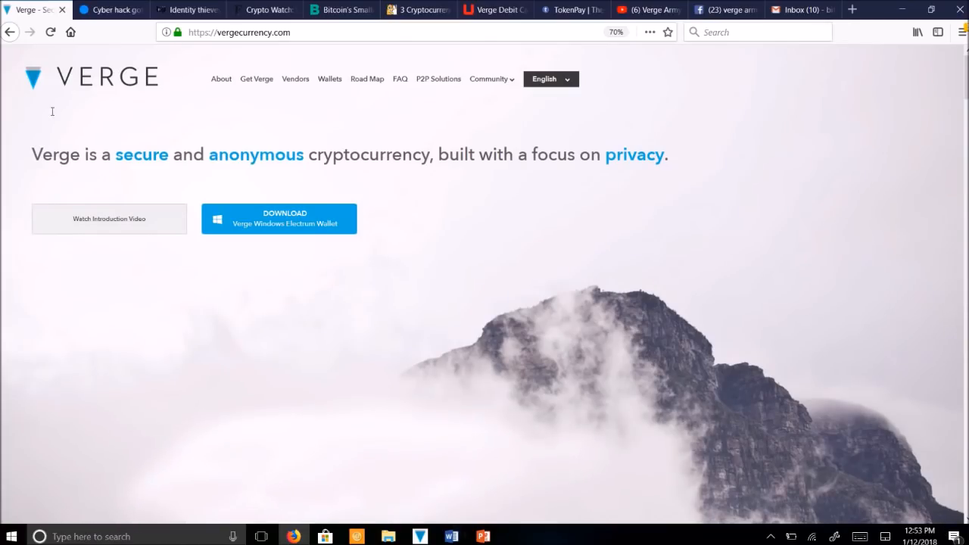
pyautogui.moveTo(255, 96)
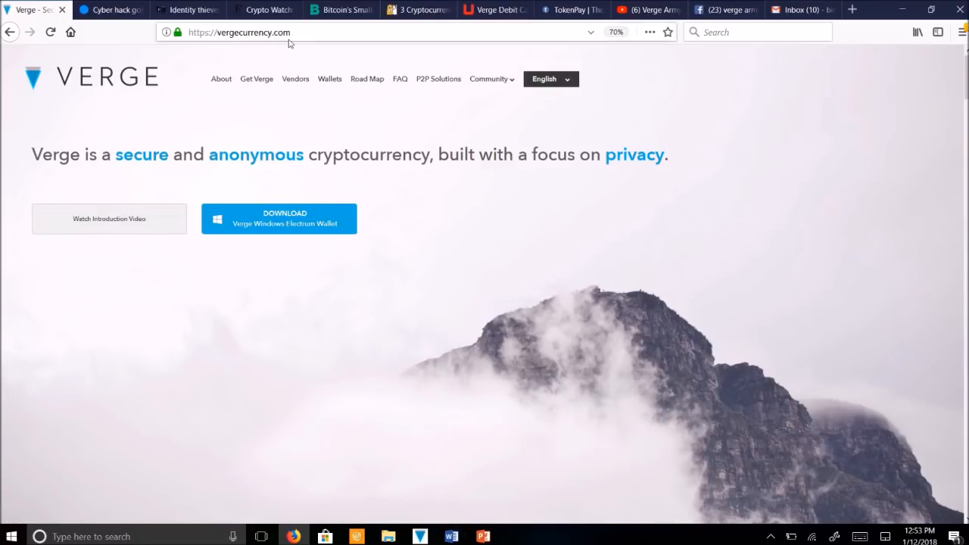
# Step: Scroll the vergecurrency.com homepage down from the hero banner to the Mission Statement
pyautogui.click(254, 32)
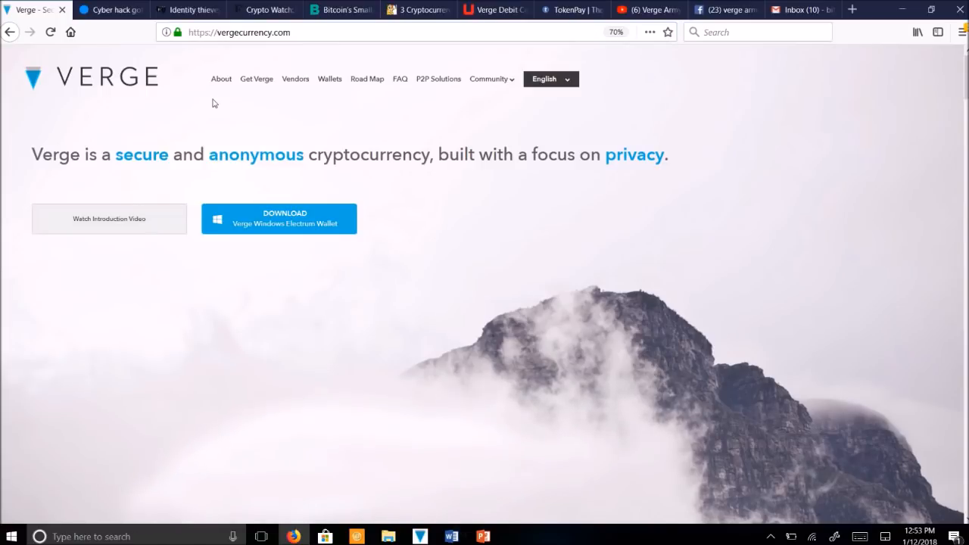
pyautogui.moveTo(189, 222)
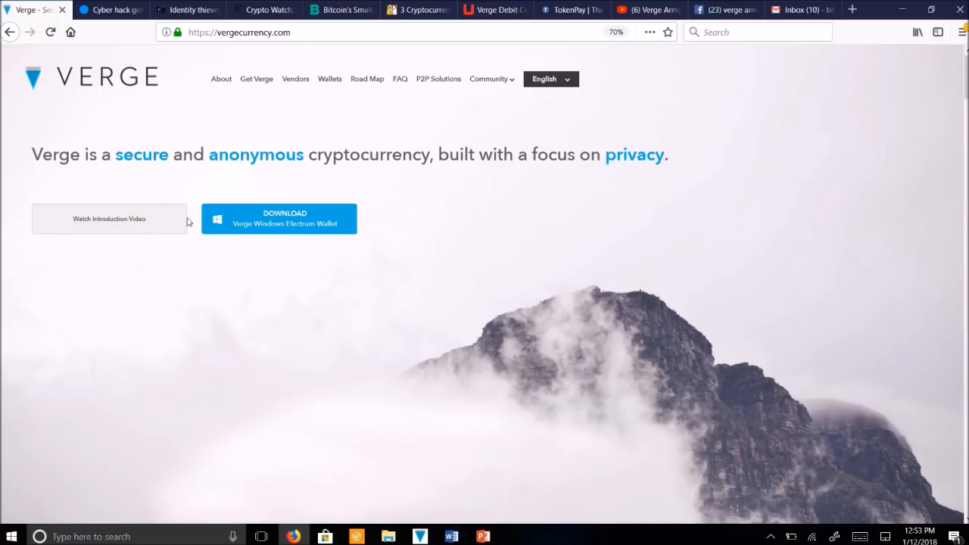
pyautogui.moveTo(244, 303)
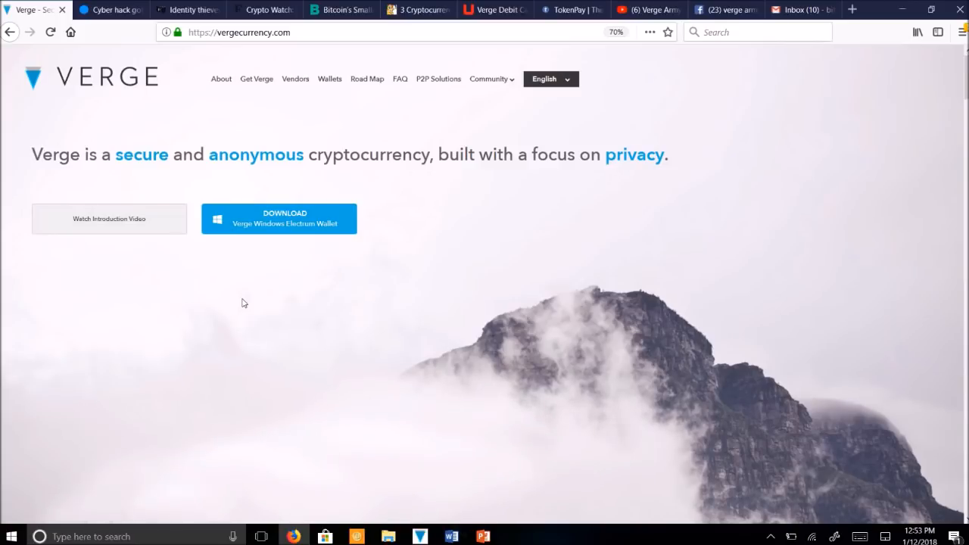
pyautogui.moveTo(496, 278)
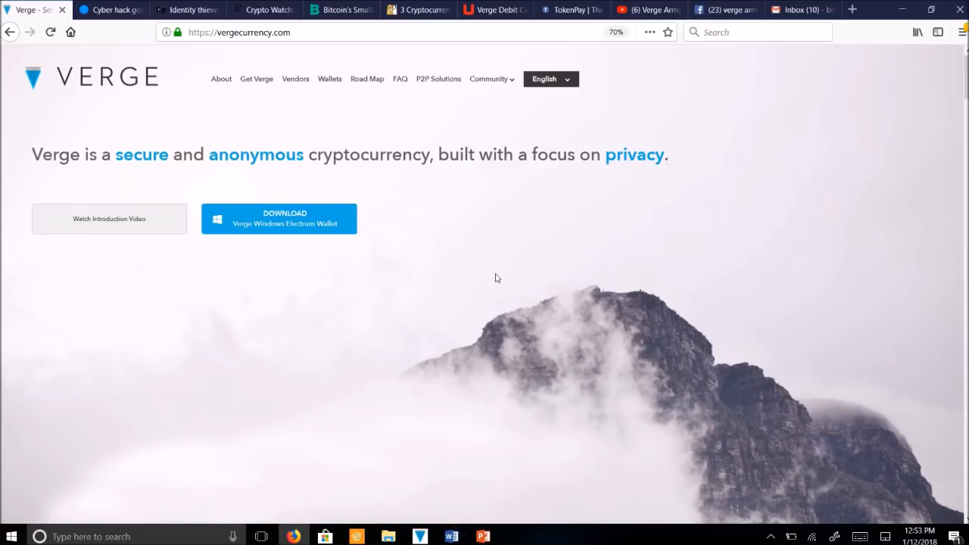
pyautogui.scroll(-3)
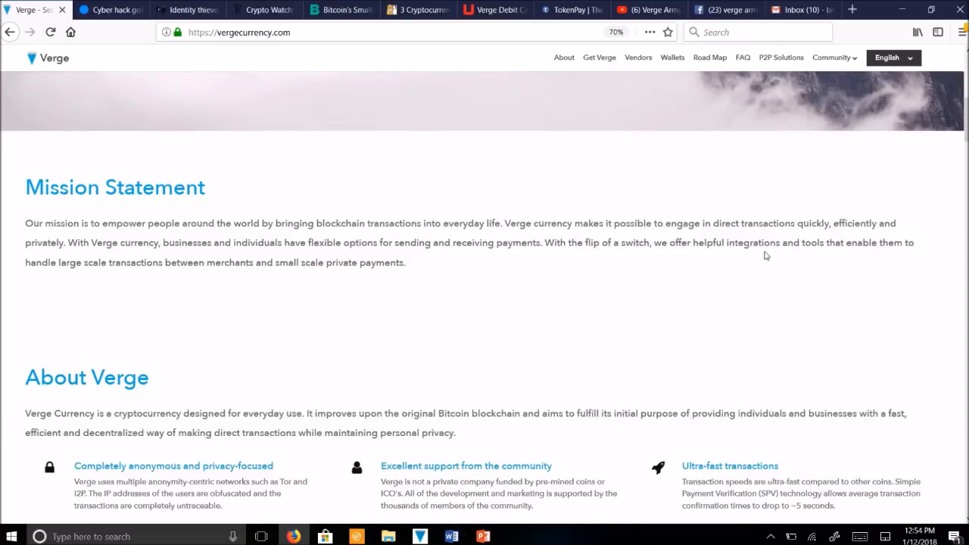
# Step: Scroll further down to the About Verge features, Resources and Specifications sections
pyautogui.scroll(-3)
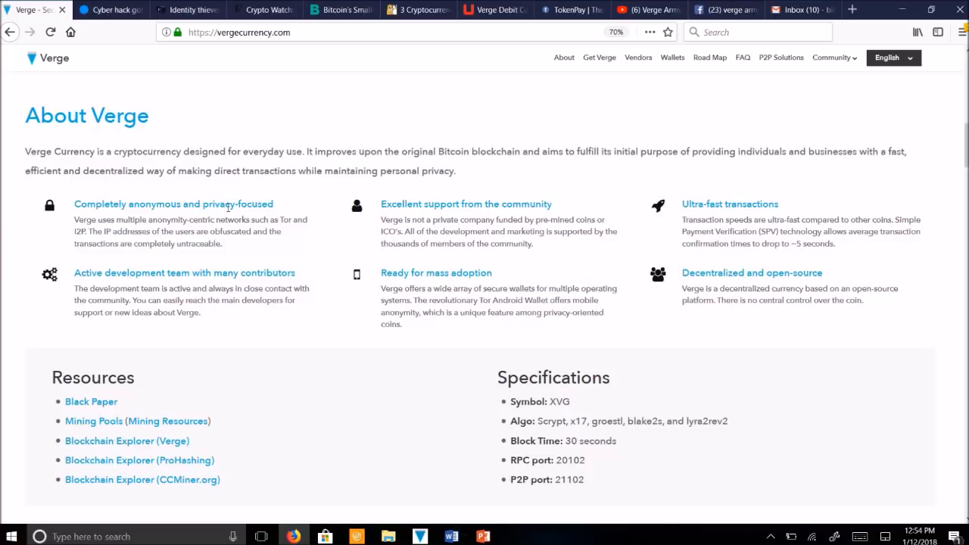
pyautogui.moveTo(307, 238)
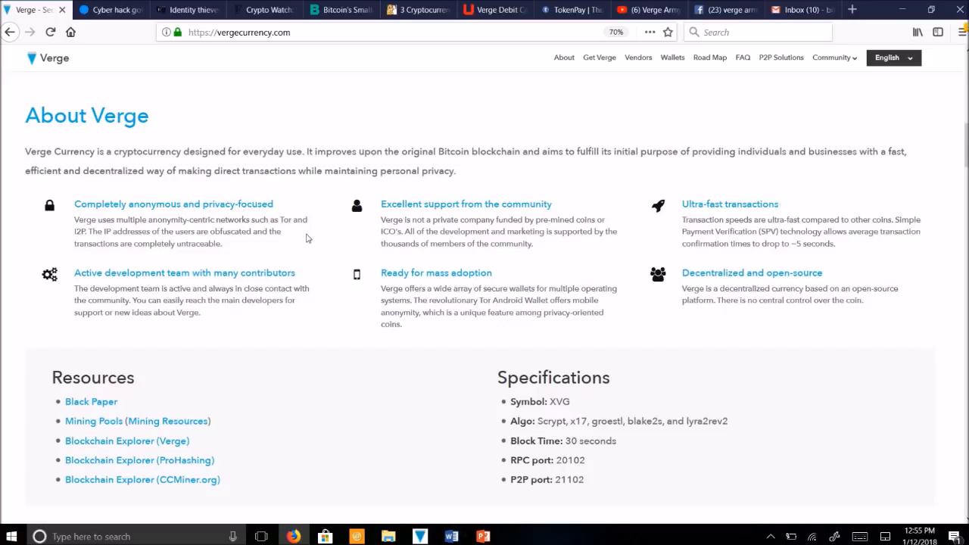
# Step: Switch to the Washington Post financial aid identity theft article and scroll to its text
pyautogui.click(188, 9)
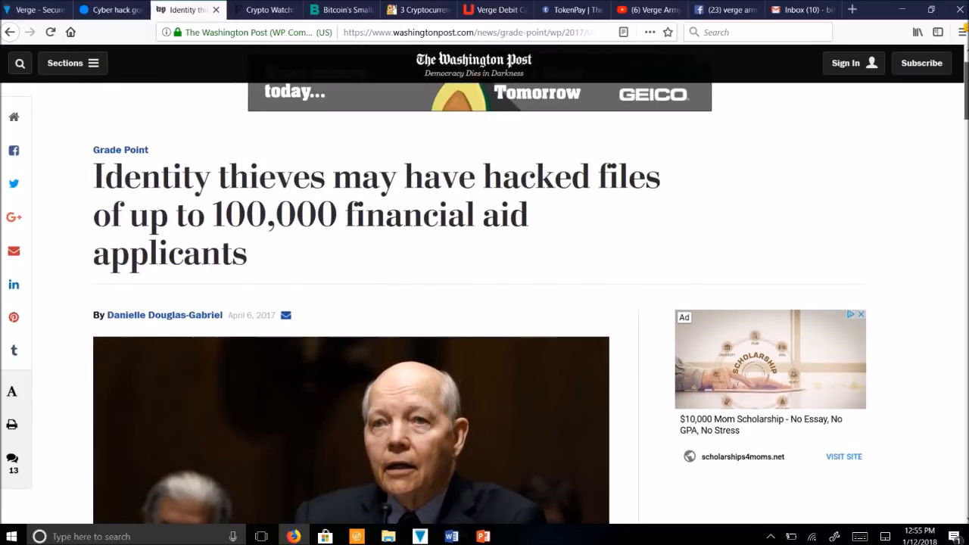
pyautogui.scroll(3)
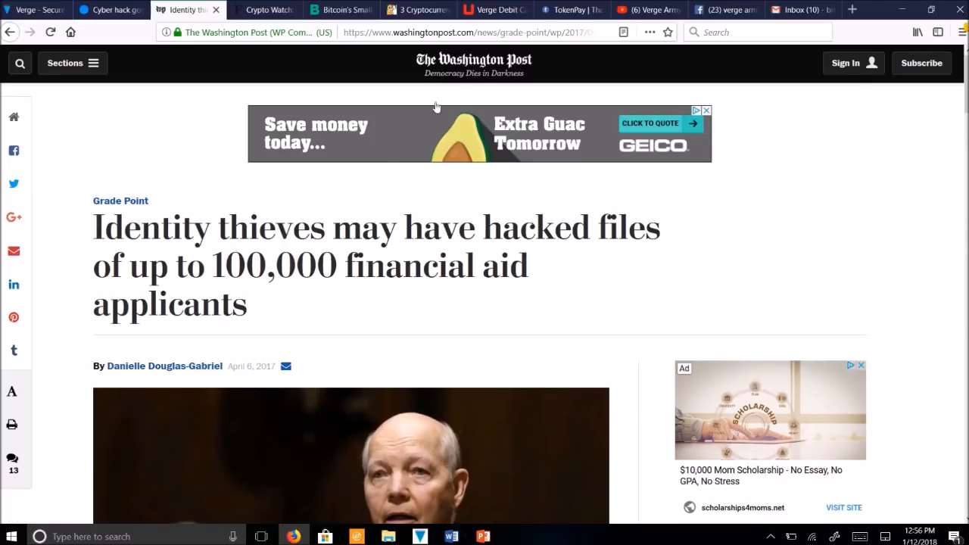
pyautogui.moveTo(143, 225)
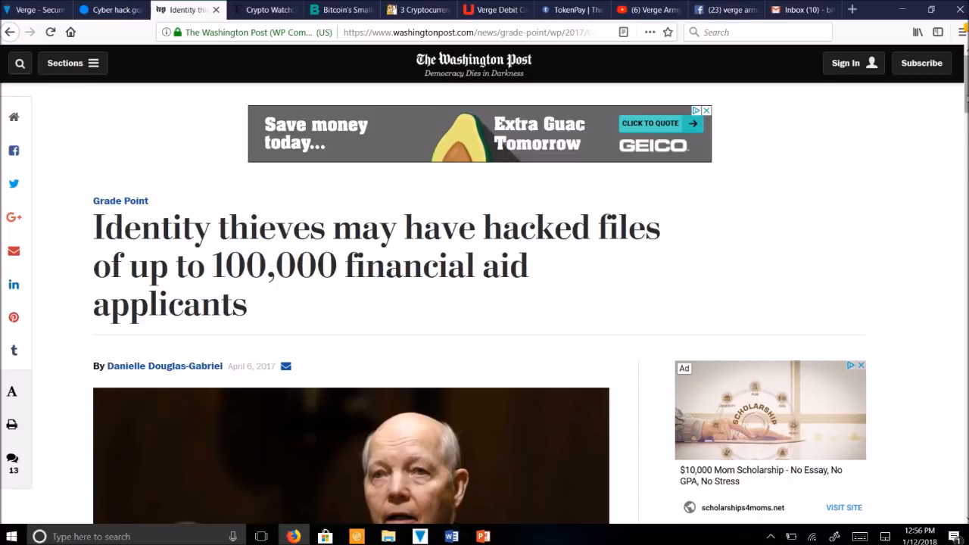
pyautogui.scroll(-3)
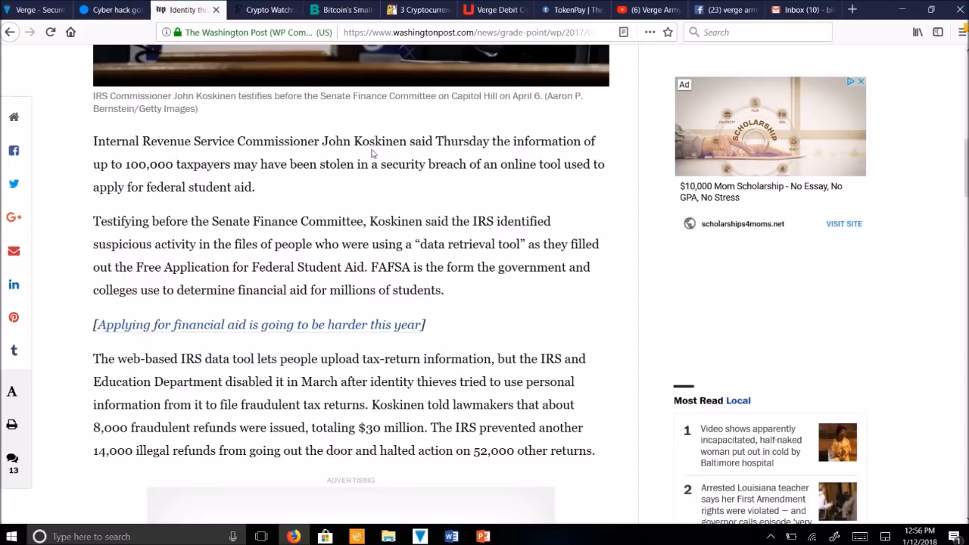
pyautogui.moveTo(443, 179)
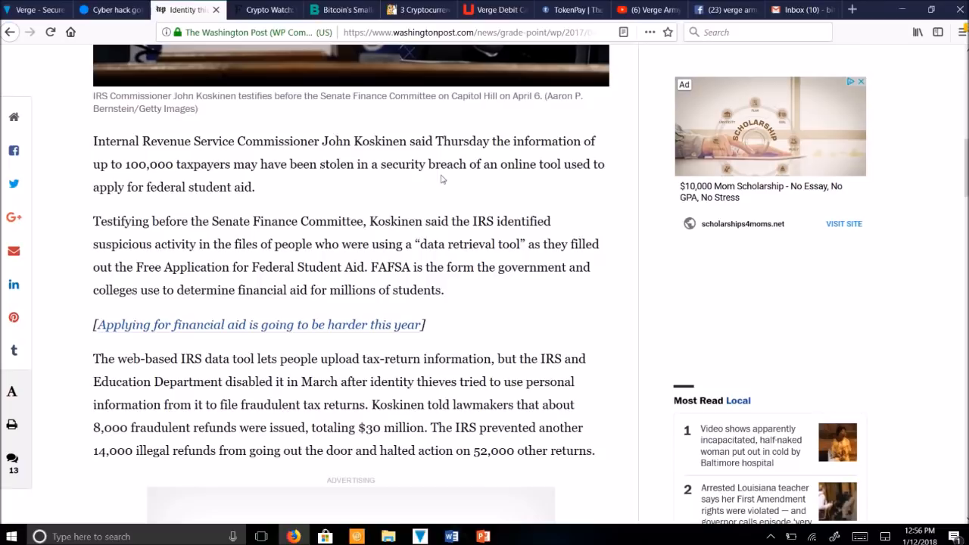
pyautogui.moveTo(318, 201)
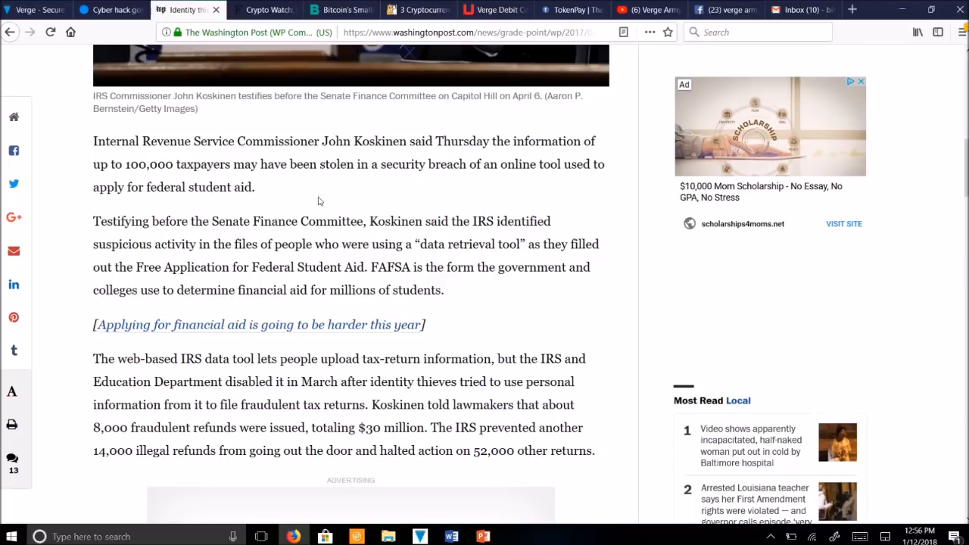
pyautogui.moveTo(520, 167)
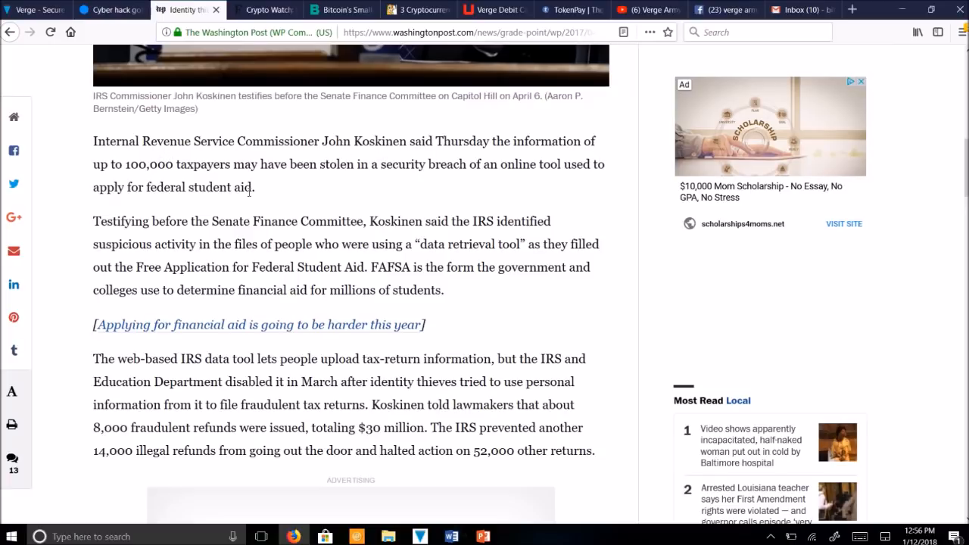
# Step: Switch to the USA Today IRS hack article, scroll through it, and return to the headline
pyautogui.click(102, 9)
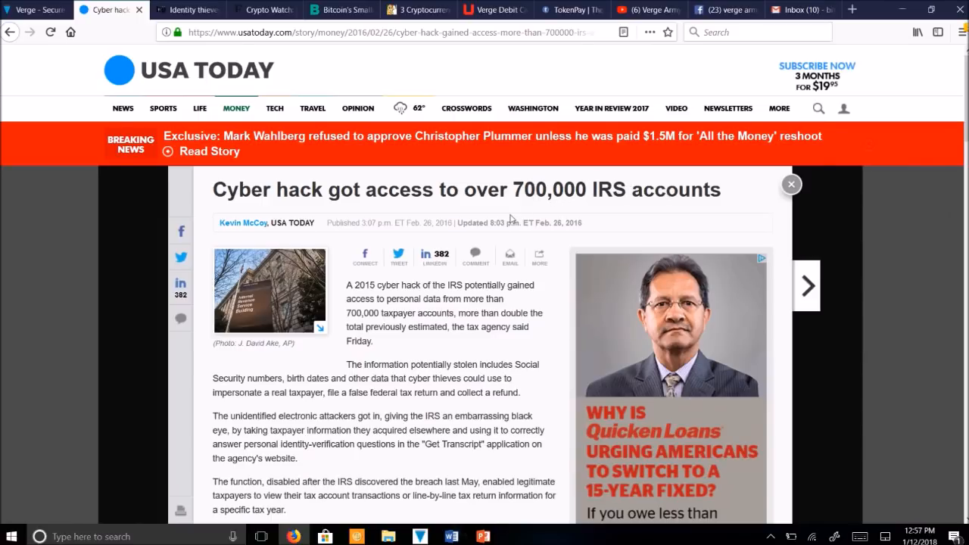
pyautogui.moveTo(430, 232)
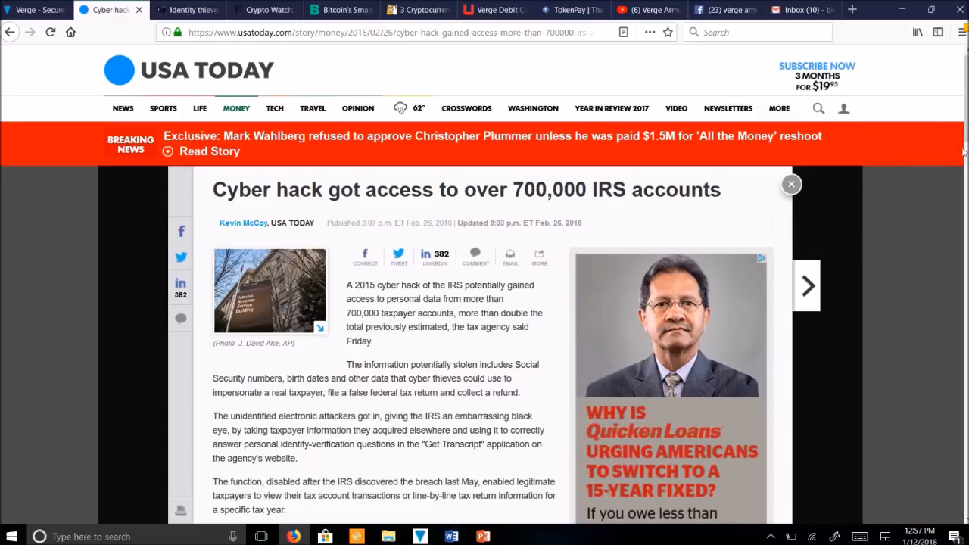
pyautogui.scroll(-3)
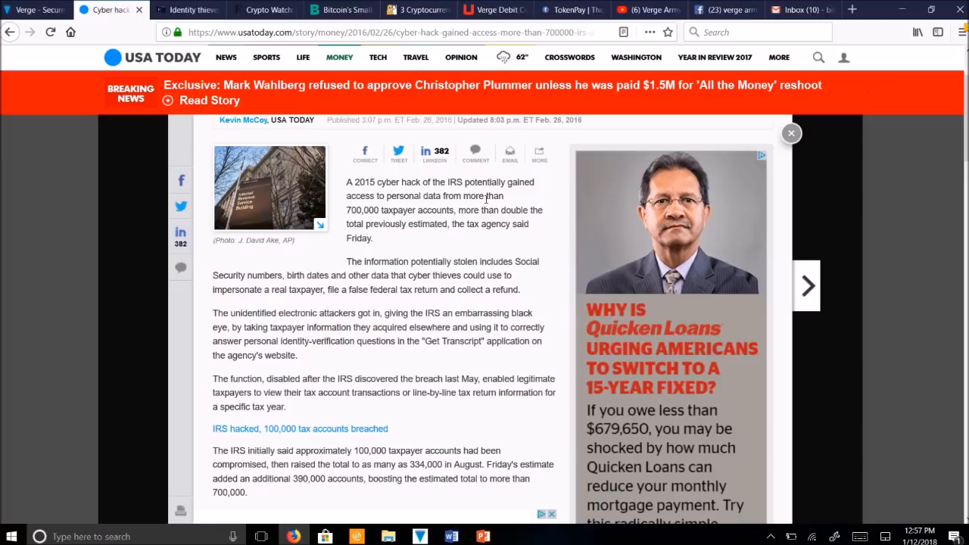
pyautogui.moveTo(435, 209)
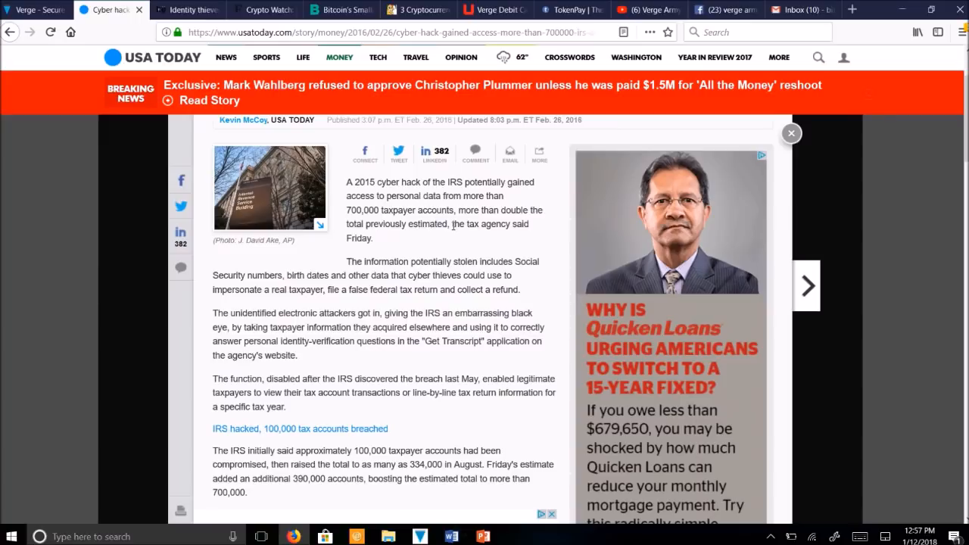
pyautogui.moveTo(382, 246)
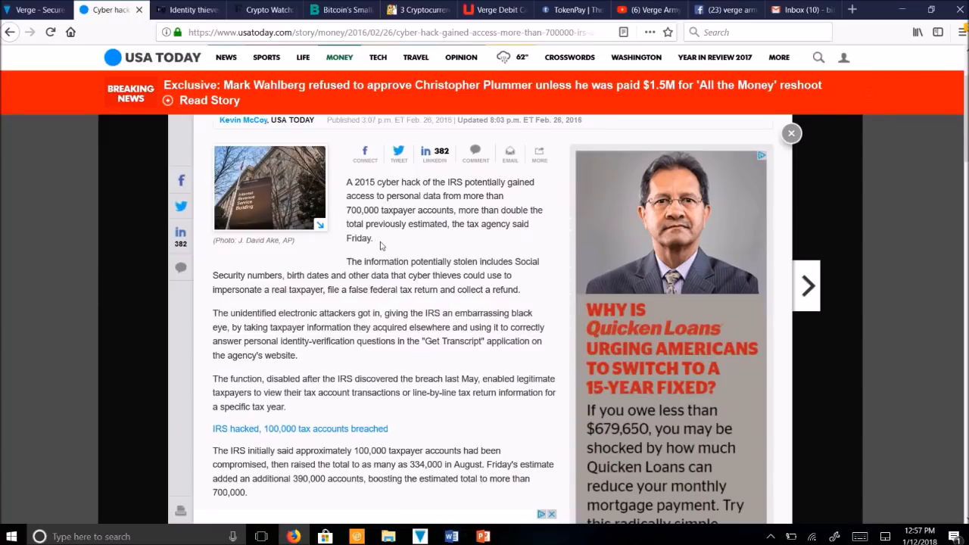
pyautogui.moveTo(465, 261)
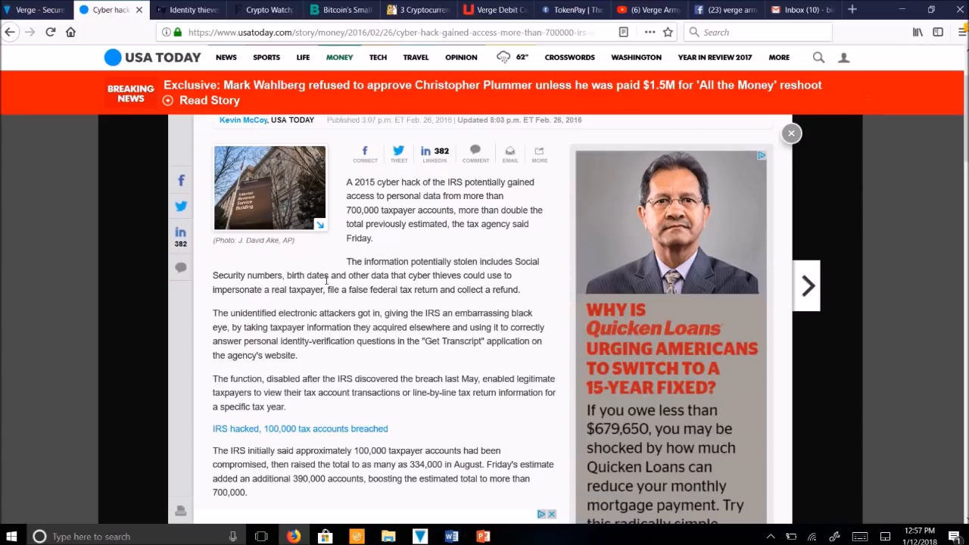
pyautogui.moveTo(424, 274)
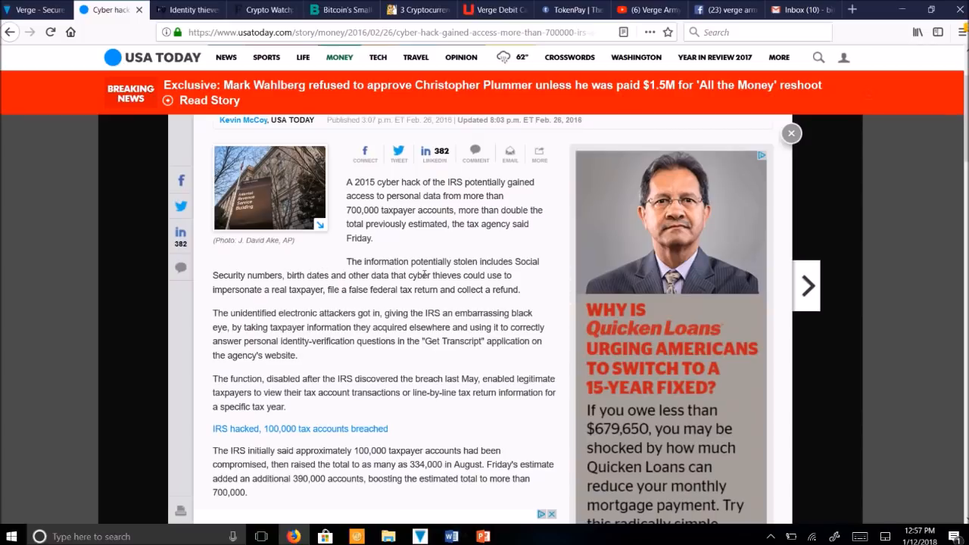
pyautogui.moveTo(287, 301)
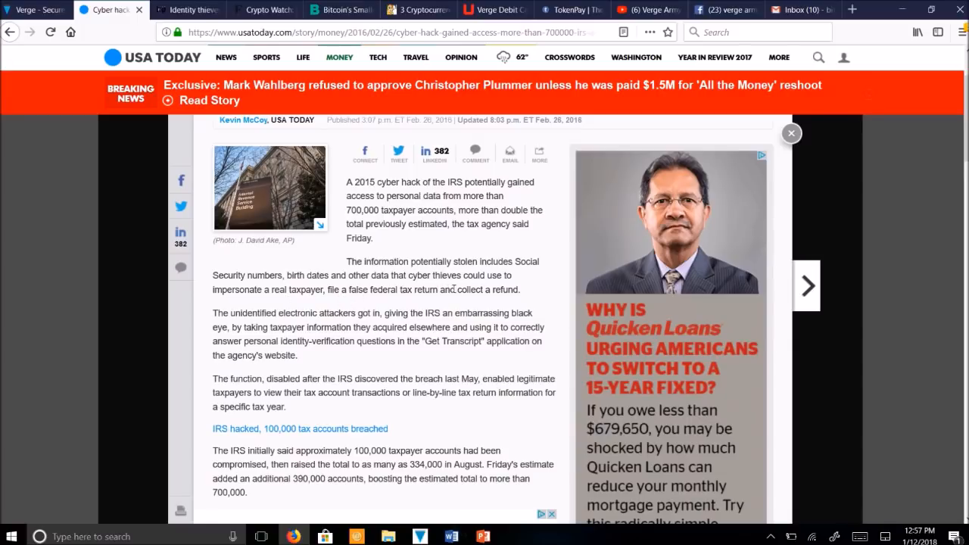
pyautogui.scroll(3)
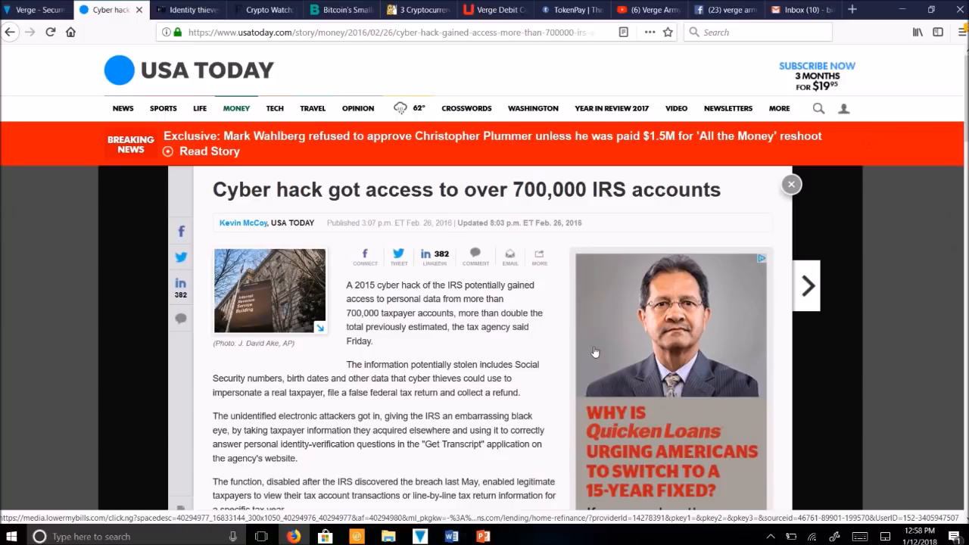
pyautogui.moveTo(465, 353)
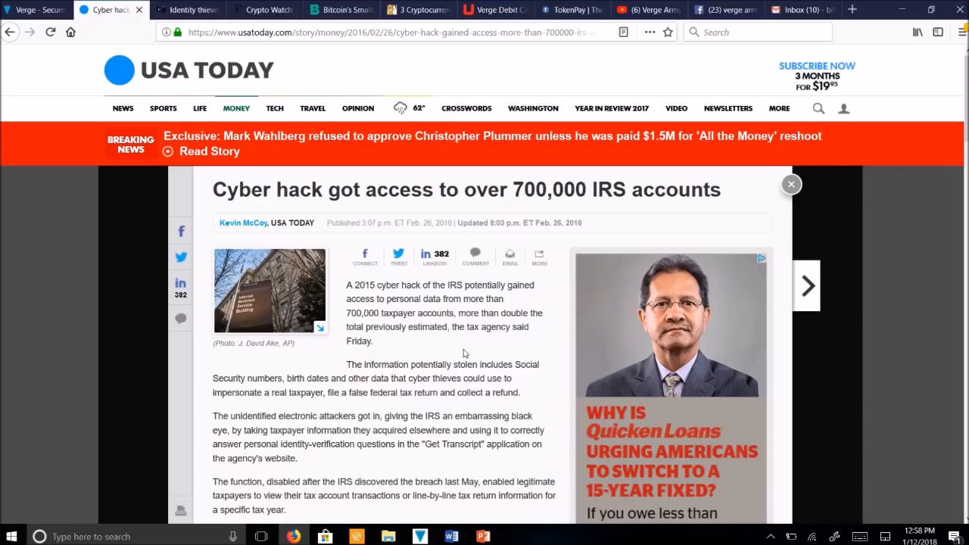
# Step: Return to the Verge site and scroll toward the Get Verge exchange listings
pyautogui.click(34, 9)
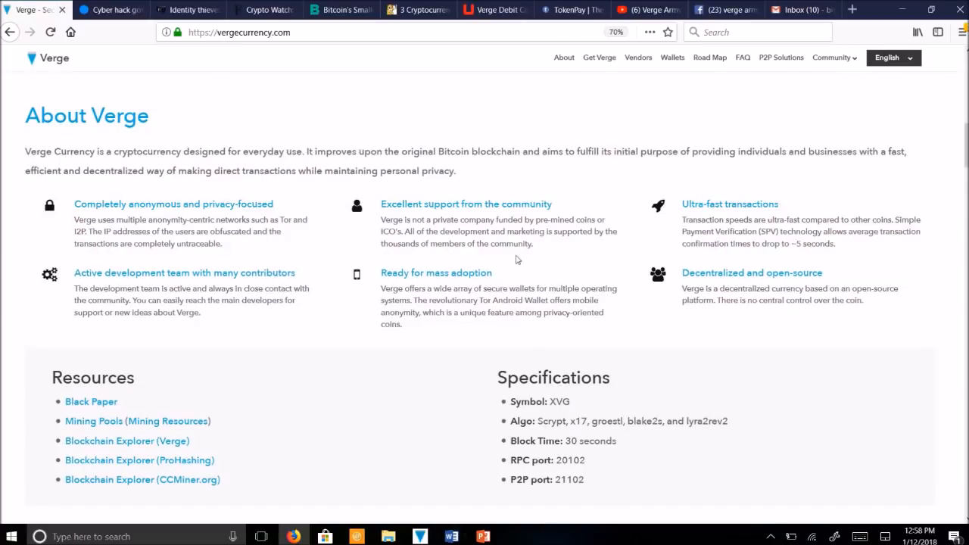
pyautogui.moveTo(513, 245)
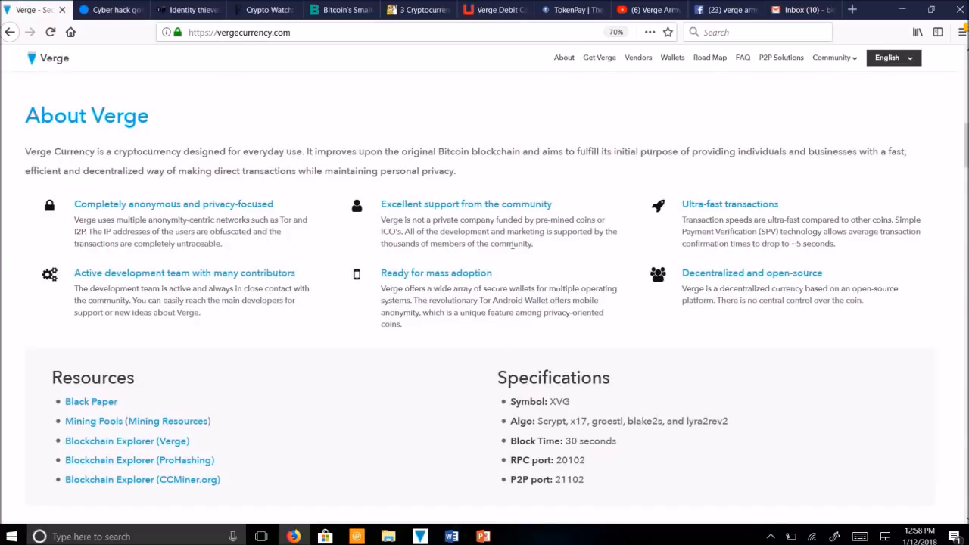
pyautogui.moveTo(522, 340)
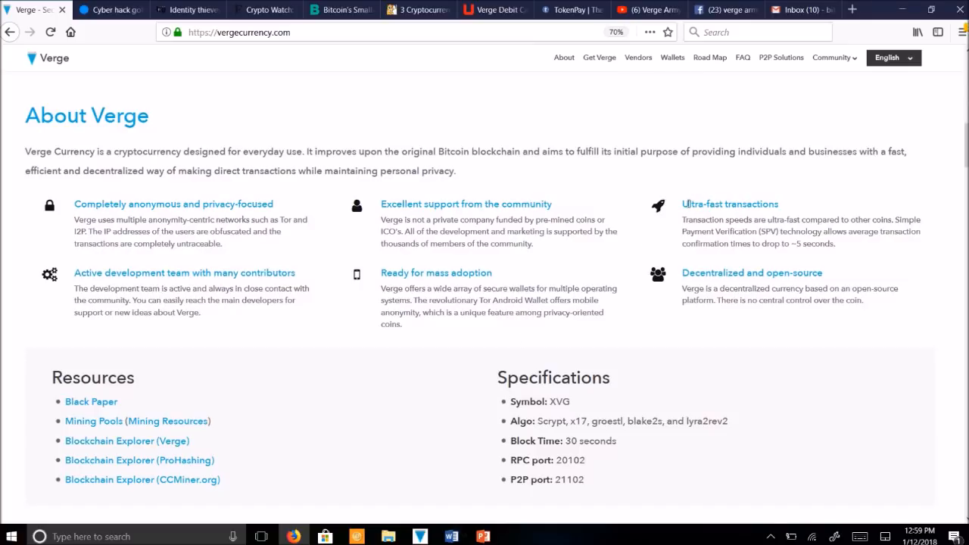
pyautogui.moveTo(675, 273)
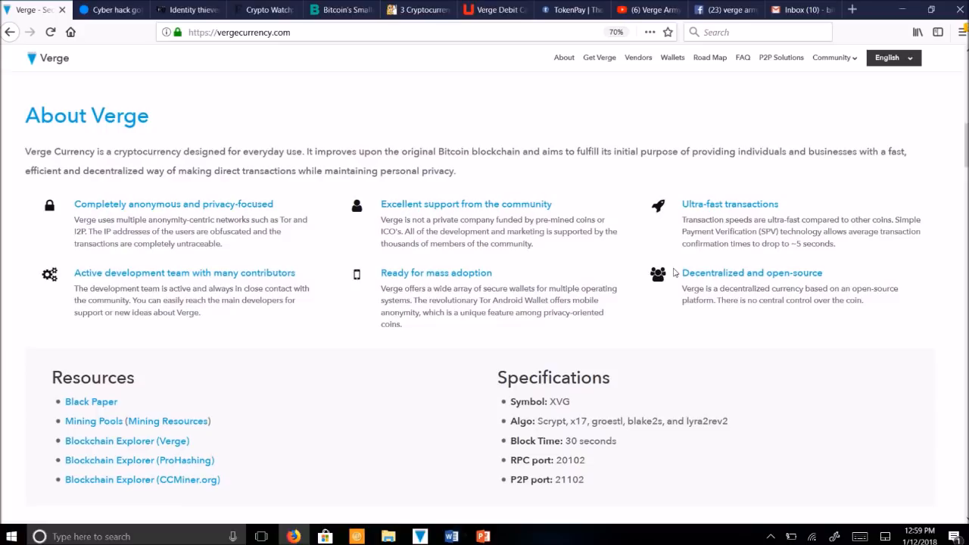
pyautogui.moveTo(78, 335)
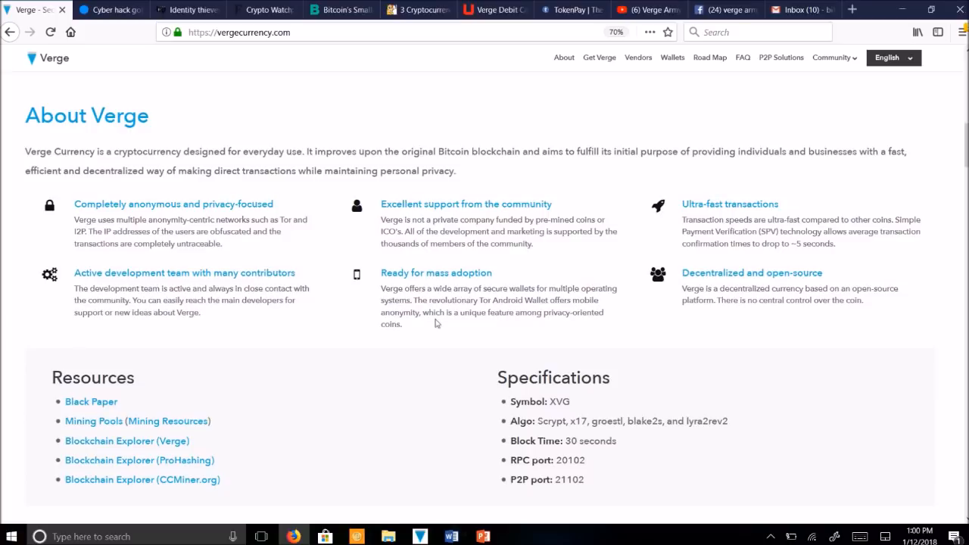
pyautogui.moveTo(566, 308)
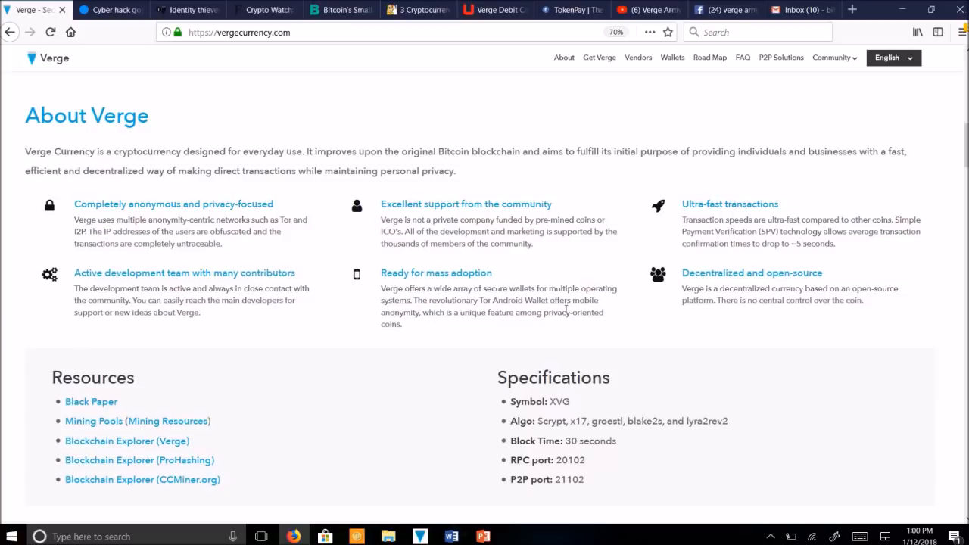
pyautogui.moveTo(565, 334)
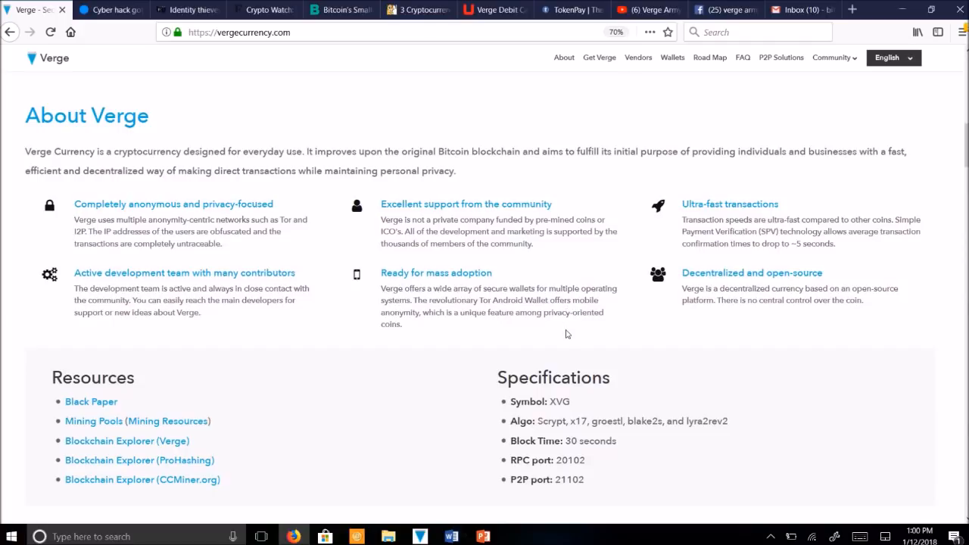
pyautogui.moveTo(572, 326)
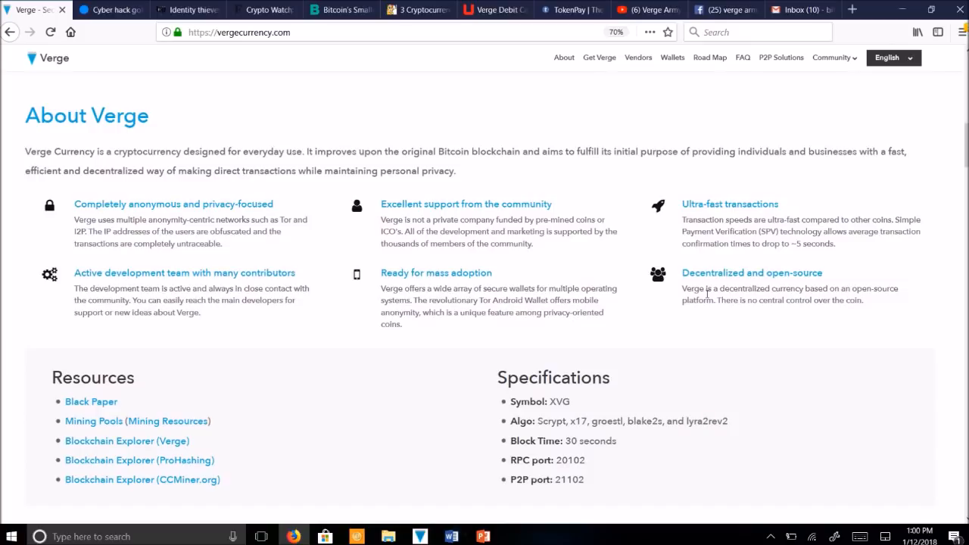
pyautogui.moveTo(828, 340)
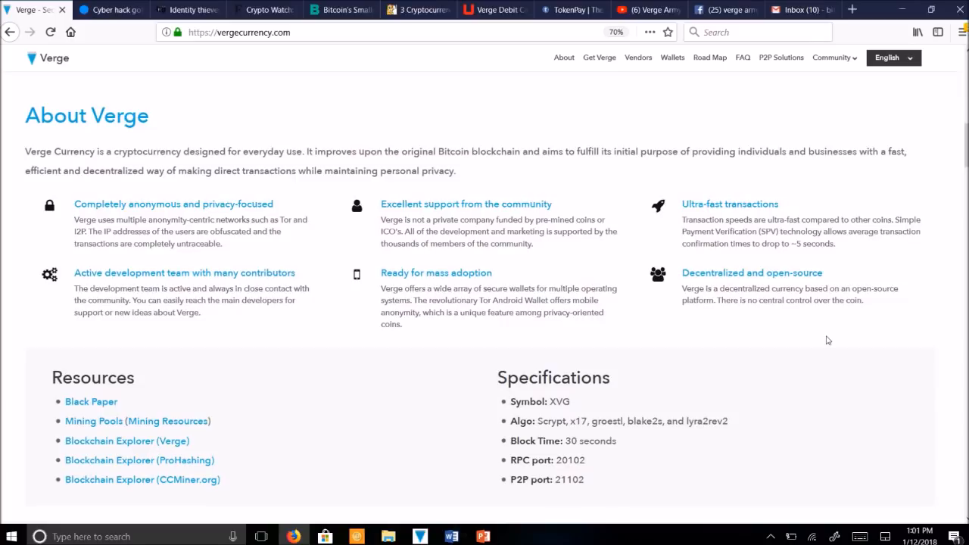
pyautogui.moveTo(836, 426)
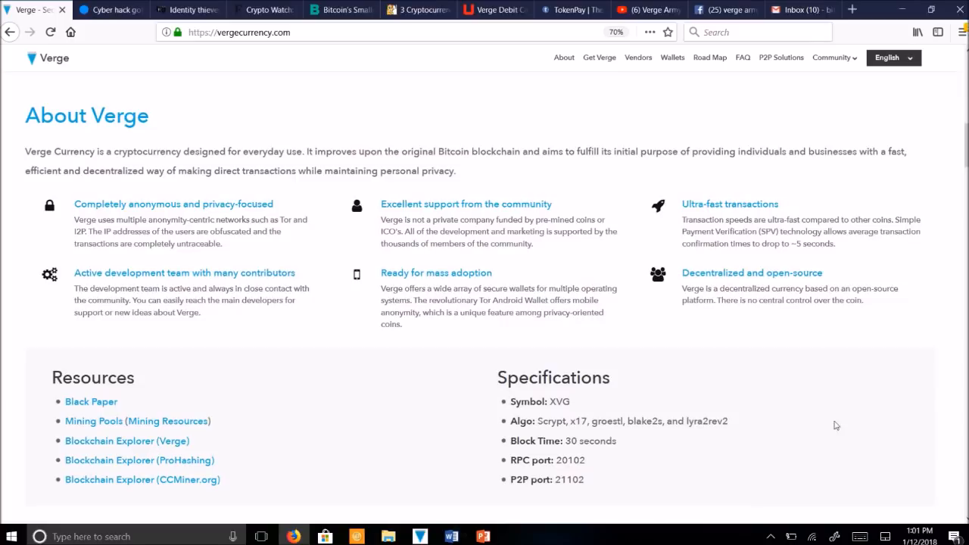
pyautogui.moveTo(854, 467)
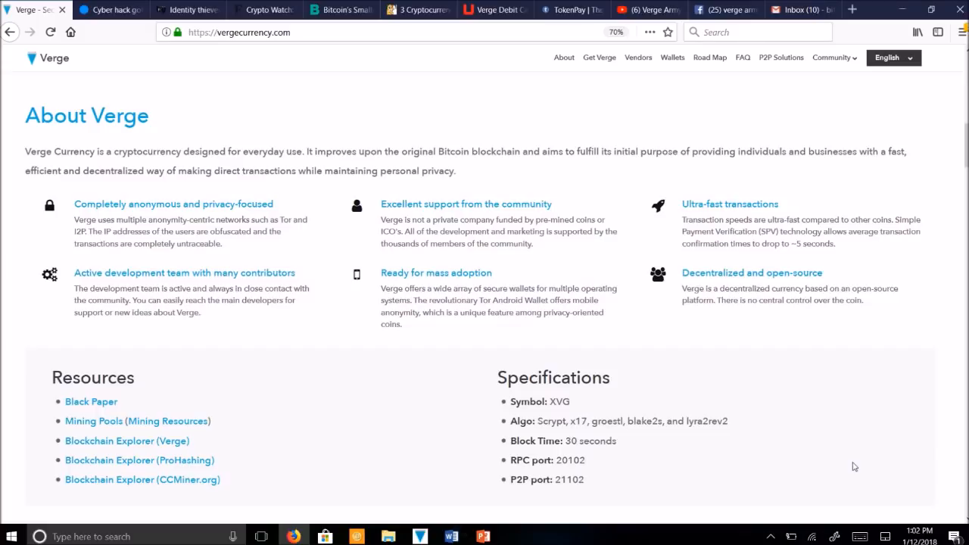
pyautogui.scroll(-3)
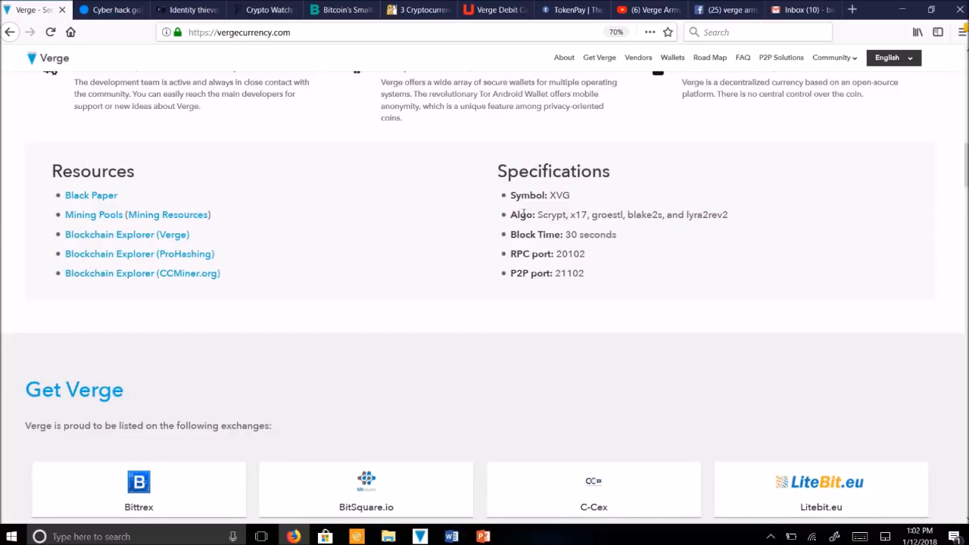
pyautogui.moveTo(738, 217)
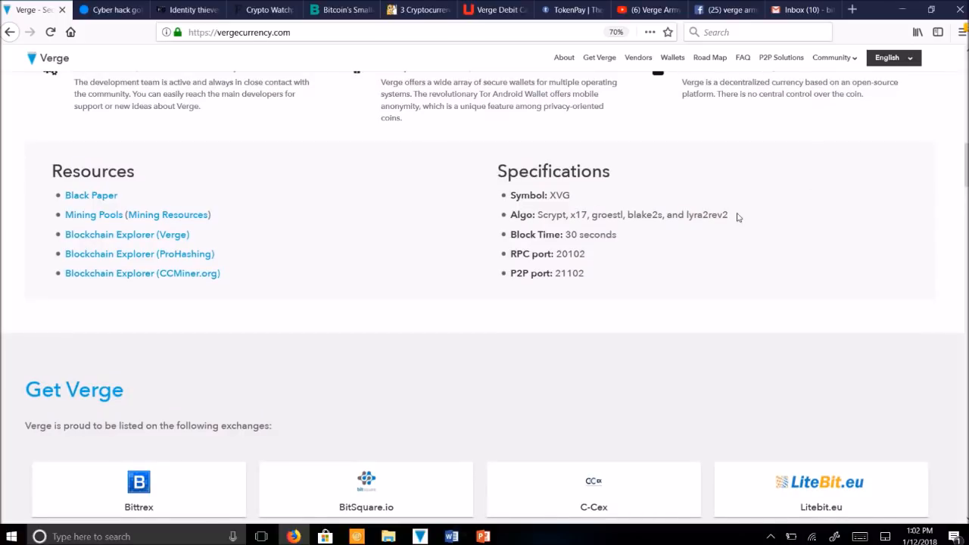
pyautogui.moveTo(566, 220)
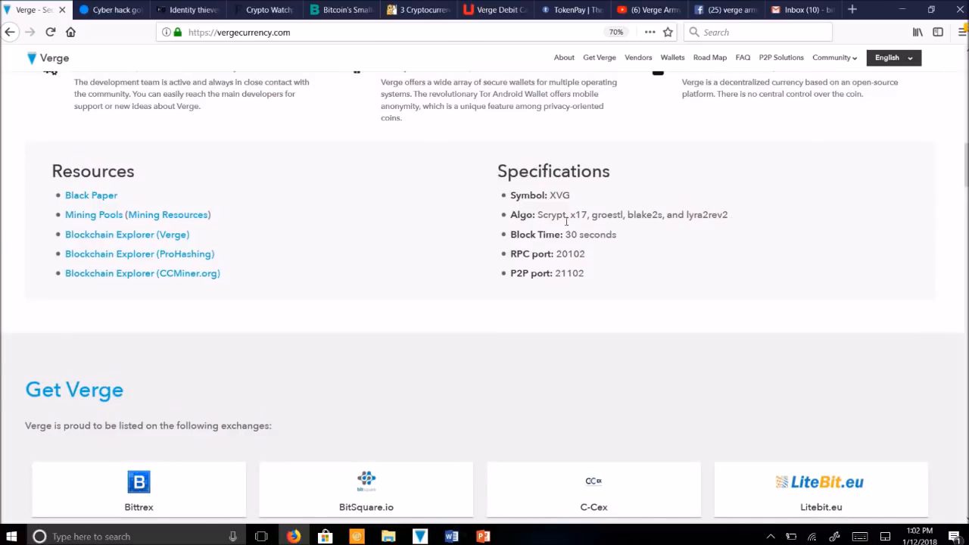
pyautogui.moveTo(622, 228)
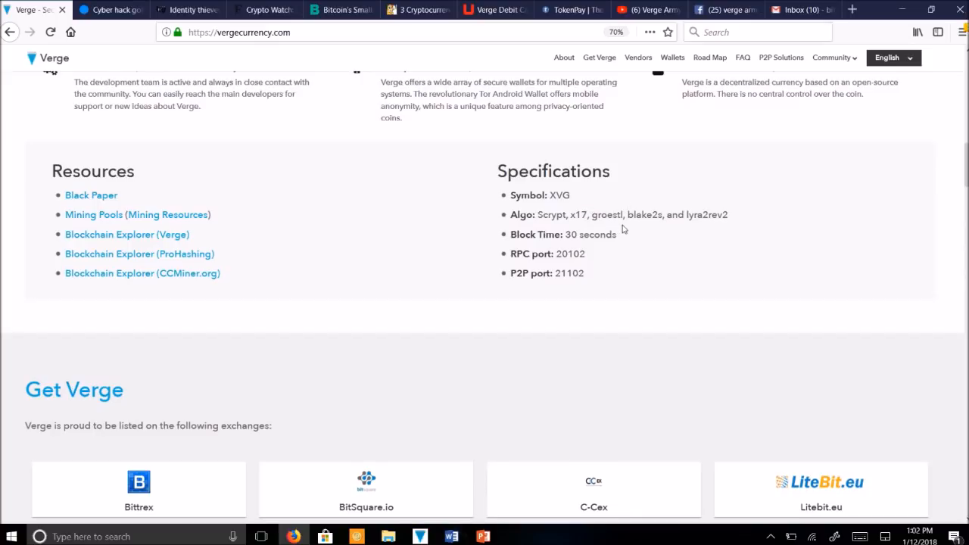
pyautogui.moveTo(701, 217)
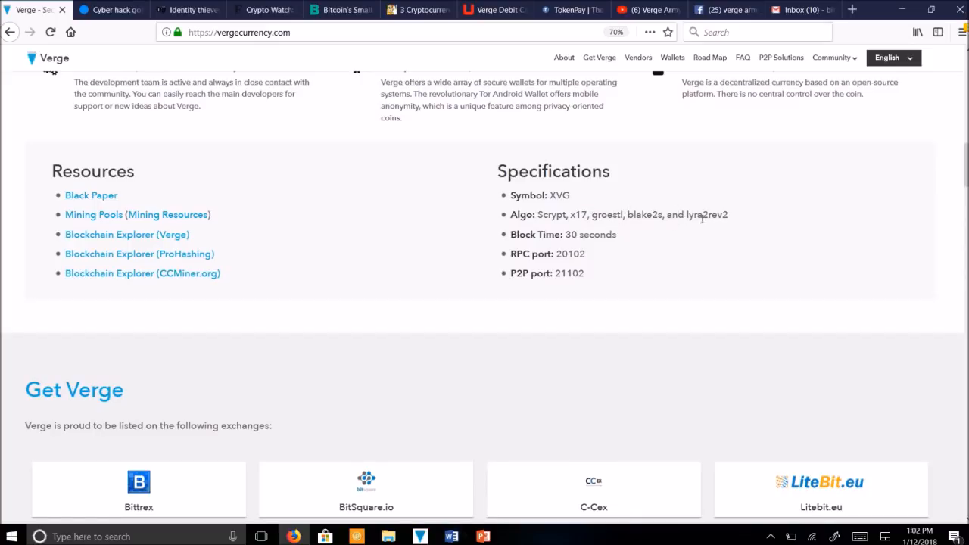
# Step: Scroll the Get Verge exchange grid, then switch to the Motley Fool '3 Cryptocurrencies' article
pyautogui.scroll(-3)
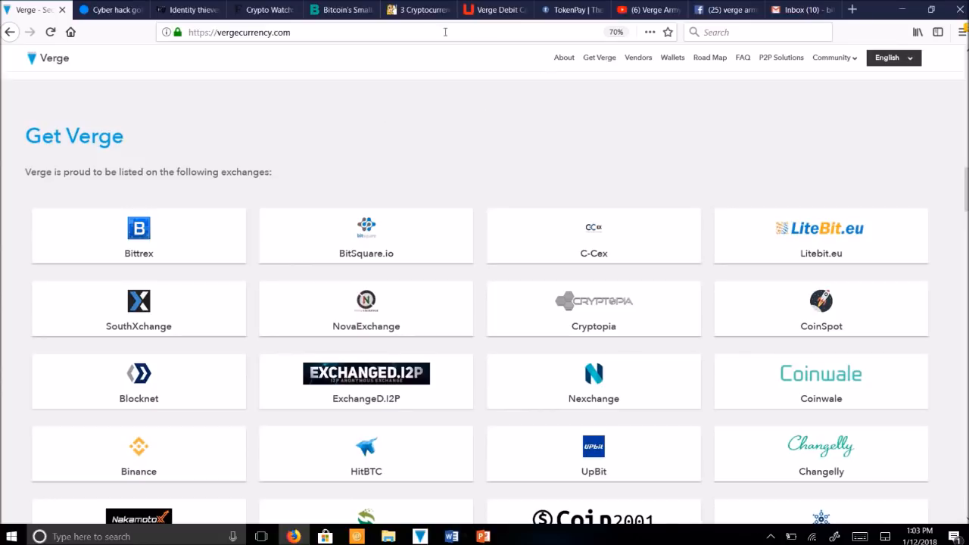
pyautogui.click(417, 9)
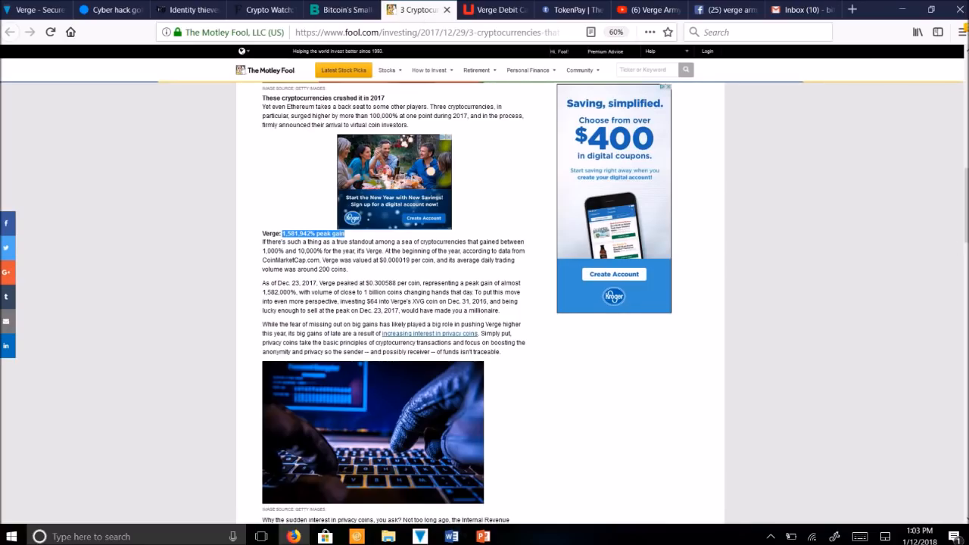
pyautogui.scroll(3)
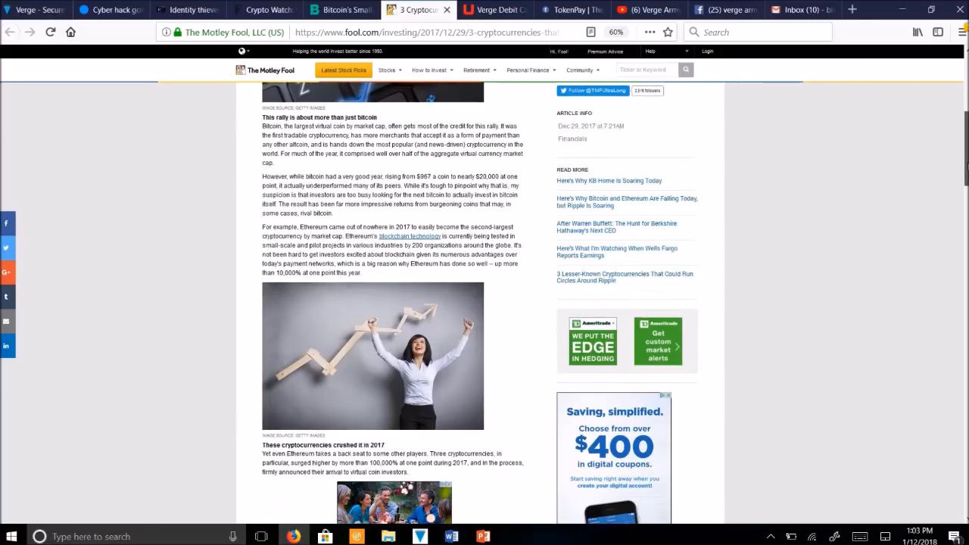
pyautogui.scroll(3)
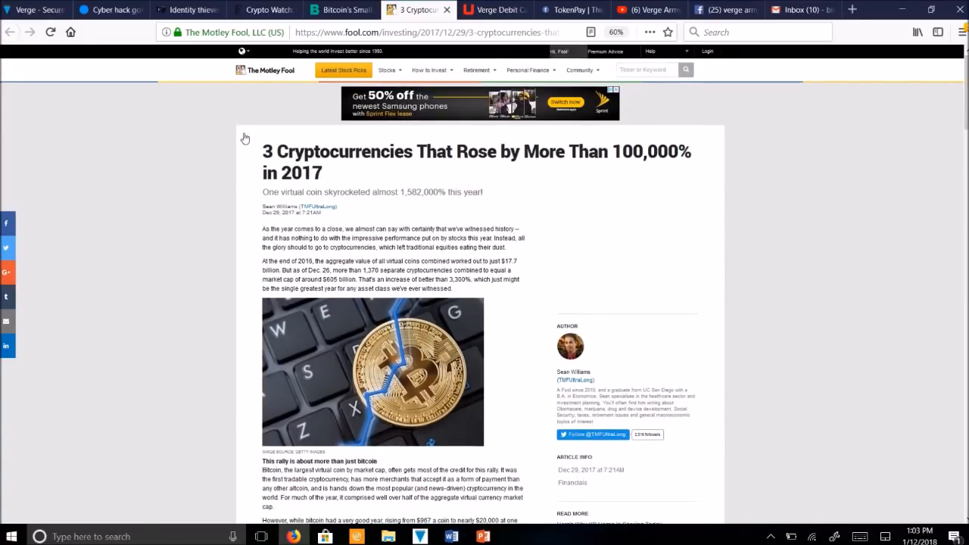
pyautogui.moveTo(547, 145)
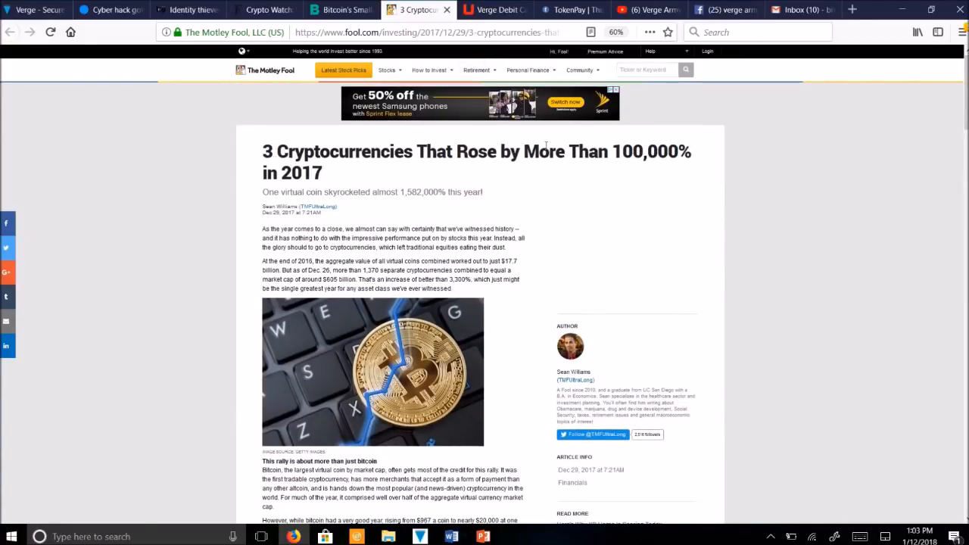
pyautogui.moveTo(670, 169)
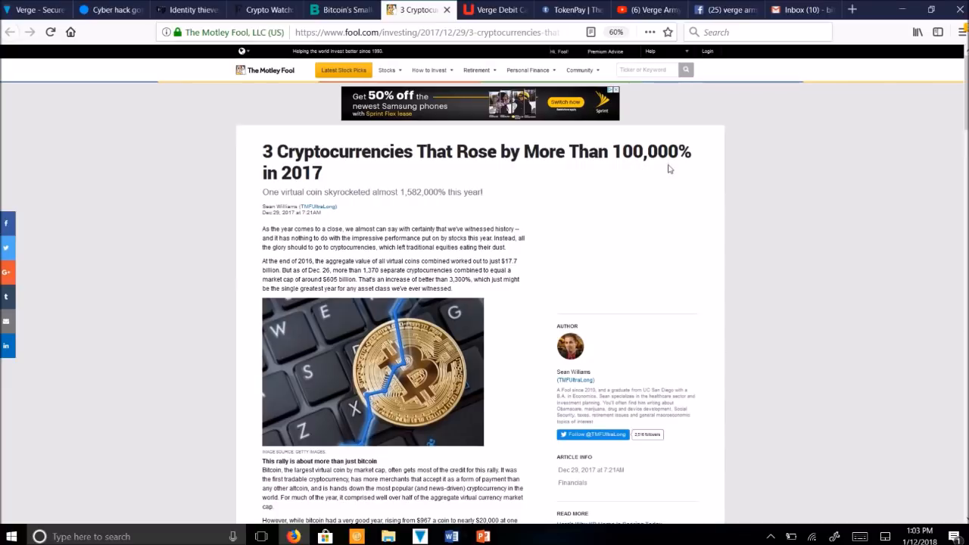
pyautogui.moveTo(337, 174)
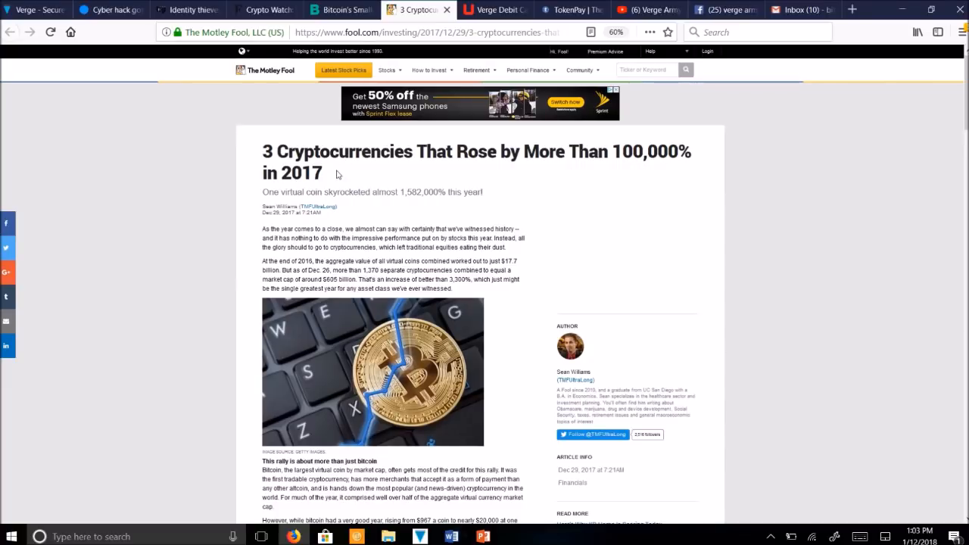
pyautogui.moveTo(300, 187)
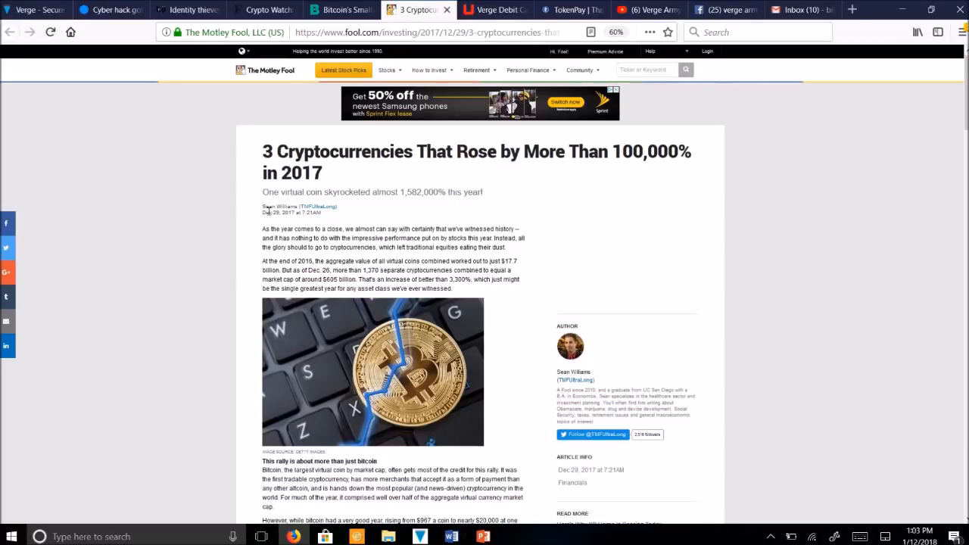
pyautogui.moveTo(575, 177)
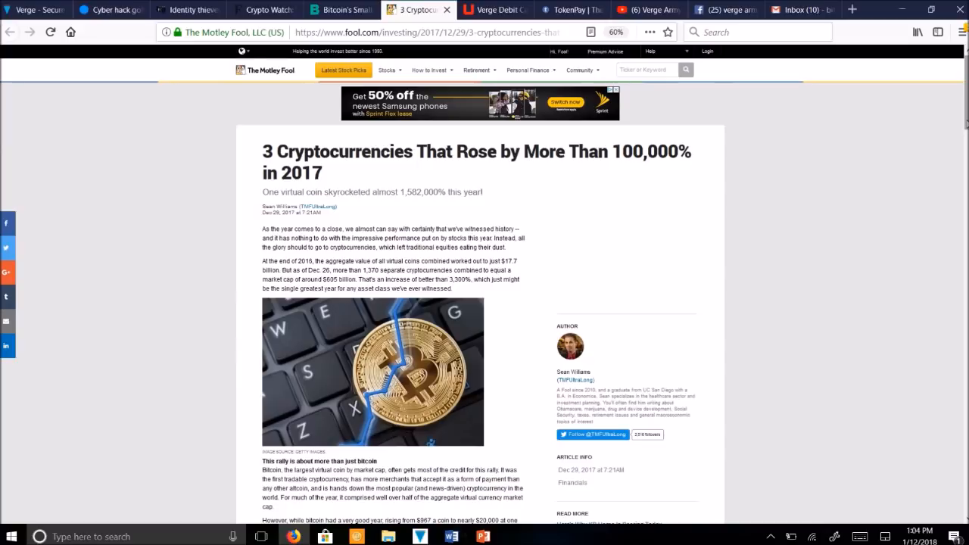
pyautogui.scroll(-3)
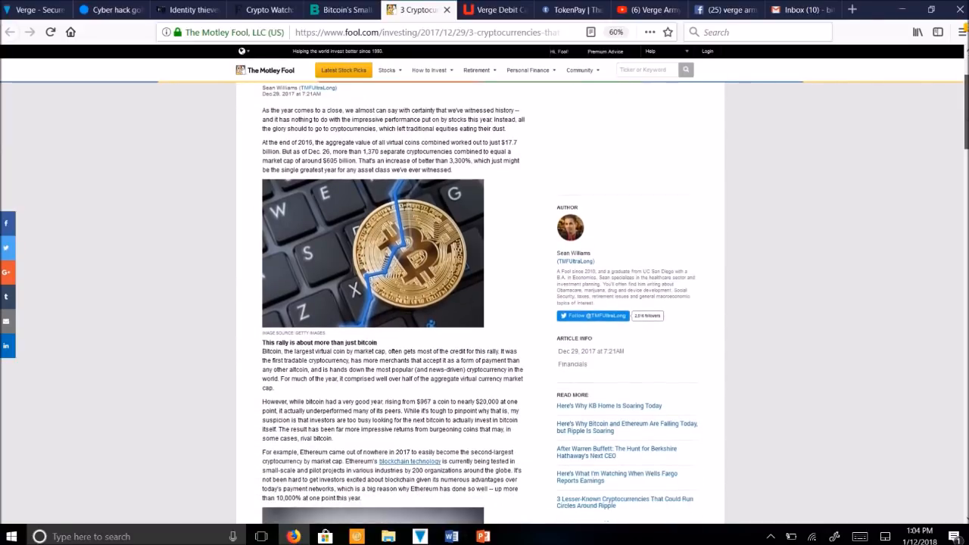
pyautogui.scroll(-3)
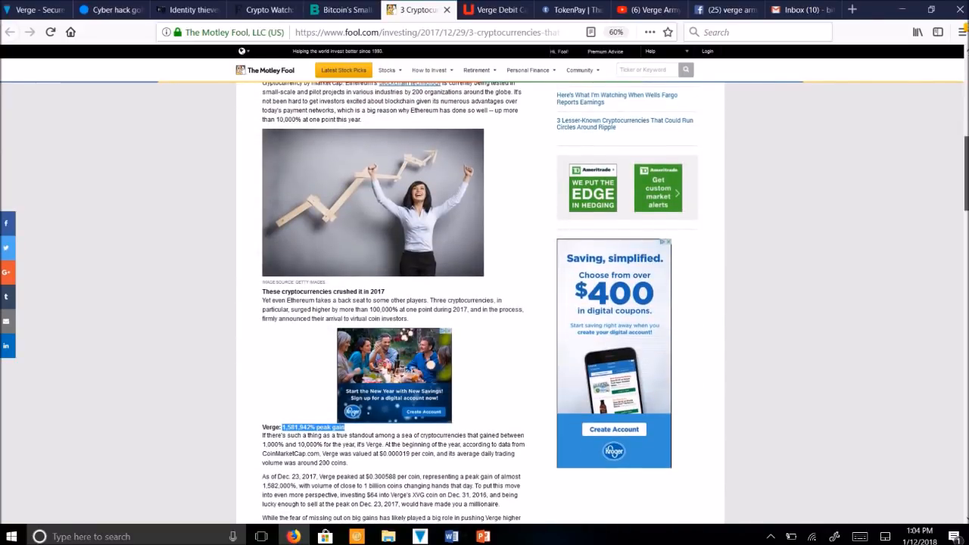
pyautogui.scroll(-3)
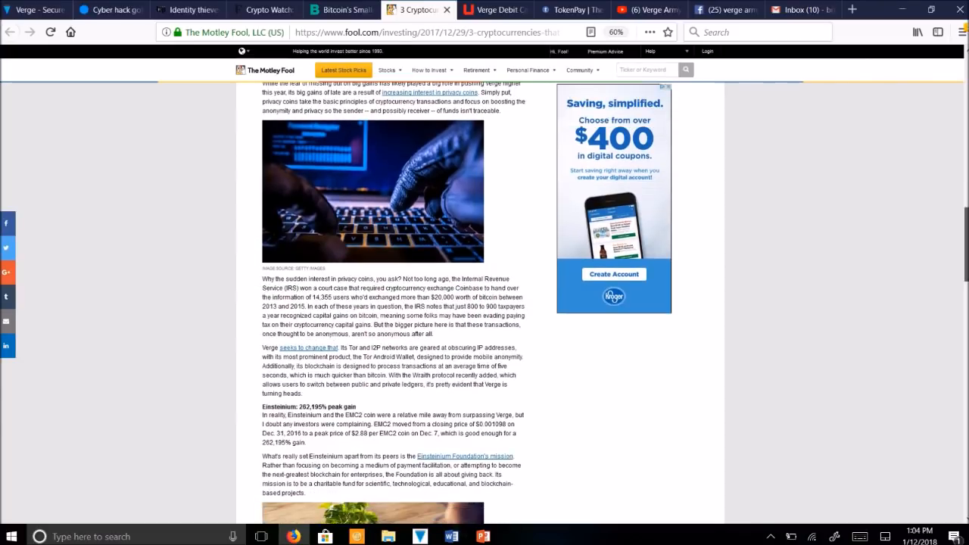
pyautogui.scroll(3)
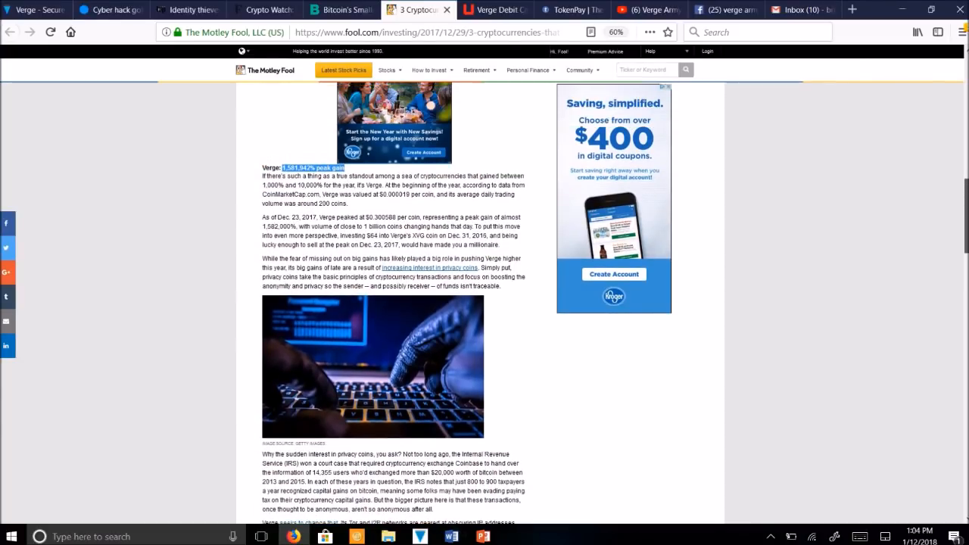
pyautogui.scroll(3)
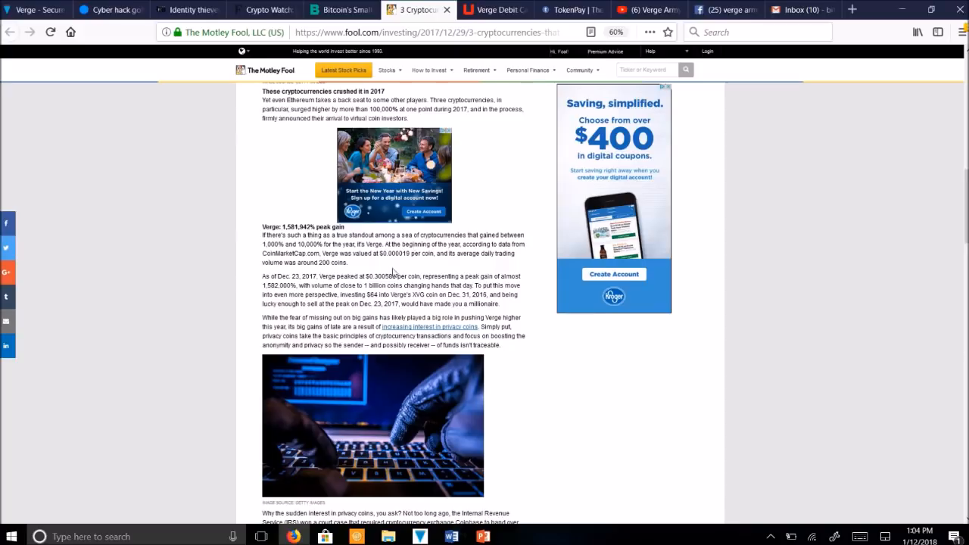
pyautogui.doubleClick(388, 254)
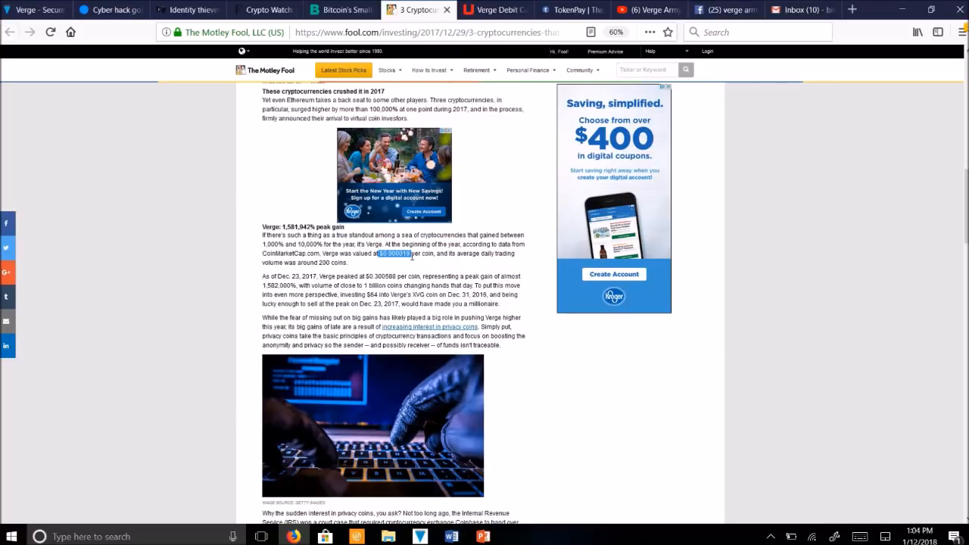
pyautogui.moveTo(365, 278)
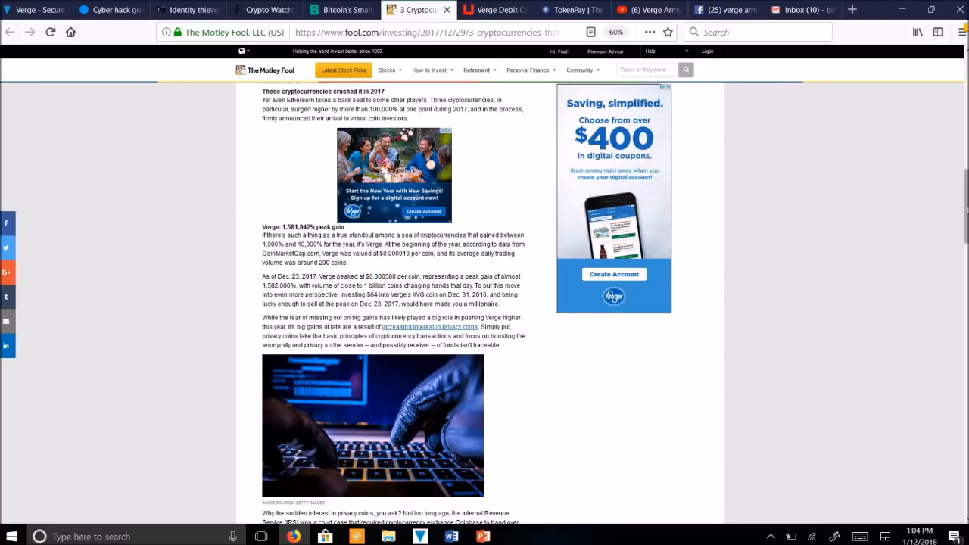
pyautogui.scroll(-3)
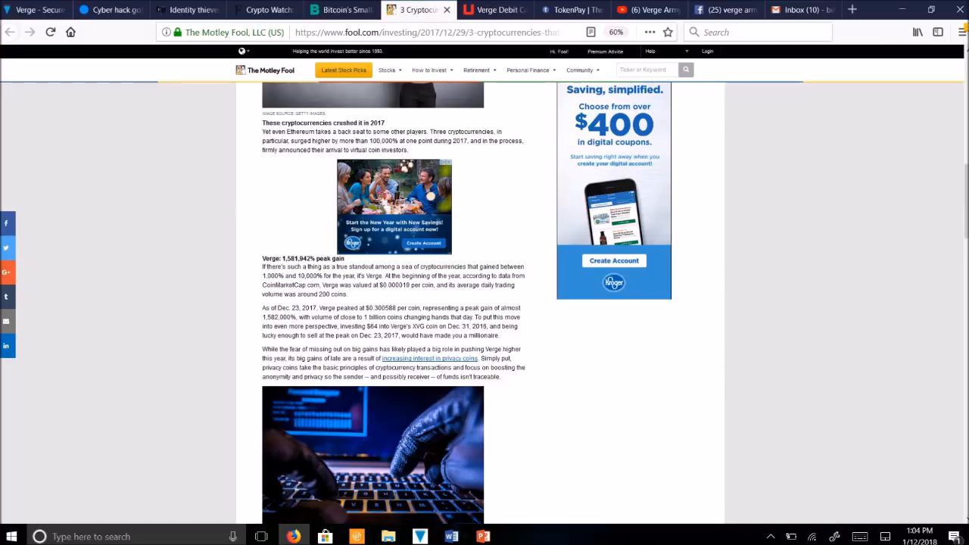
pyautogui.moveTo(885, 272)
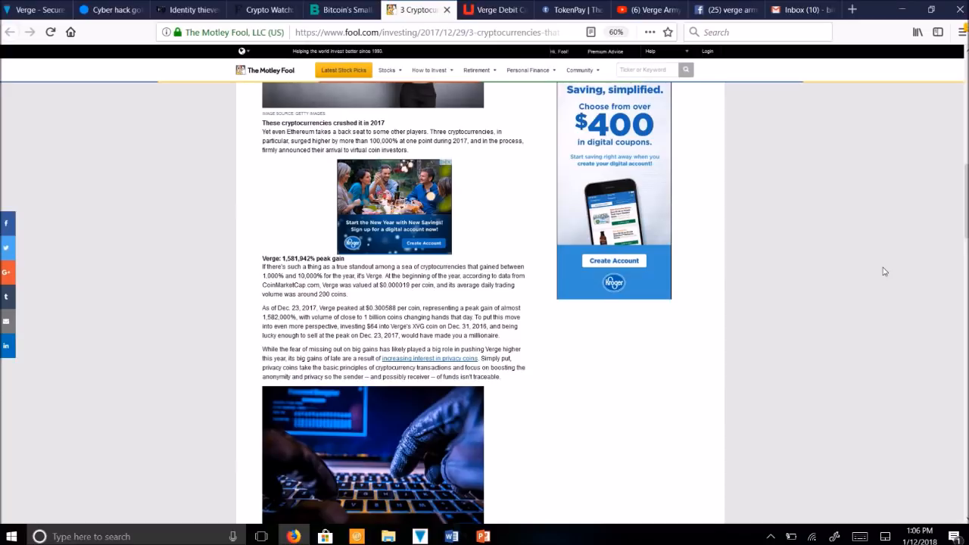
# Step: Switch to the Forbes Crypto Watch article on Verge's 800% weekly climb and scroll to the byline
pyautogui.click(188, 9)
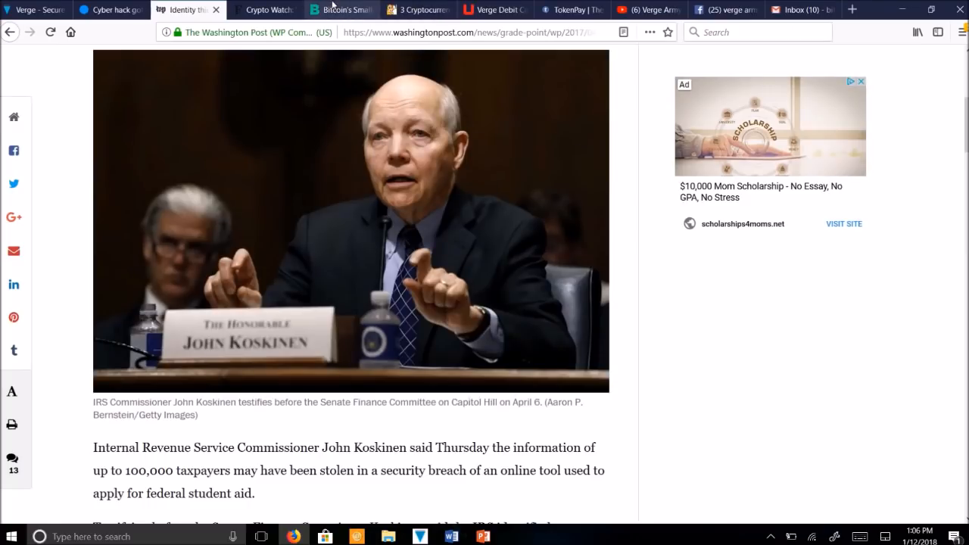
pyautogui.click(264, 9)
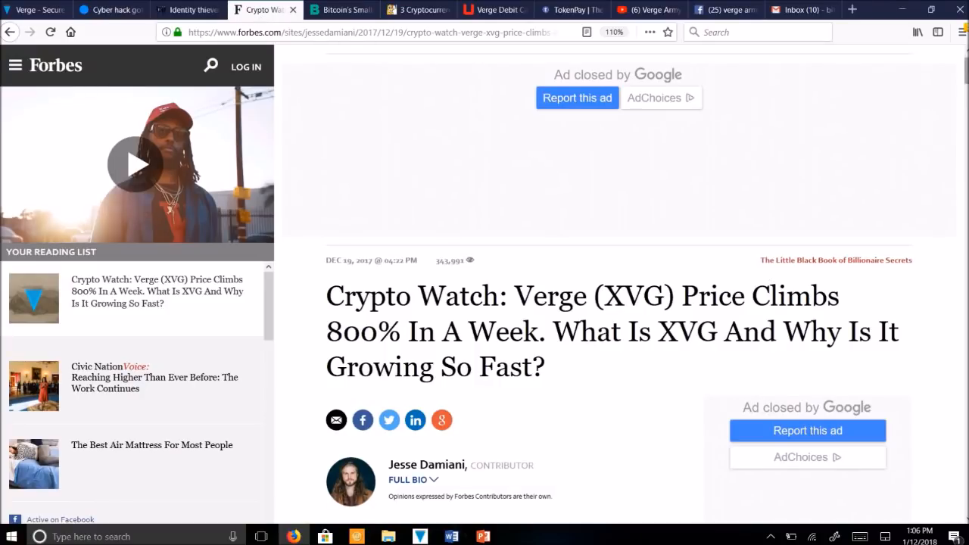
pyautogui.scroll(-3)
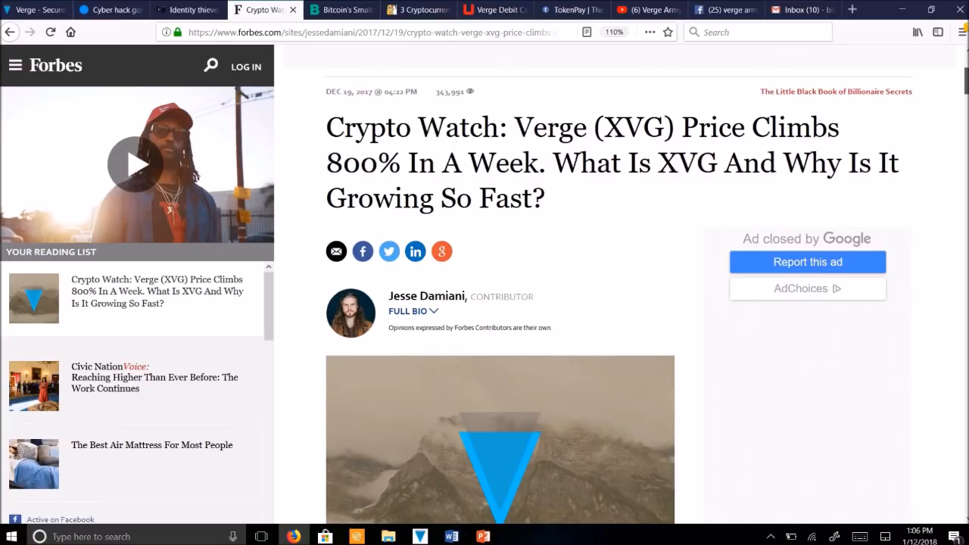
pyautogui.scroll(-3)
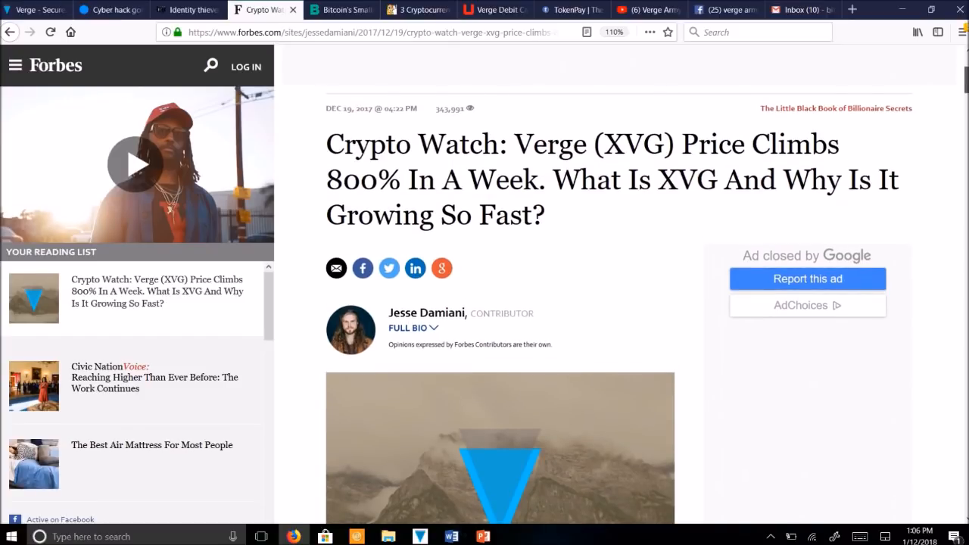
pyautogui.scroll(-3)
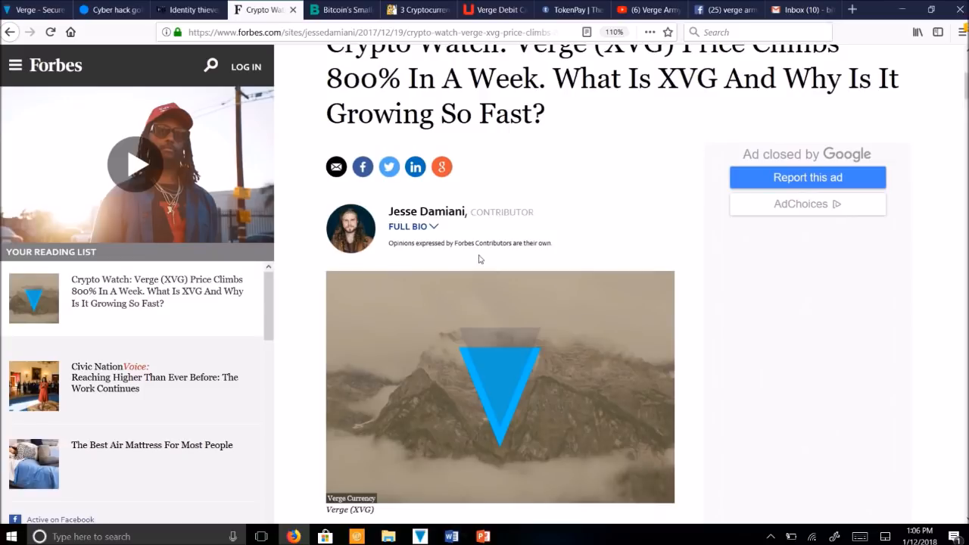
pyautogui.moveTo(443, 224)
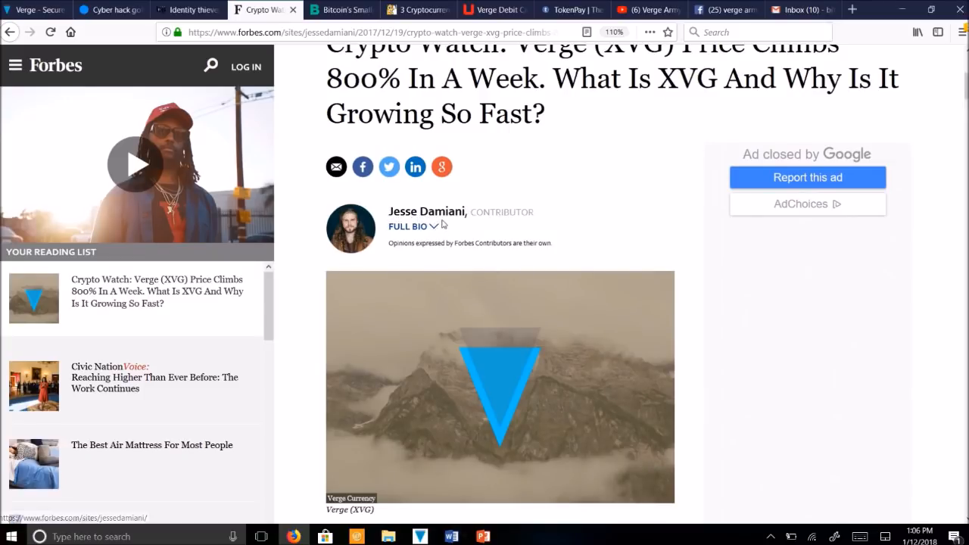
pyautogui.moveTo(476, 226)
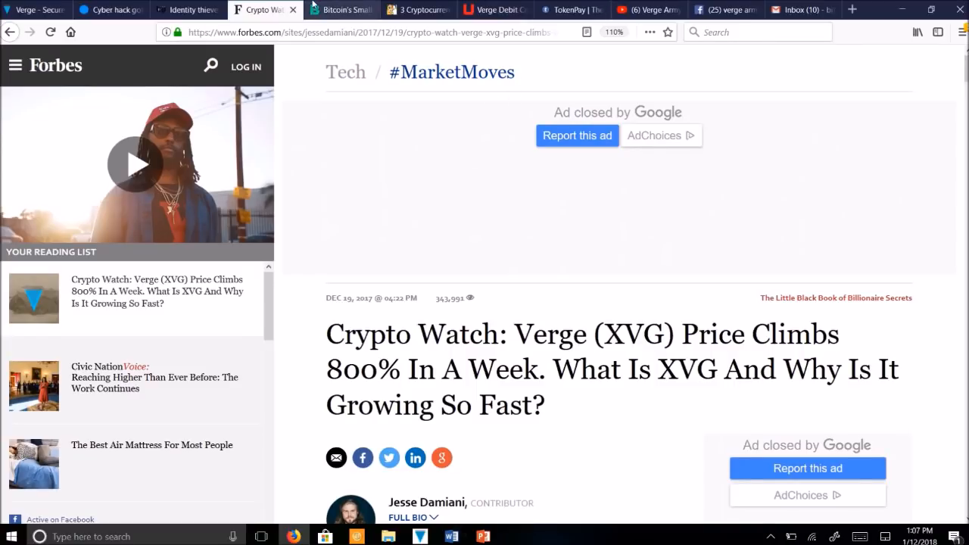
# Step: Switch to Bloomberg's smaller-cousins article and scroll down to the Smaller Coins Have Bigger Gains chart
pyautogui.click(341, 8)
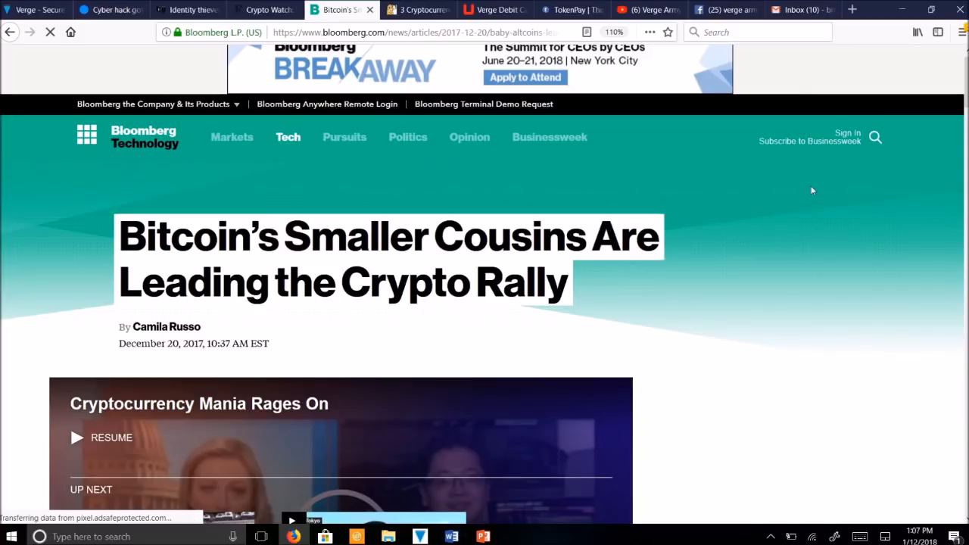
pyautogui.scroll(-3)
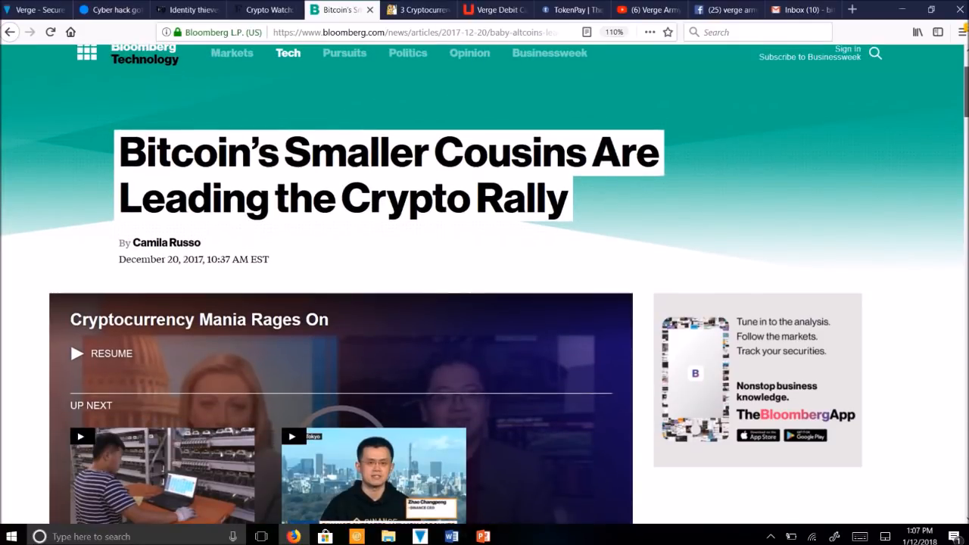
pyautogui.scroll(-3)
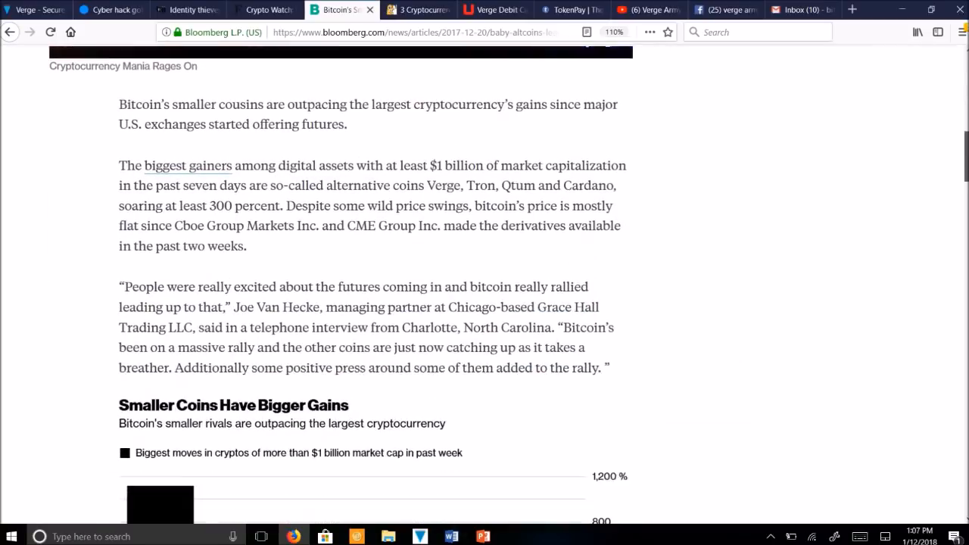
pyautogui.scroll(-3)
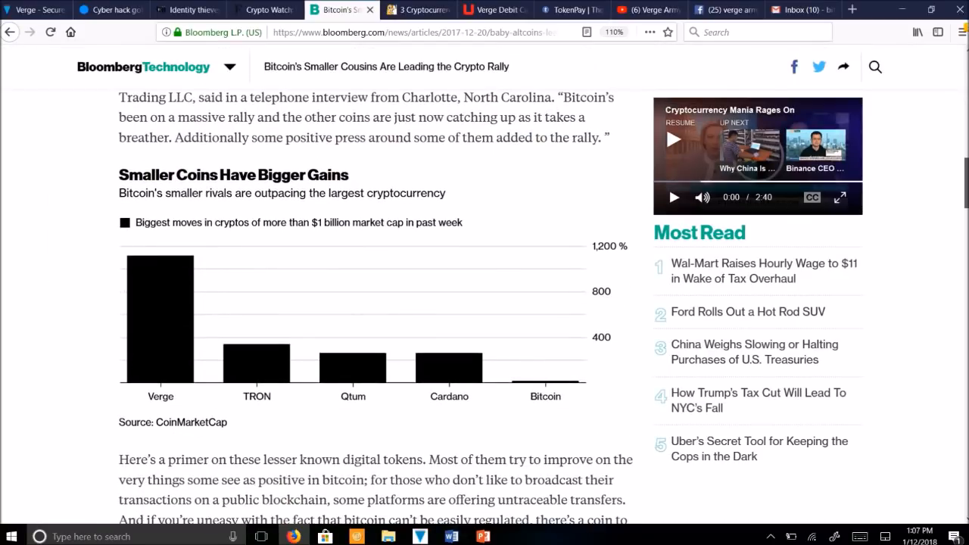
pyautogui.moveTo(216, 342)
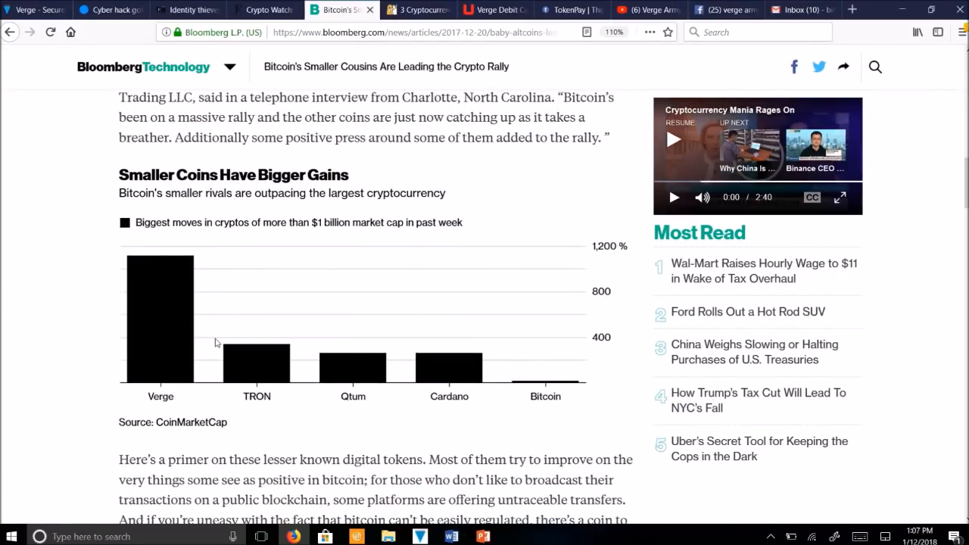
pyautogui.moveTo(610, 445)
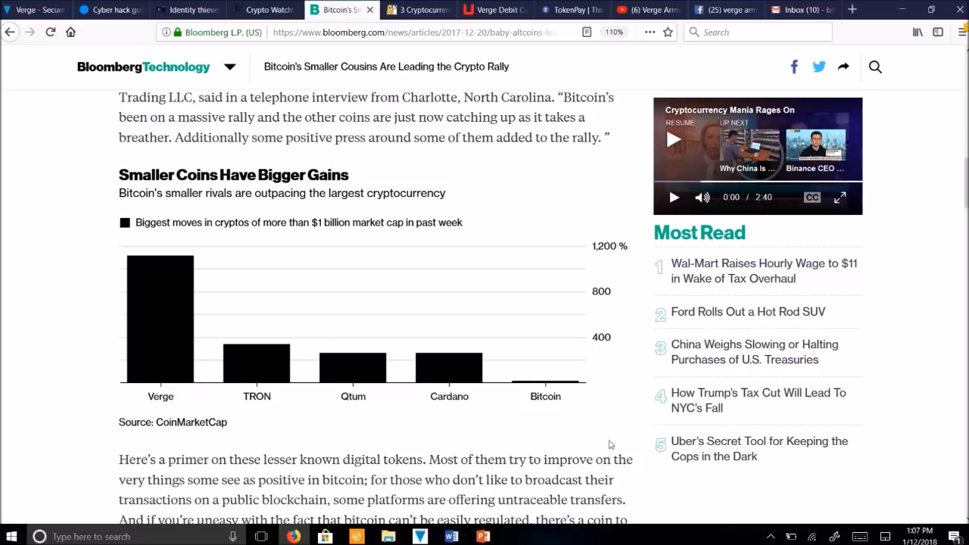
pyautogui.moveTo(357, 186)
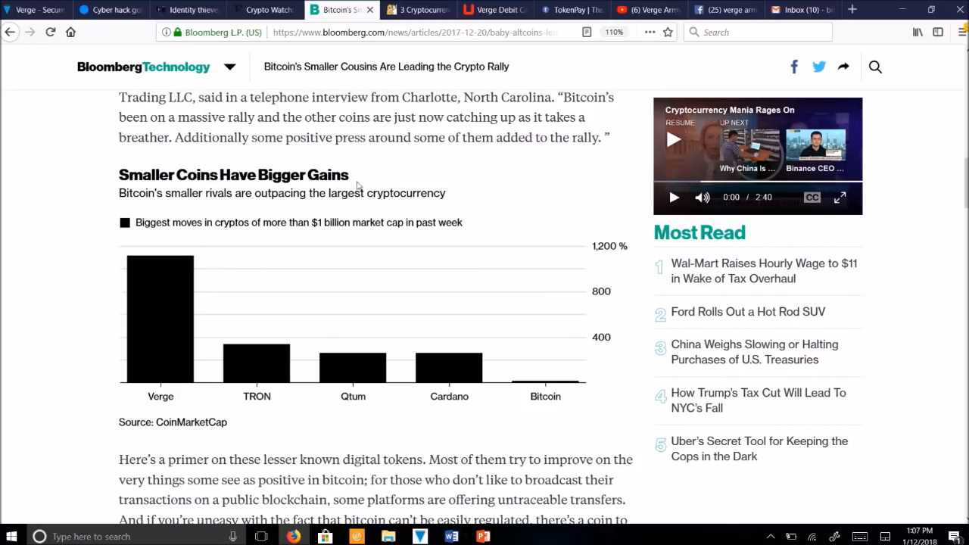
pyautogui.moveTo(325, 189)
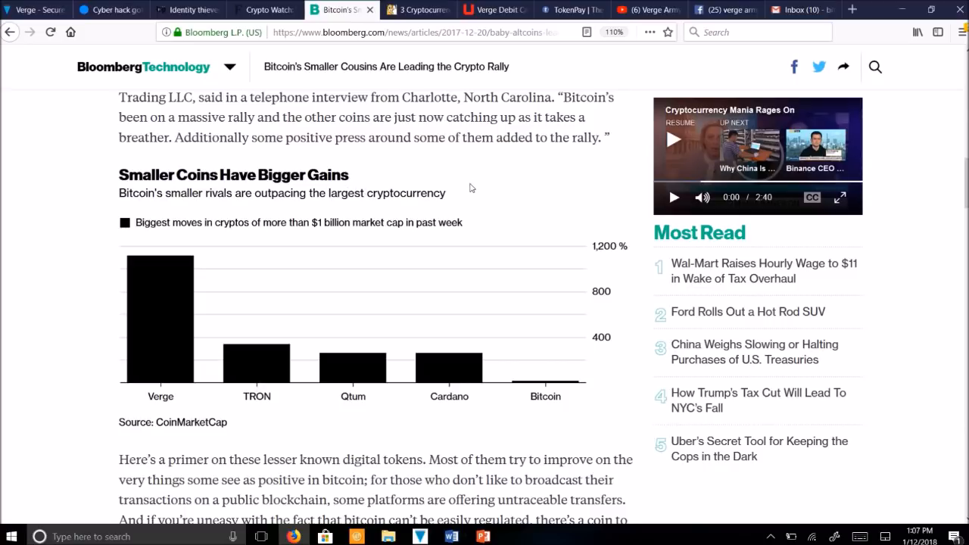
pyautogui.moveTo(199, 239)
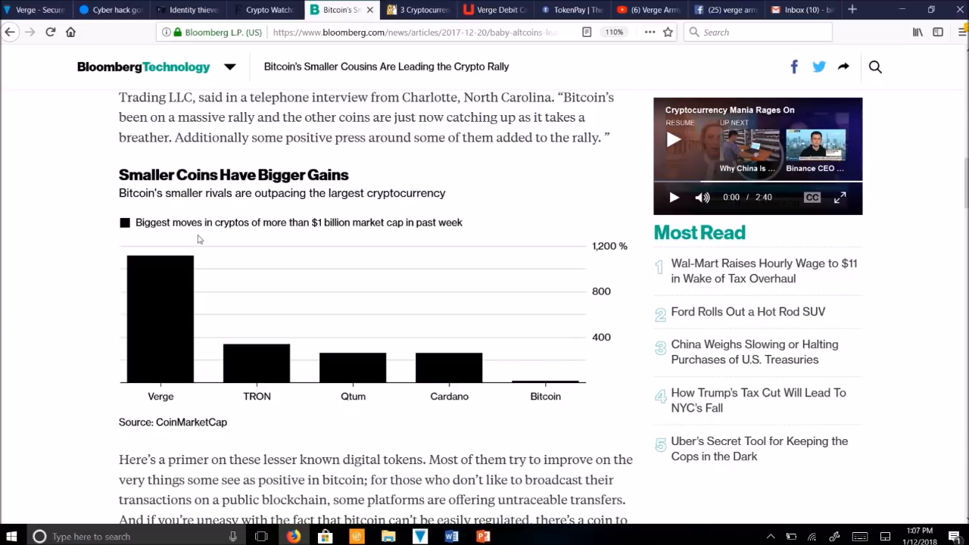
pyautogui.moveTo(336, 237)
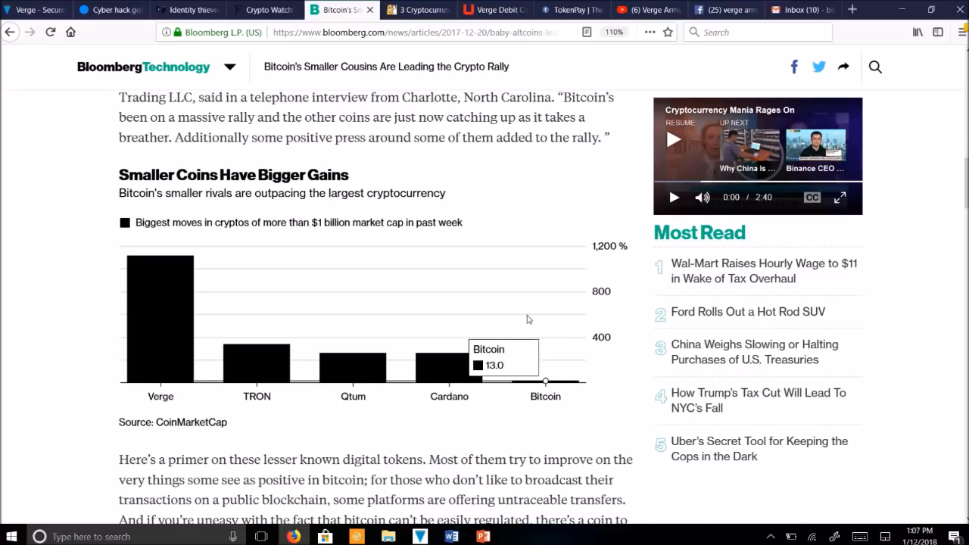
pyautogui.moveTo(570, 386)
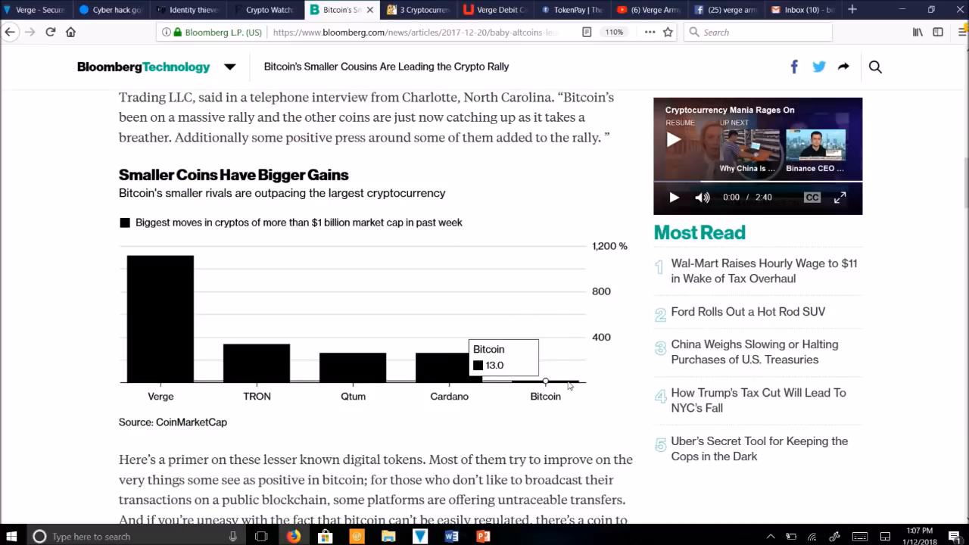
pyautogui.moveTo(258, 361)
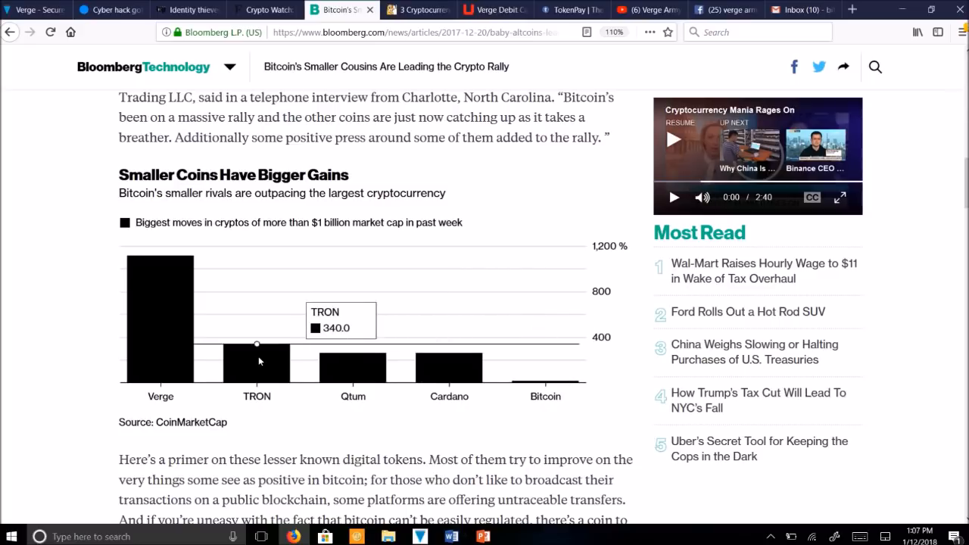
pyautogui.moveTo(149, 308)
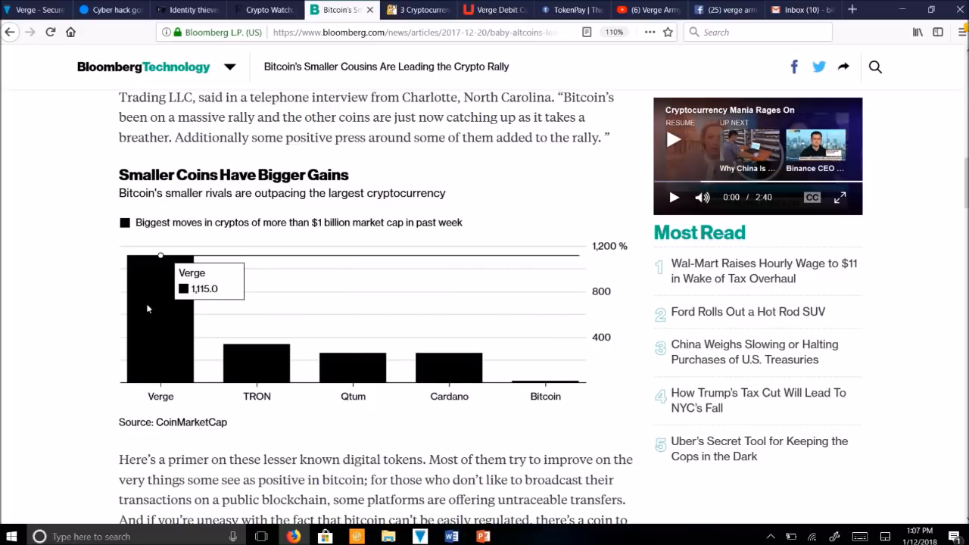
pyautogui.moveTo(256, 345)
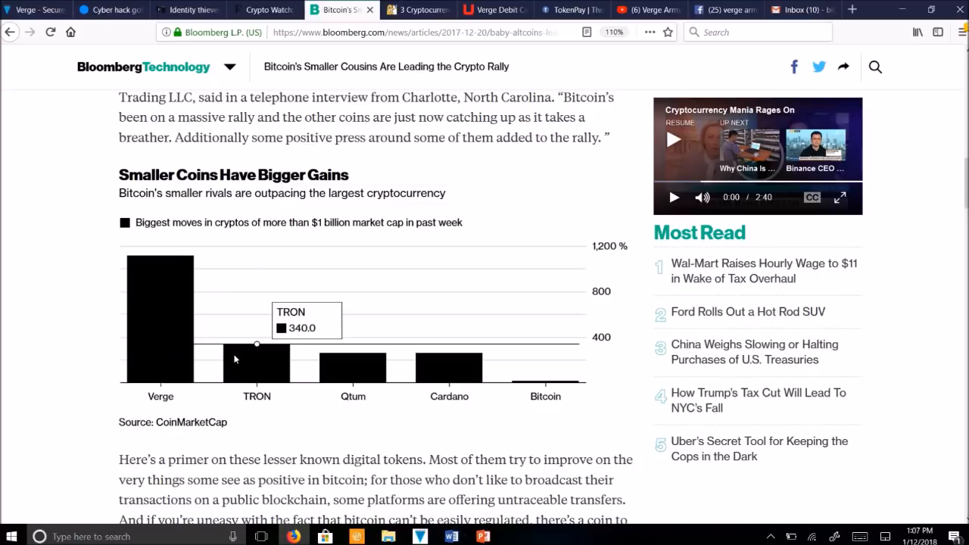
pyautogui.moveTo(243, 352)
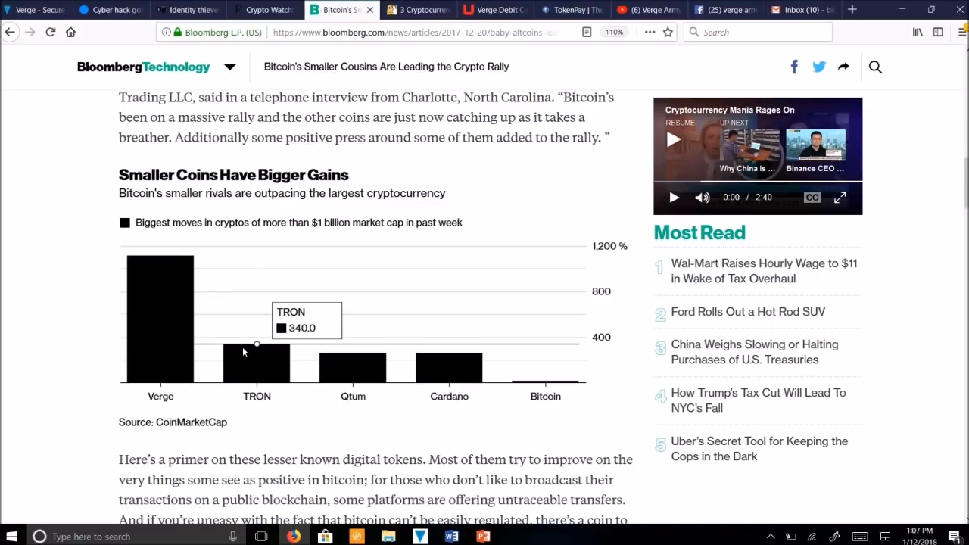
pyautogui.moveTo(156, 284)
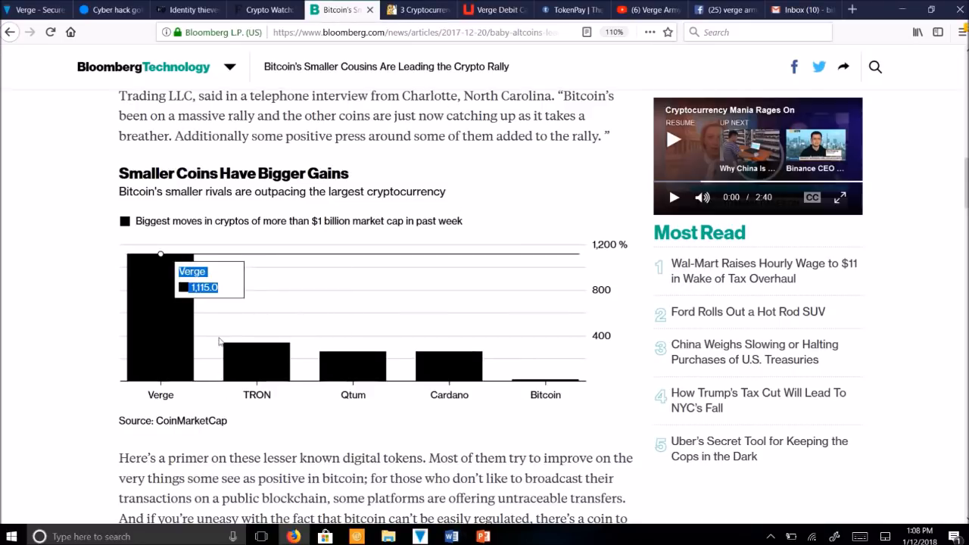
pyautogui.moveTo(94, 29)
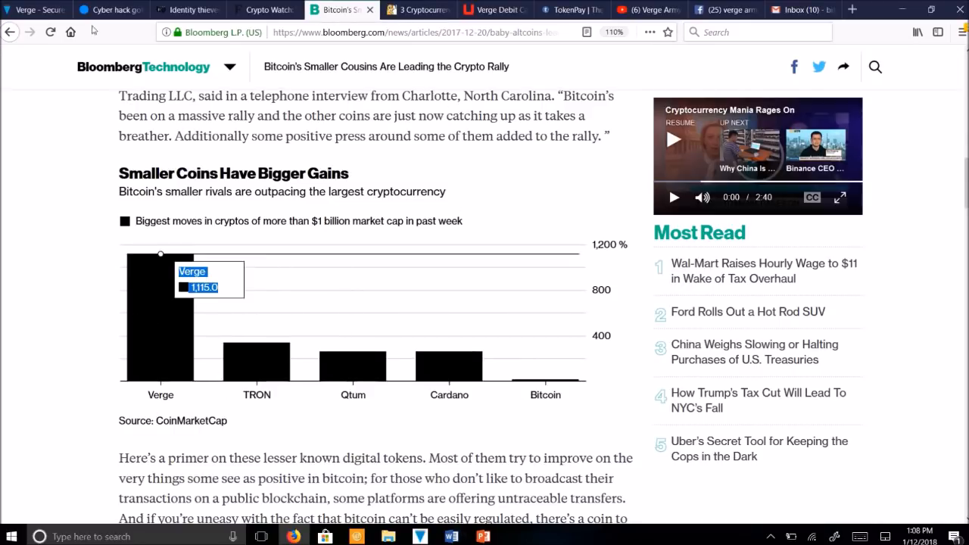
pyautogui.moveTo(435, 150)
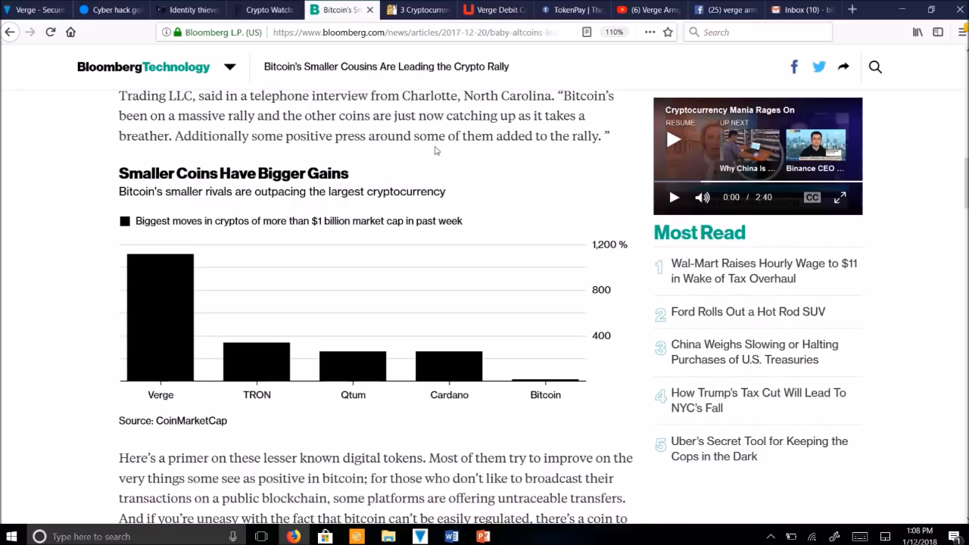
pyautogui.moveTo(850, 163)
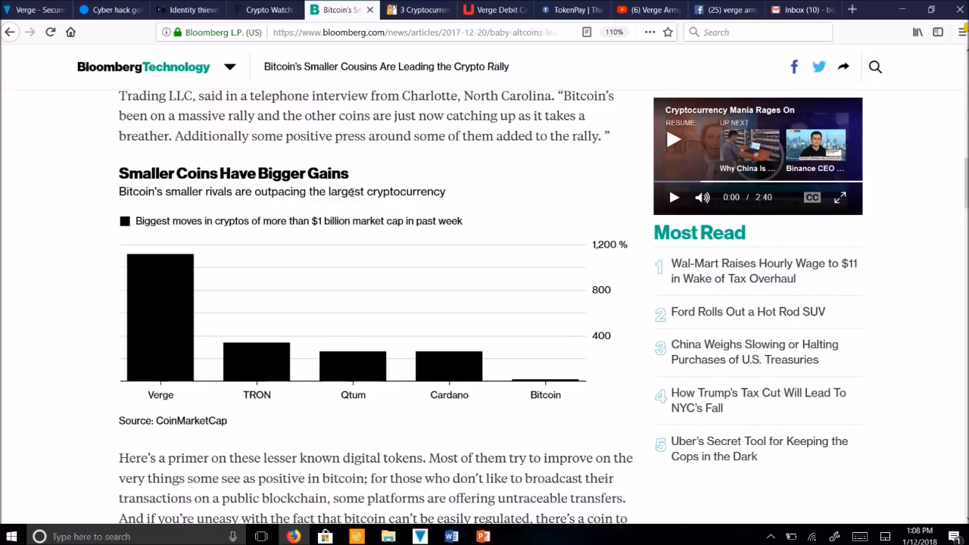
# Step: Switch to the Verge tab and scroll to the Get Verge grid ending with ChangeNow and Tradesatoshi
pyautogui.click(34, 9)
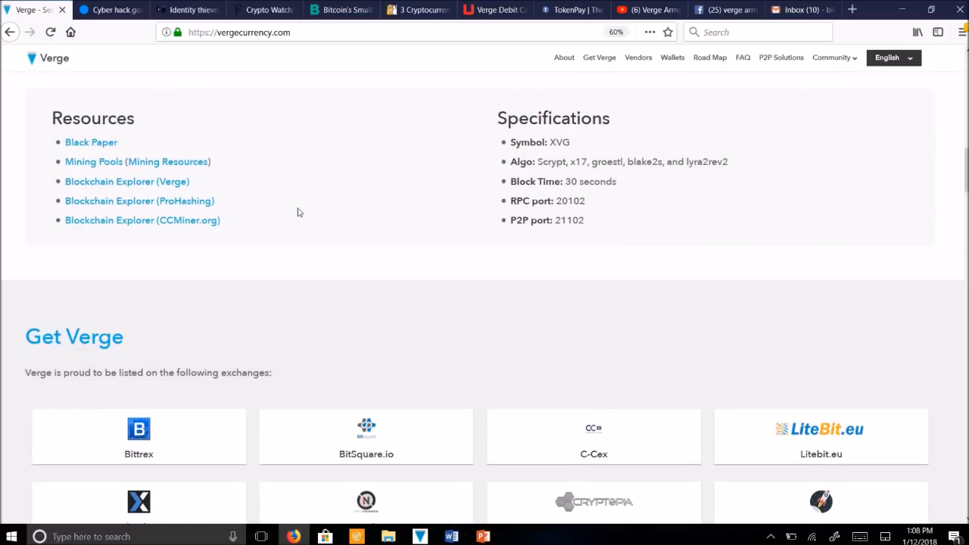
pyautogui.scroll(3)
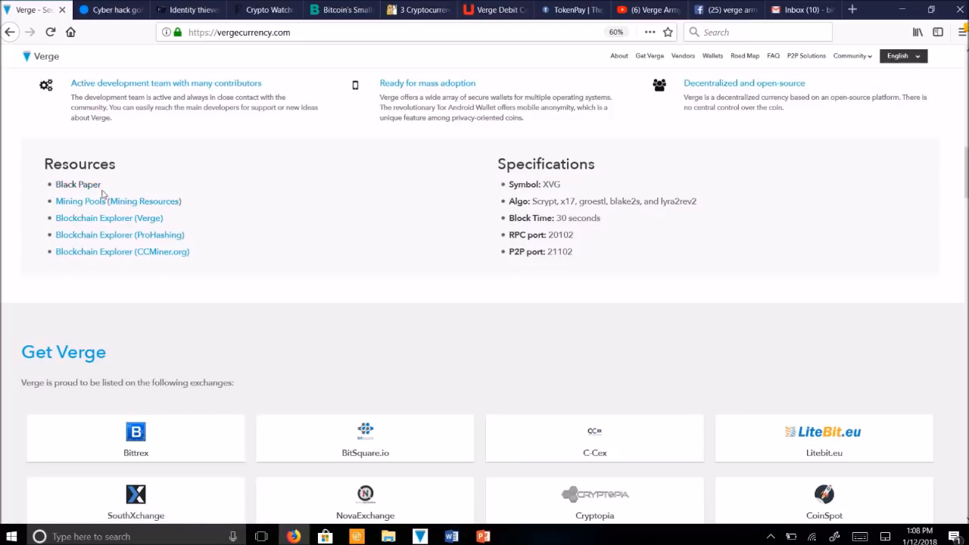
pyautogui.moveTo(46, 195)
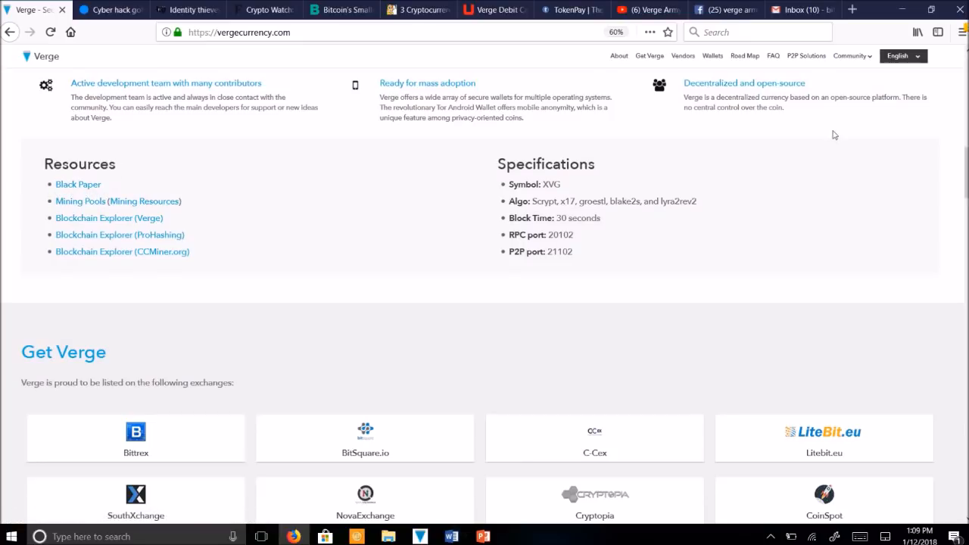
pyautogui.scroll(-3)
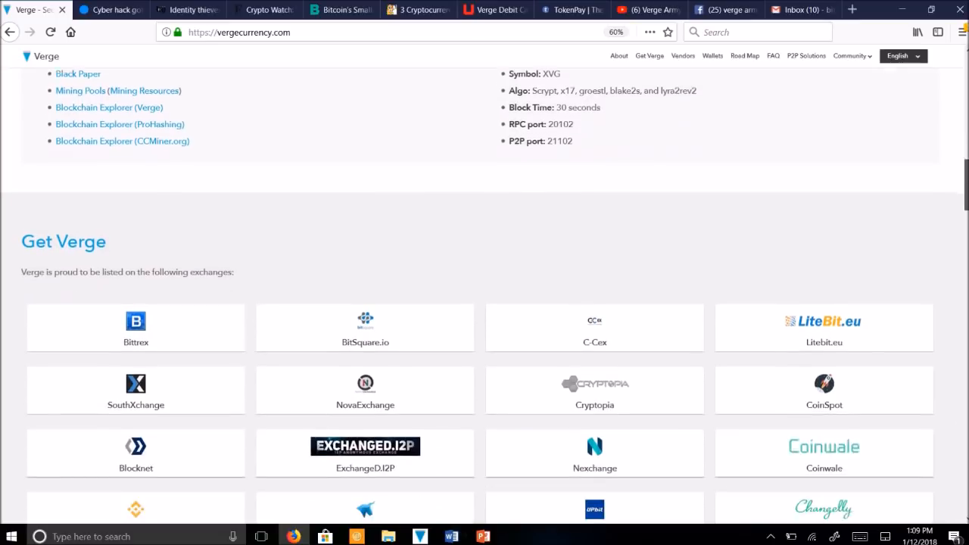
pyautogui.scroll(-3)
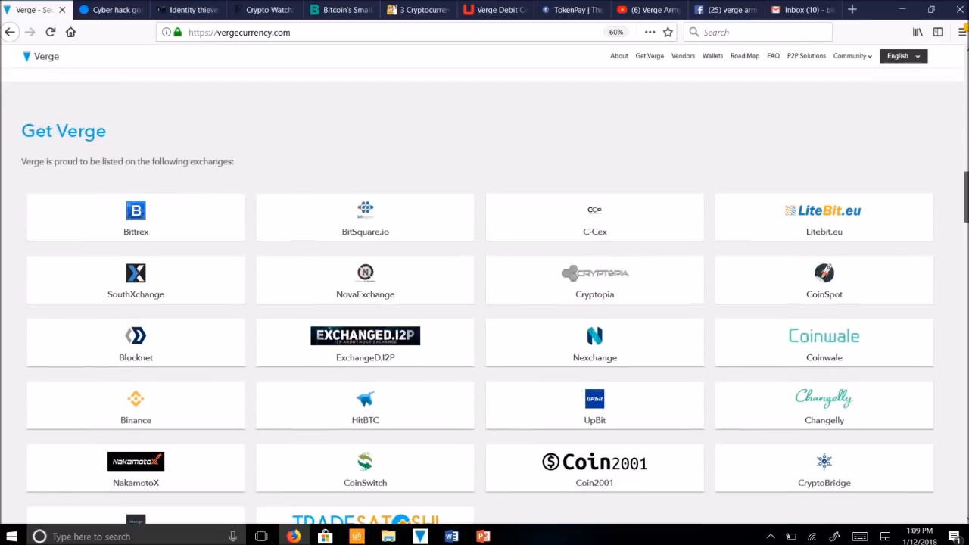
pyautogui.scroll(3)
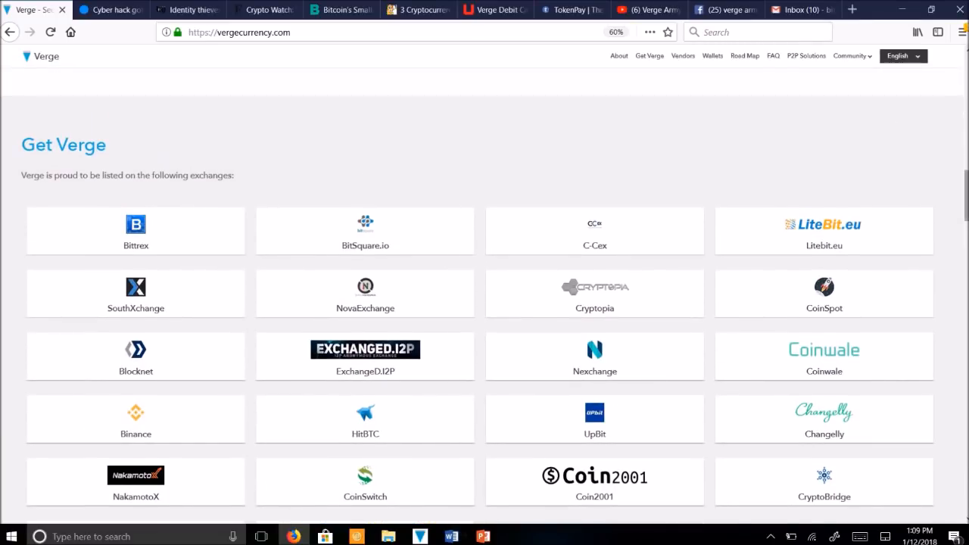
pyautogui.scroll(-3)
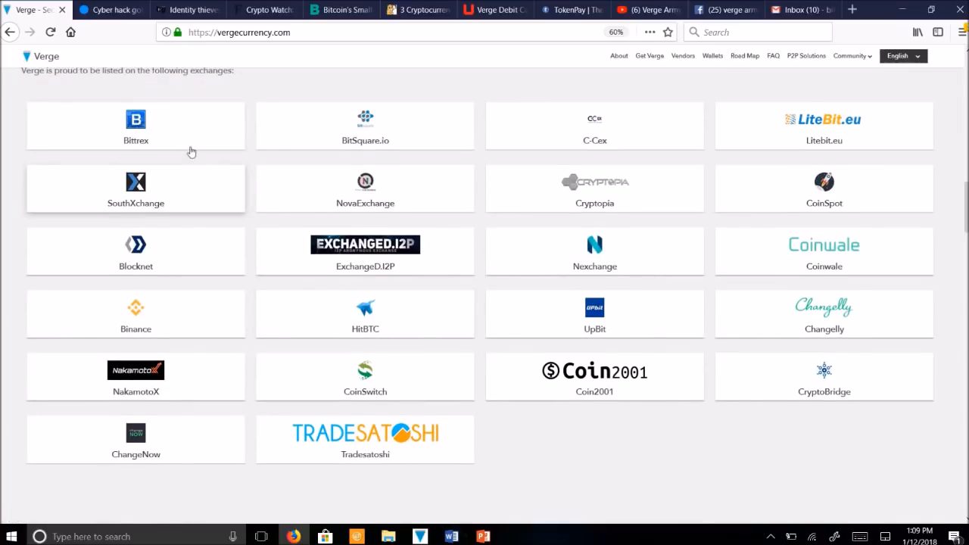
pyautogui.moveTo(189, 430)
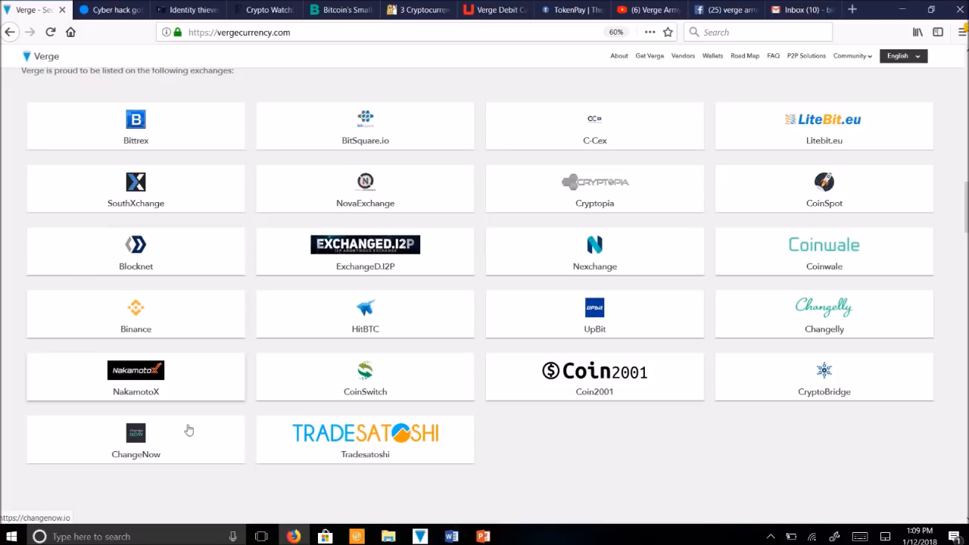
pyautogui.moveTo(904, 274)
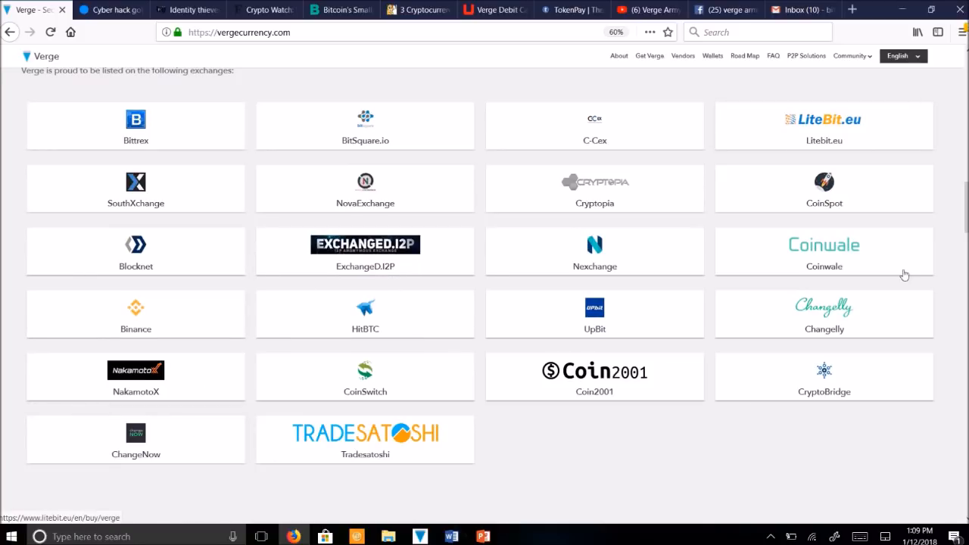
pyautogui.moveTo(388, 405)
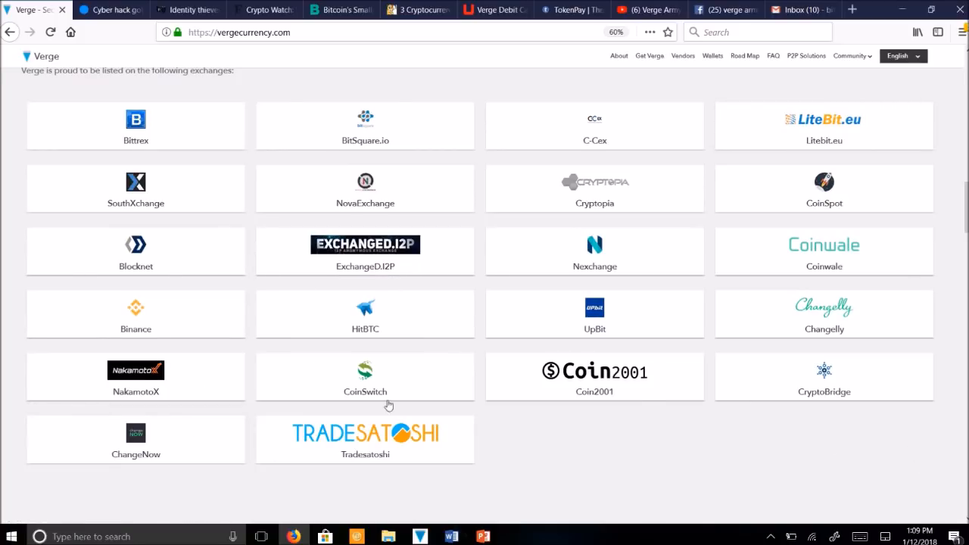
pyautogui.moveTo(309, 274)
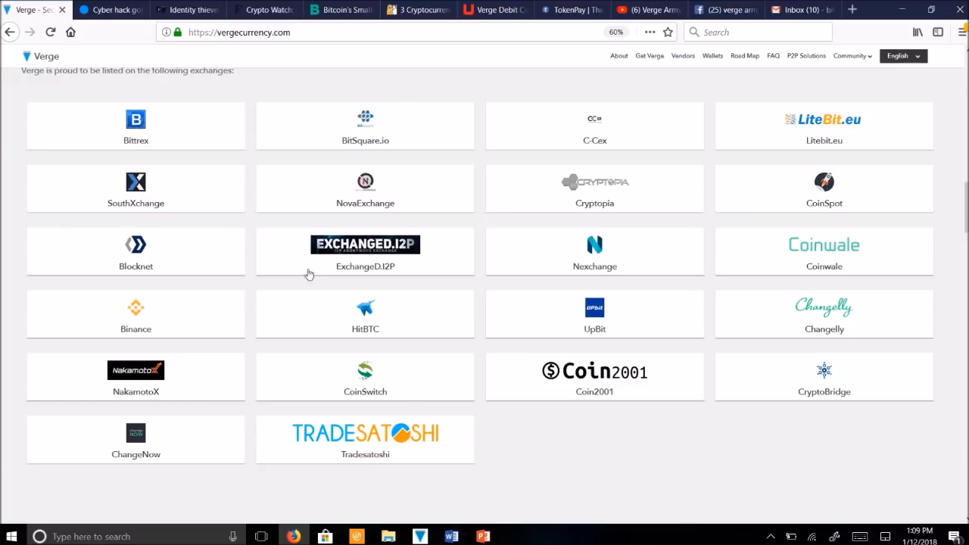
pyautogui.moveTo(107, 152)
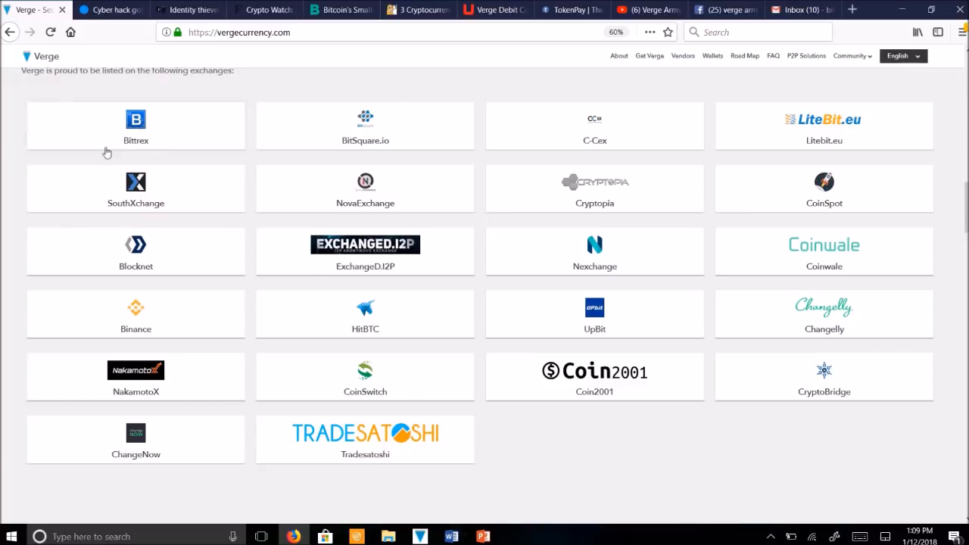
pyautogui.moveTo(149, 159)
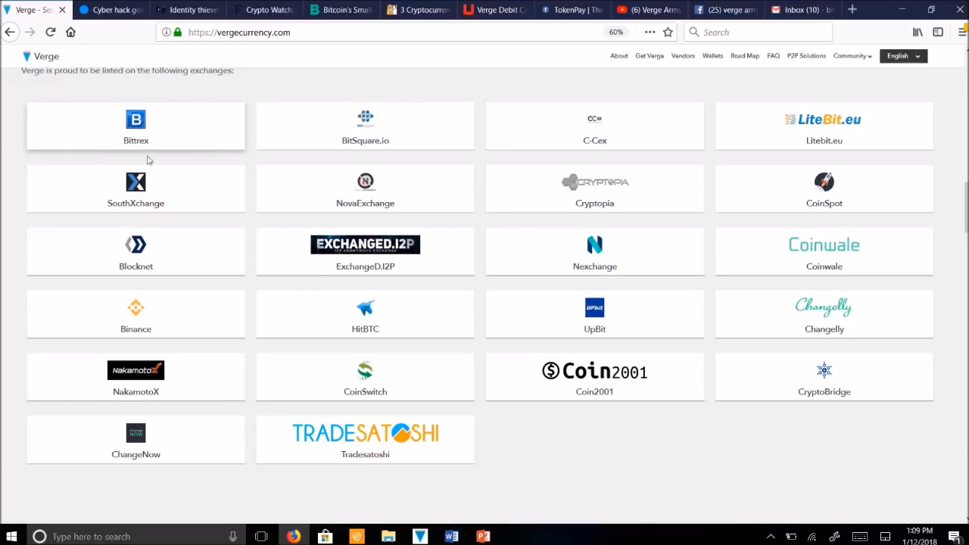
pyautogui.moveTo(89, 302)
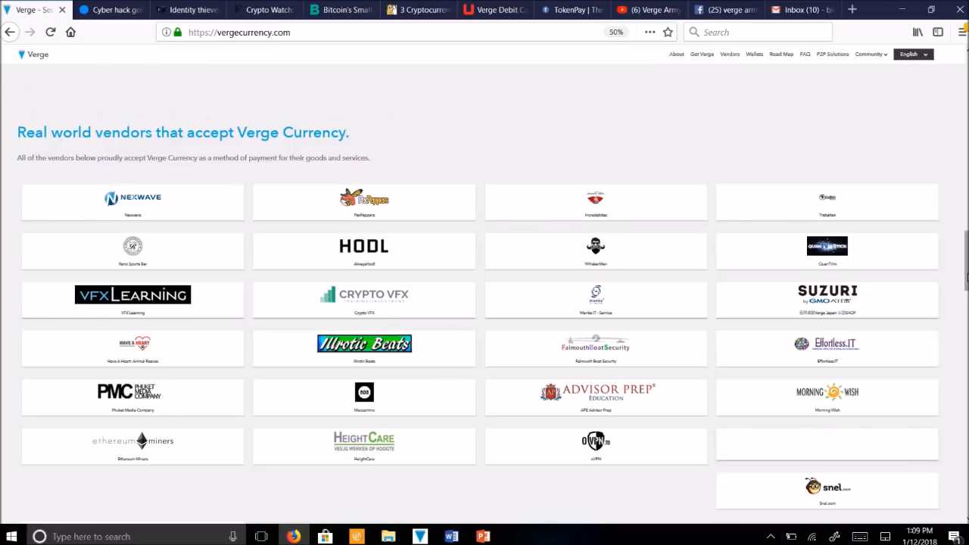
# Step: Scroll down the Verge homepage to the full 'Real world vendors' grid above Wallets
pyautogui.scroll(-3)
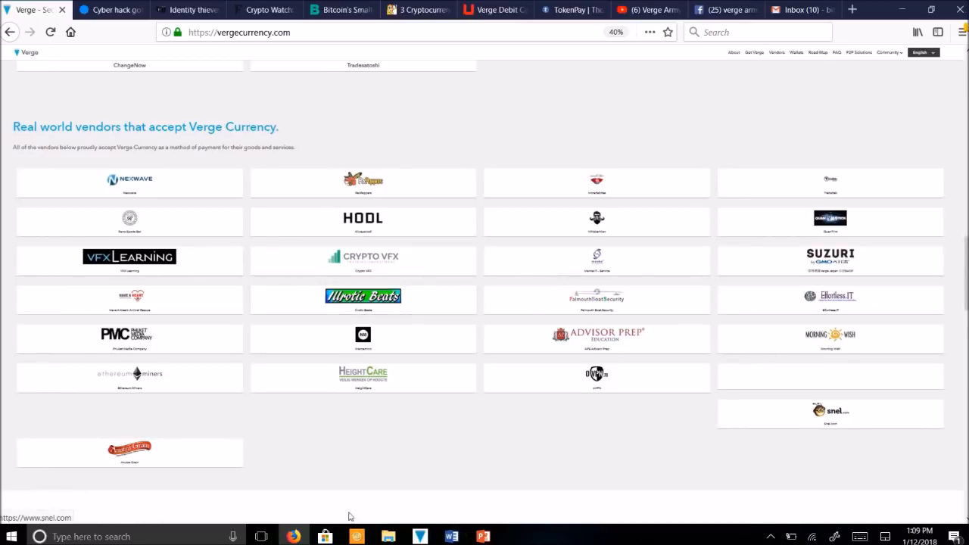
pyautogui.moveTo(134, 389)
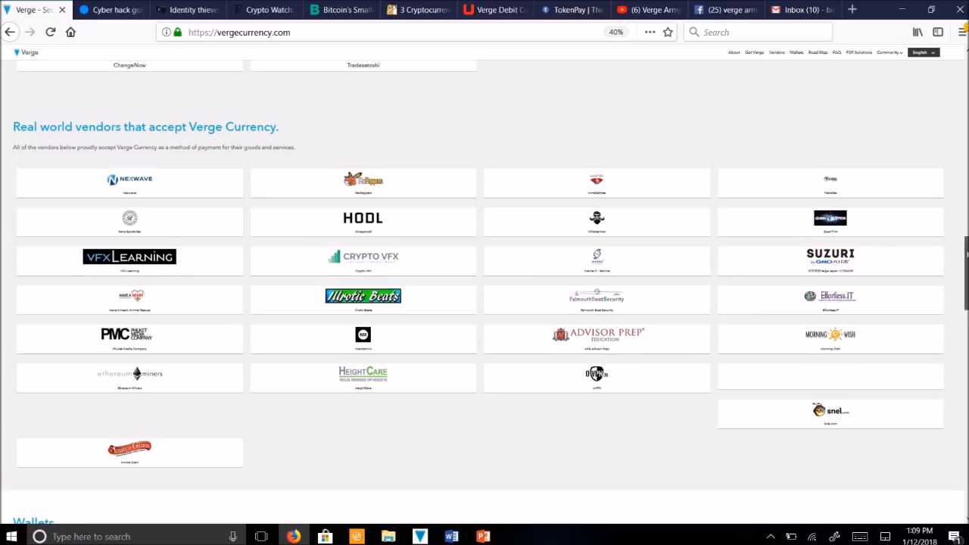
pyautogui.scroll(-3)
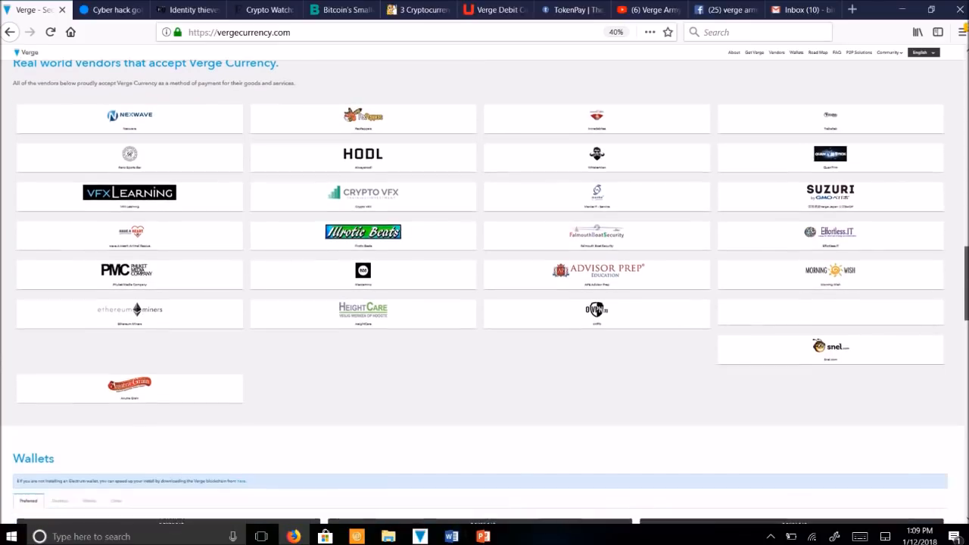
# Step: Browse the Desktop, Mobile and Other wallet download tabs, ending on paper and Tor wallets
pyautogui.scroll(-3)
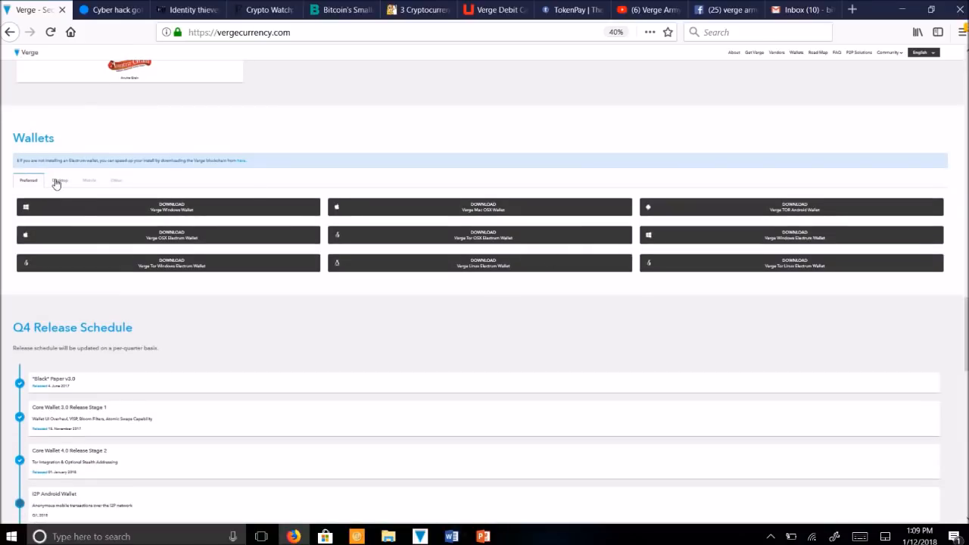
pyautogui.moveTo(231, 261)
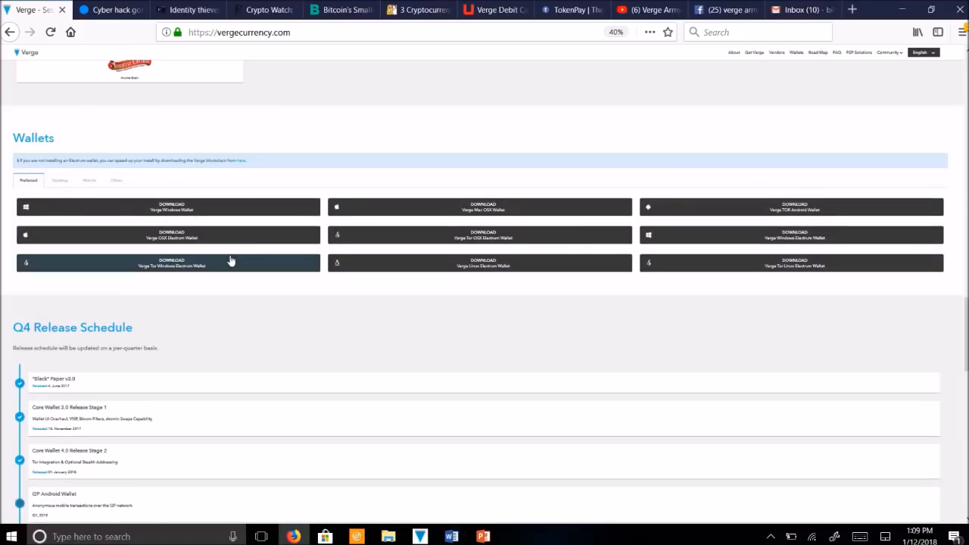
pyautogui.moveTo(500, 258)
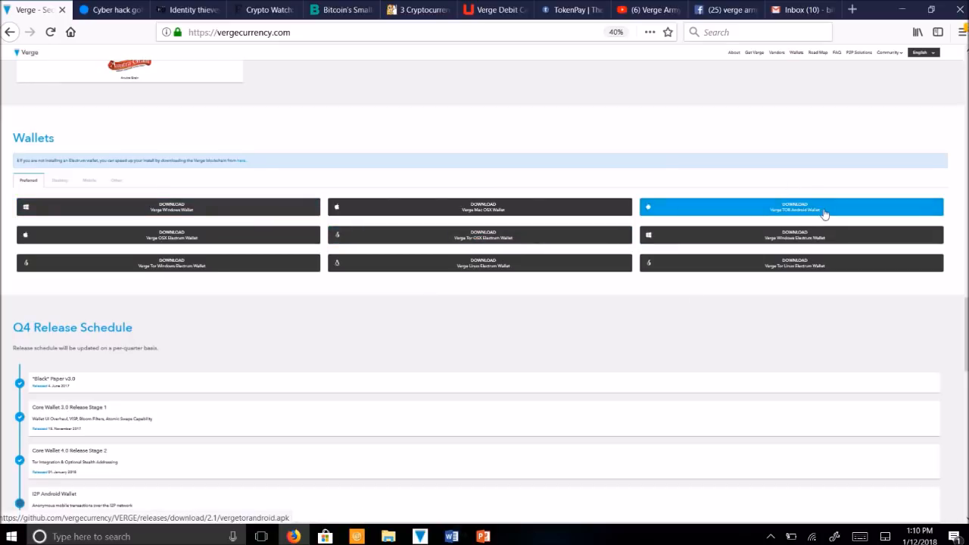
pyautogui.moveTo(40, 67)
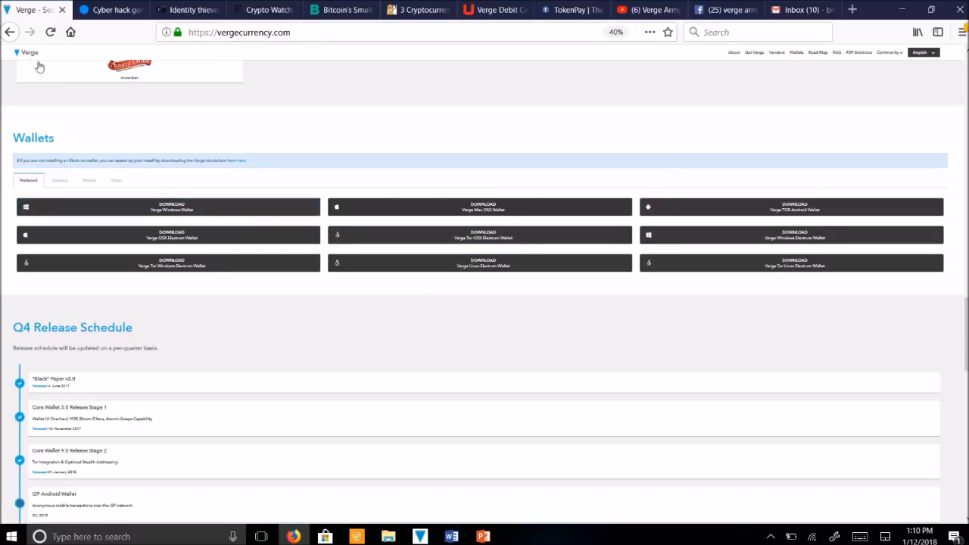
pyautogui.click(60, 180)
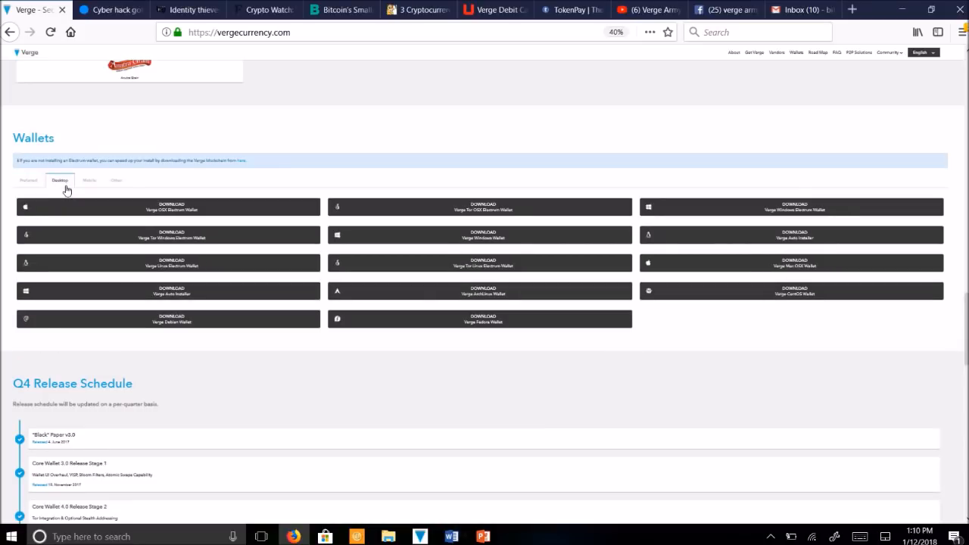
pyautogui.moveTo(297, 359)
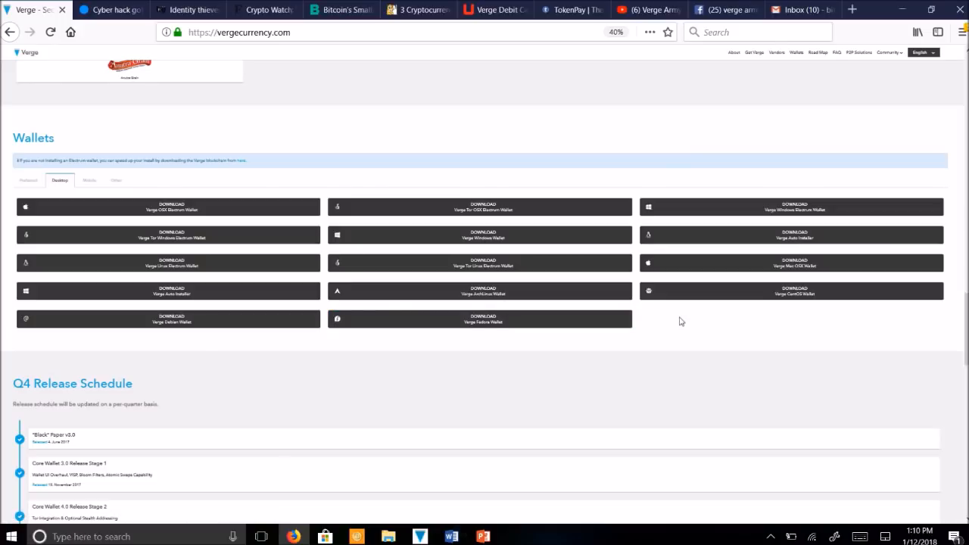
pyautogui.click(89, 180)
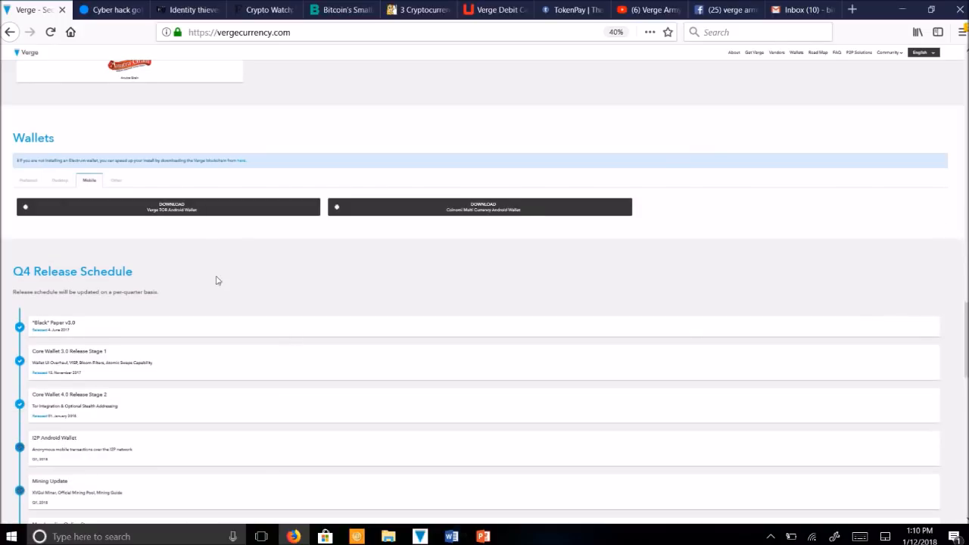
pyautogui.moveTo(510, 207)
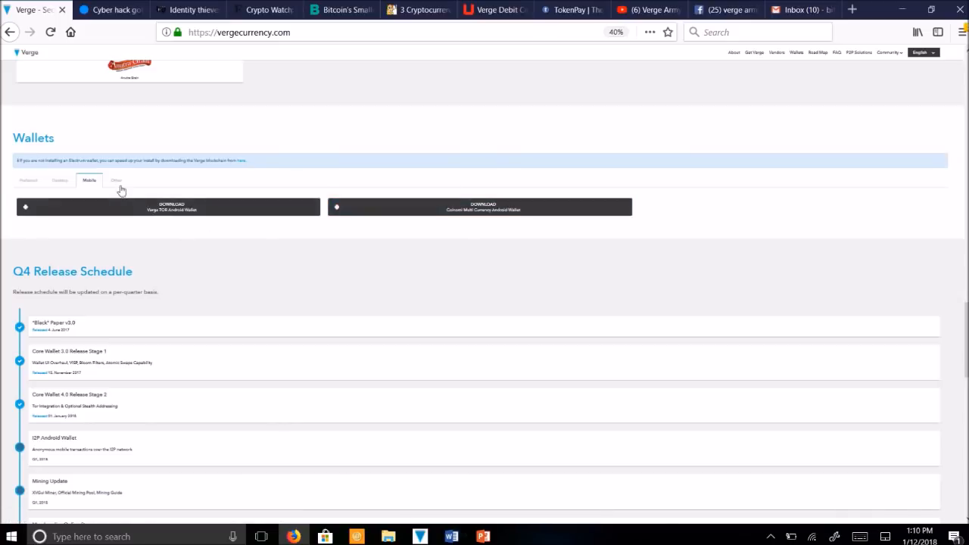
pyautogui.click(116, 180)
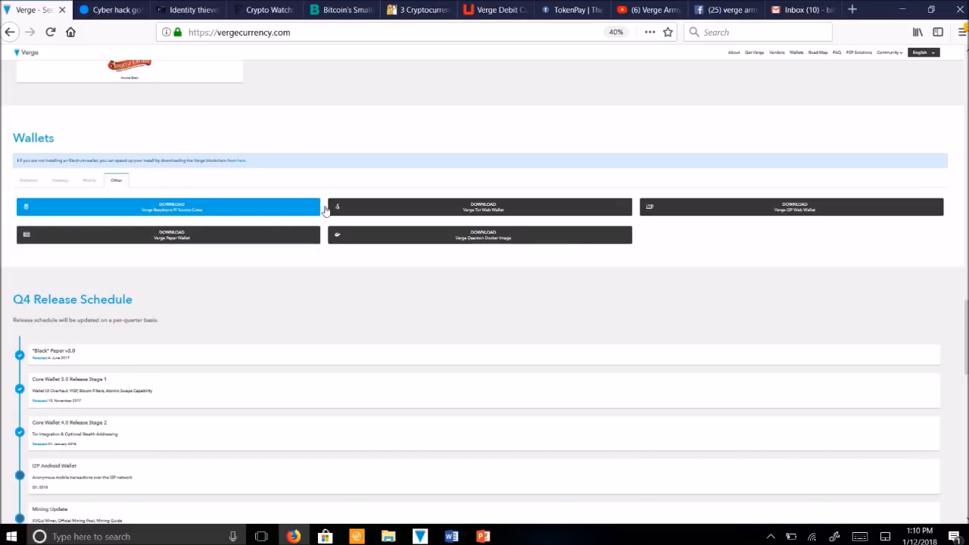
pyautogui.moveTo(874, 214)
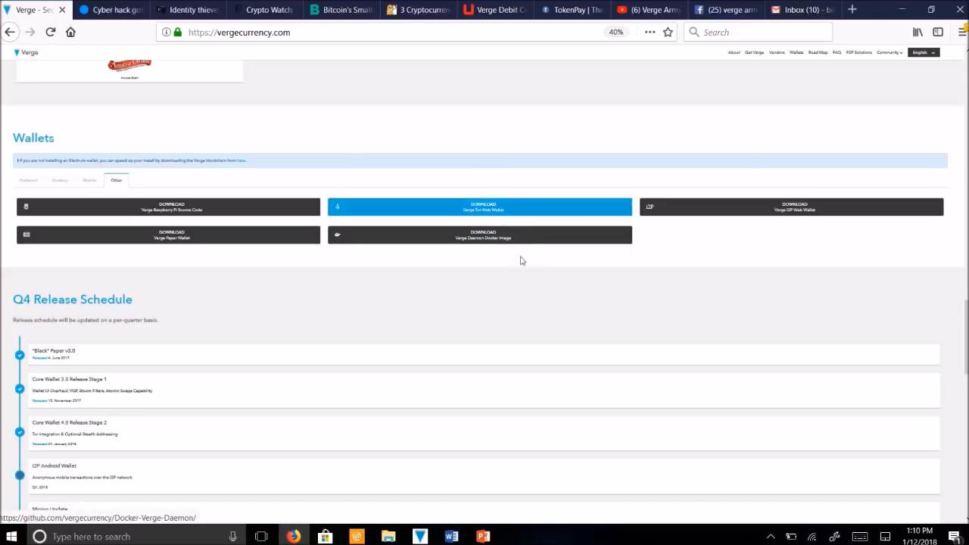
pyautogui.moveTo(169, 249)
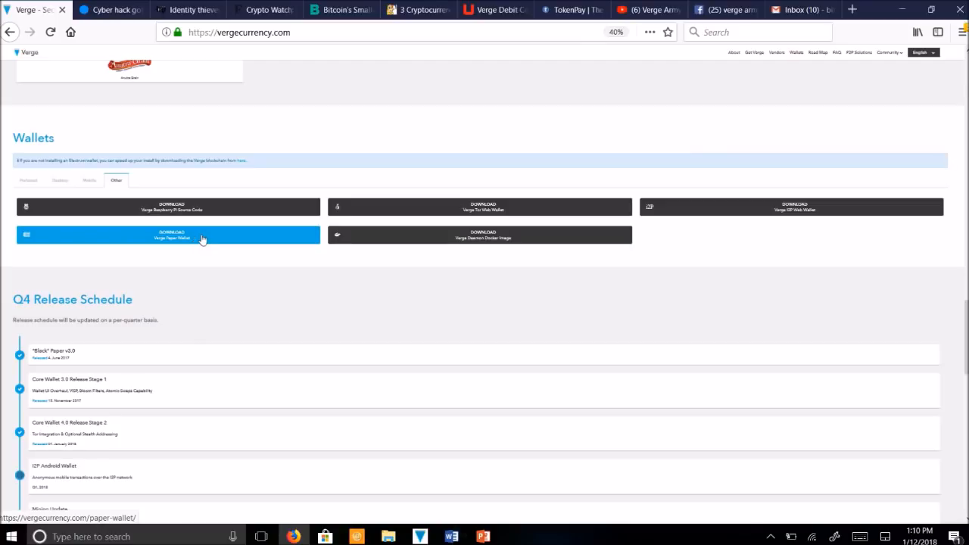
pyautogui.moveTo(188, 276)
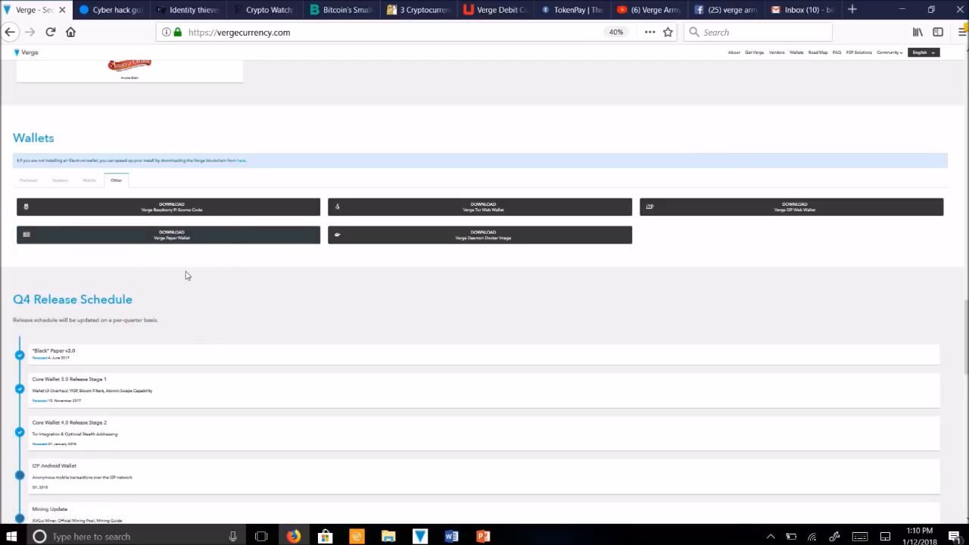
pyautogui.moveTo(388, 298)
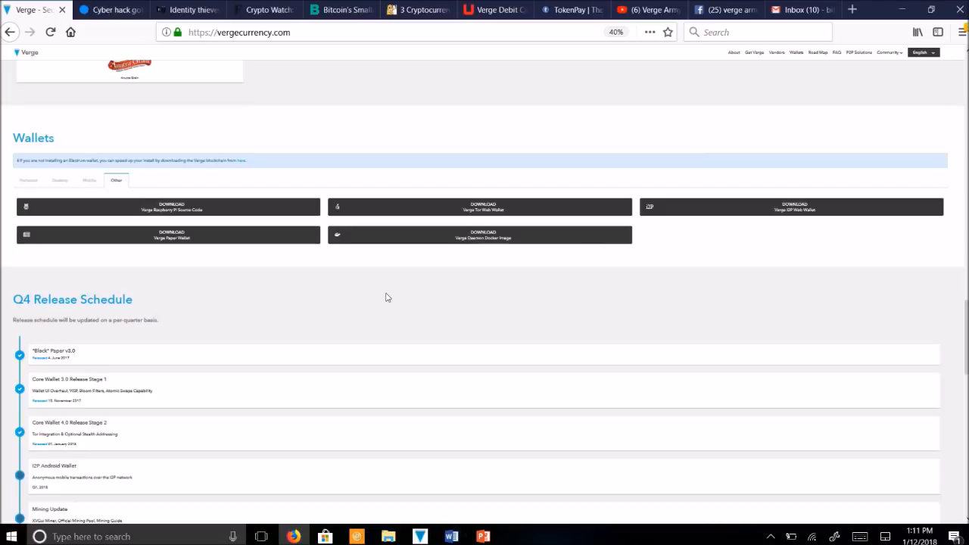
pyautogui.moveTo(428, 498)
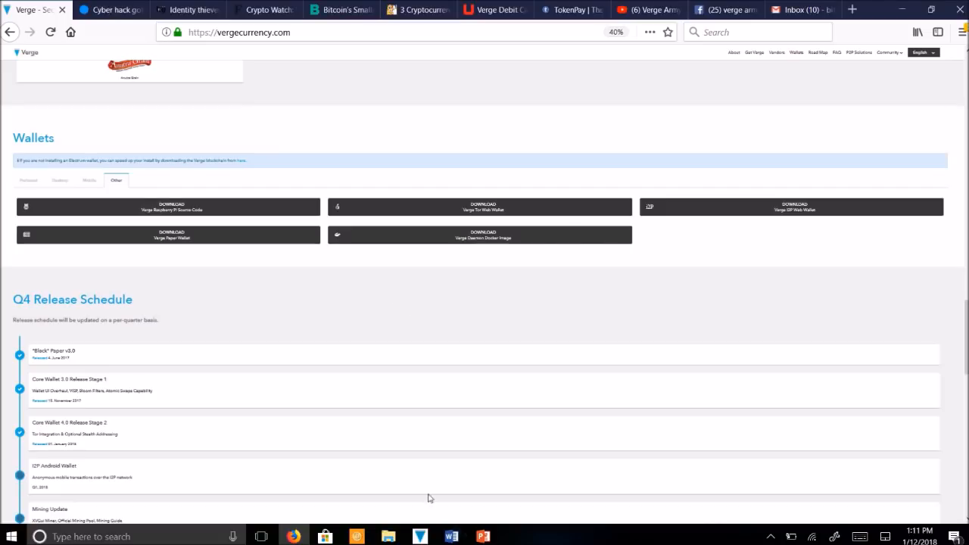
# Step: Bring the VERGE Wallet window forward and maximize it to show the 10.80 XVG balance
pyautogui.click(419, 536)
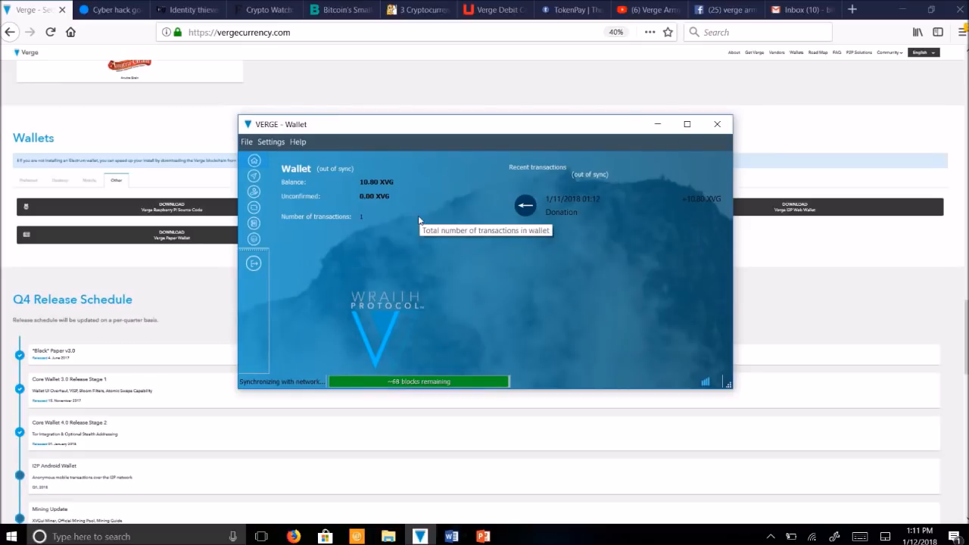
pyautogui.moveTo(676, 219)
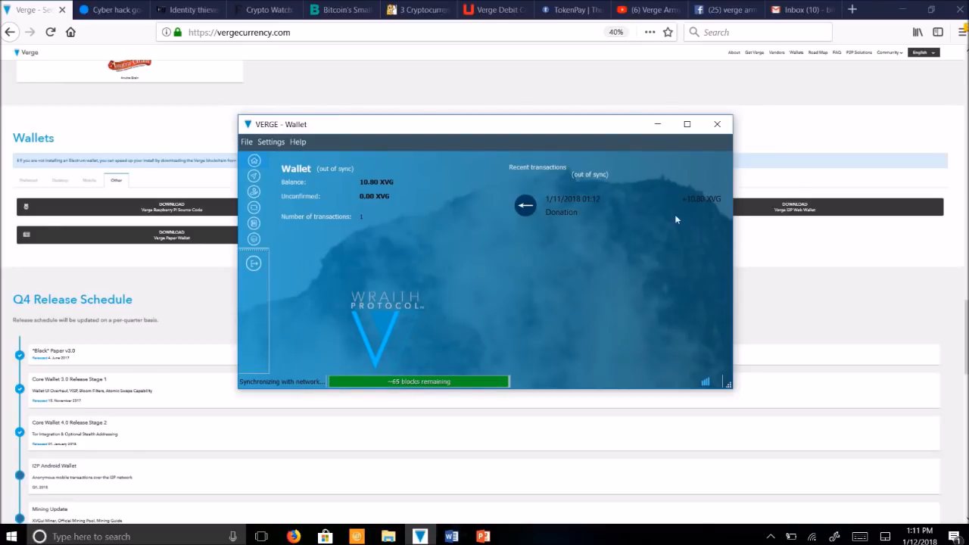
pyautogui.click(685, 123)
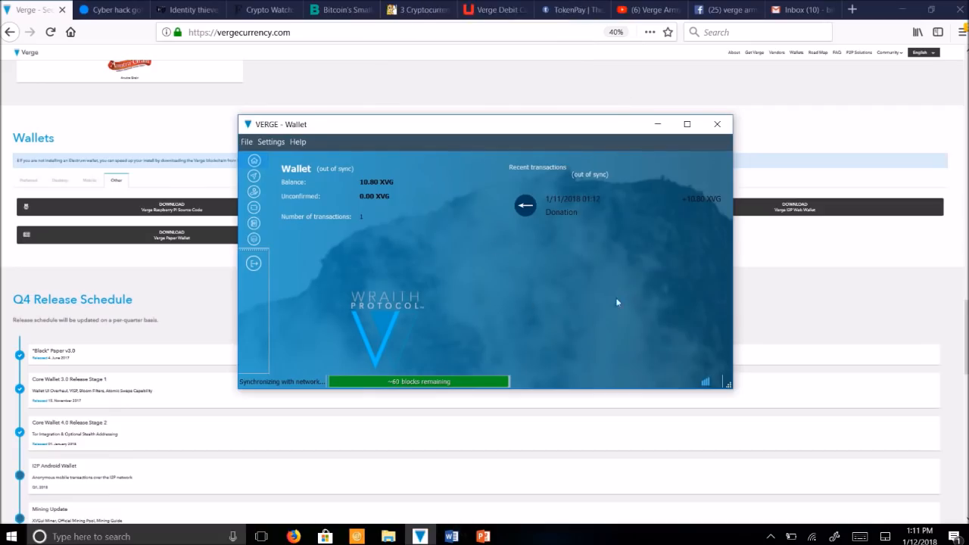
pyautogui.click(686, 124)
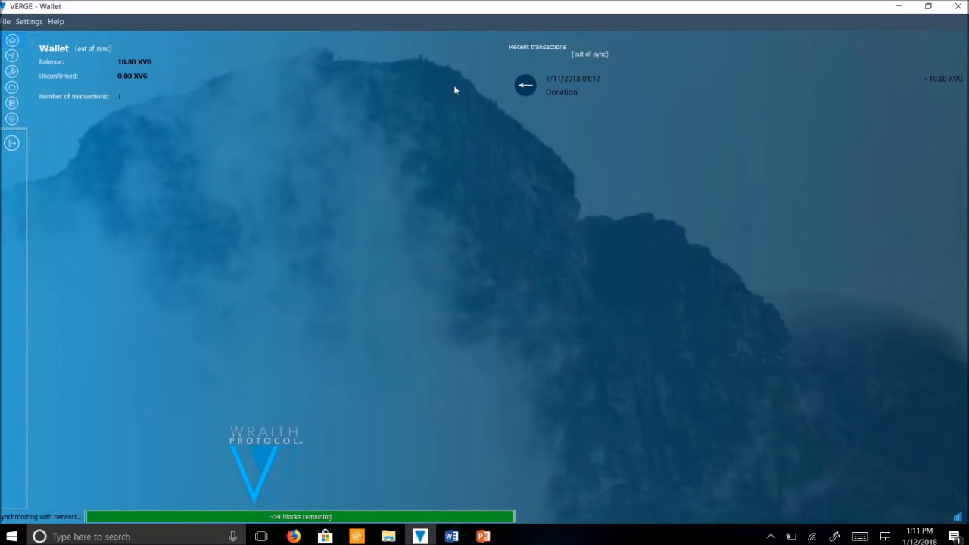
pyautogui.moveTo(538, 147)
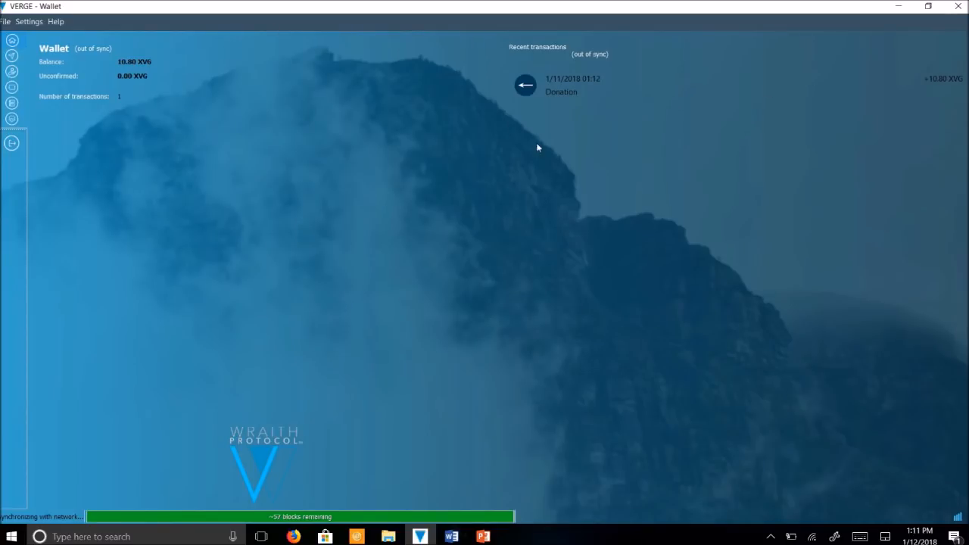
pyautogui.moveTo(606, 96)
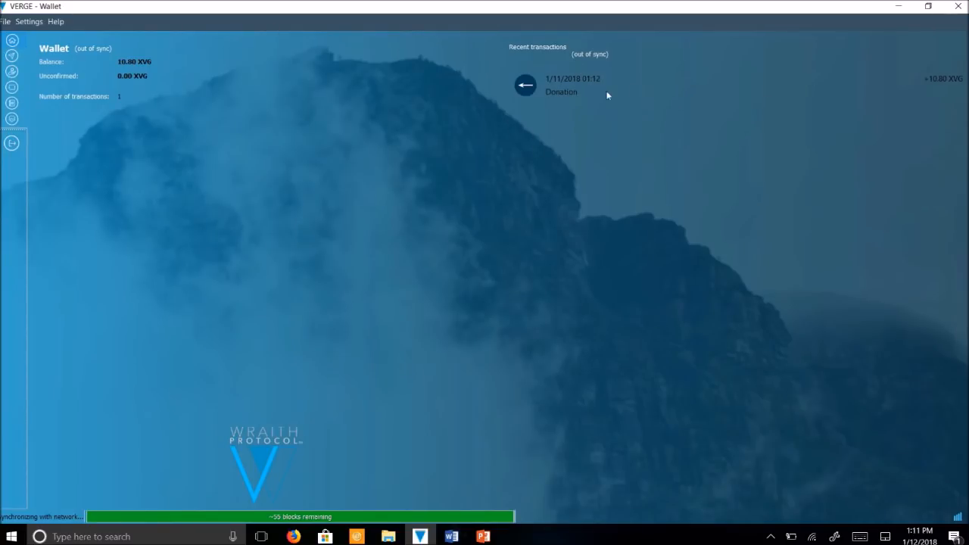
pyautogui.moveTo(180, 133)
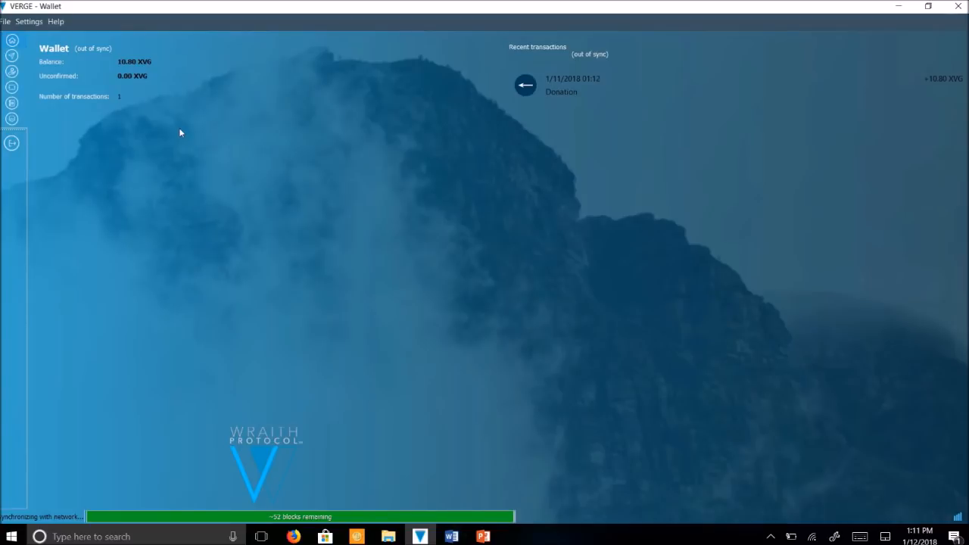
# Step: Try the Send form by adding extra payment recipients and then removing them
pyautogui.click(11, 72)
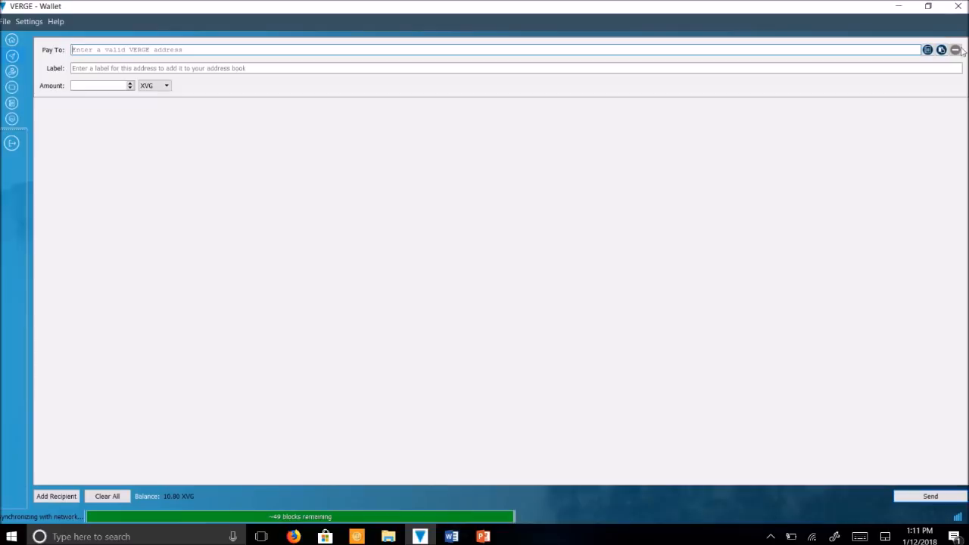
pyautogui.moveTo(719, 188)
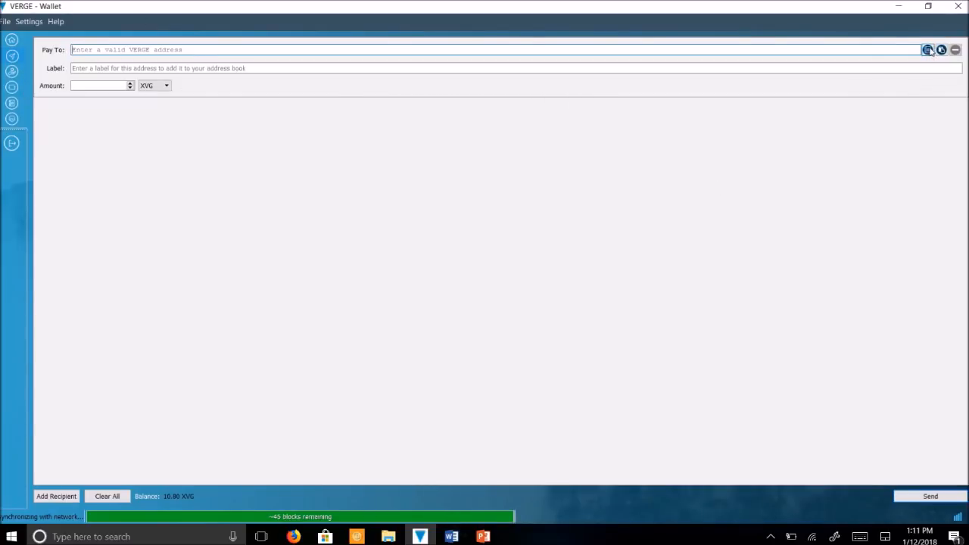
pyautogui.click(928, 49)
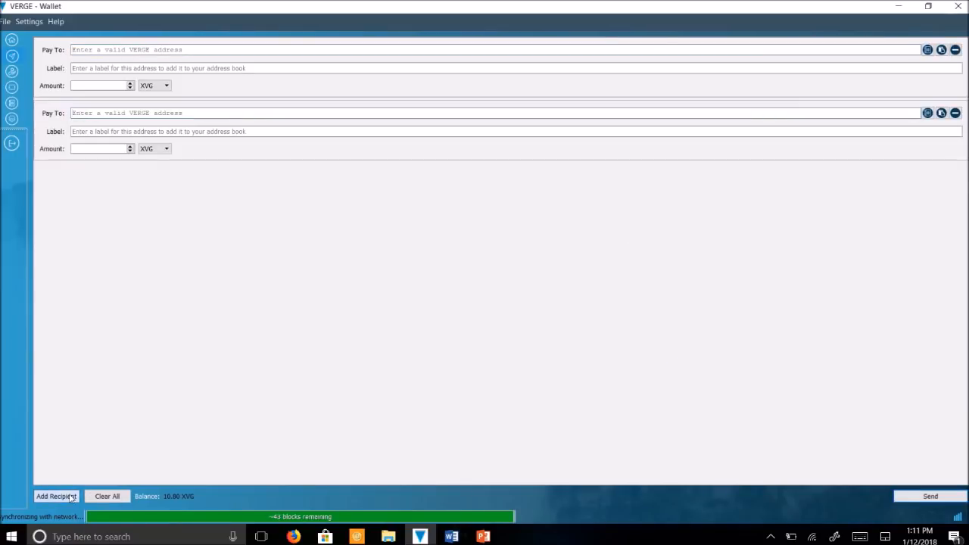
pyautogui.click(56, 496)
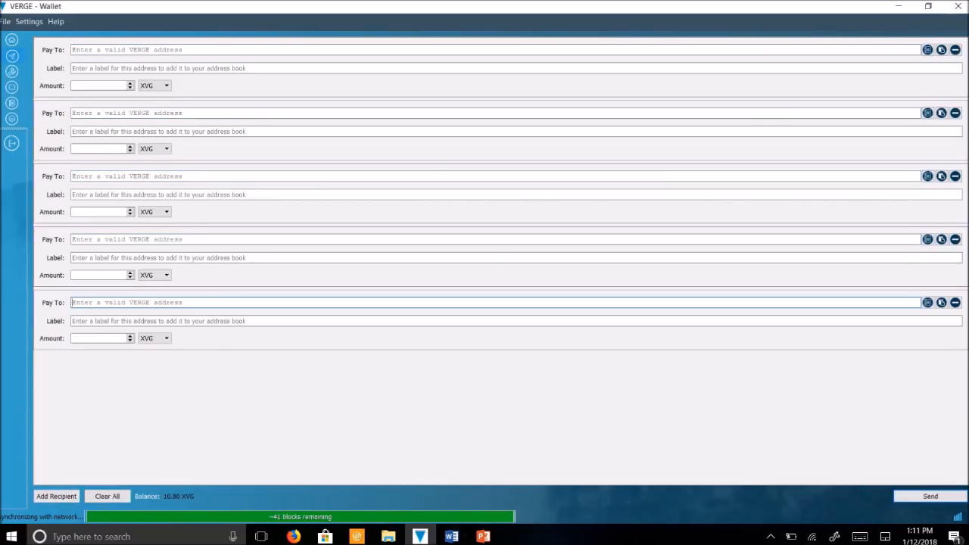
pyautogui.click(955, 239)
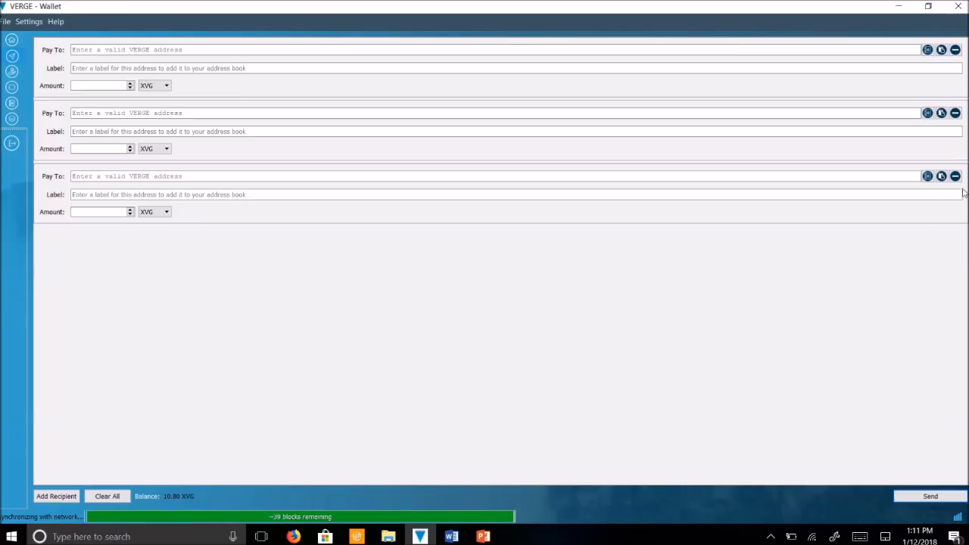
# Step: View receiving addresses and the transaction history, then minimize the wallet back to Firefox
pyautogui.click(11, 71)
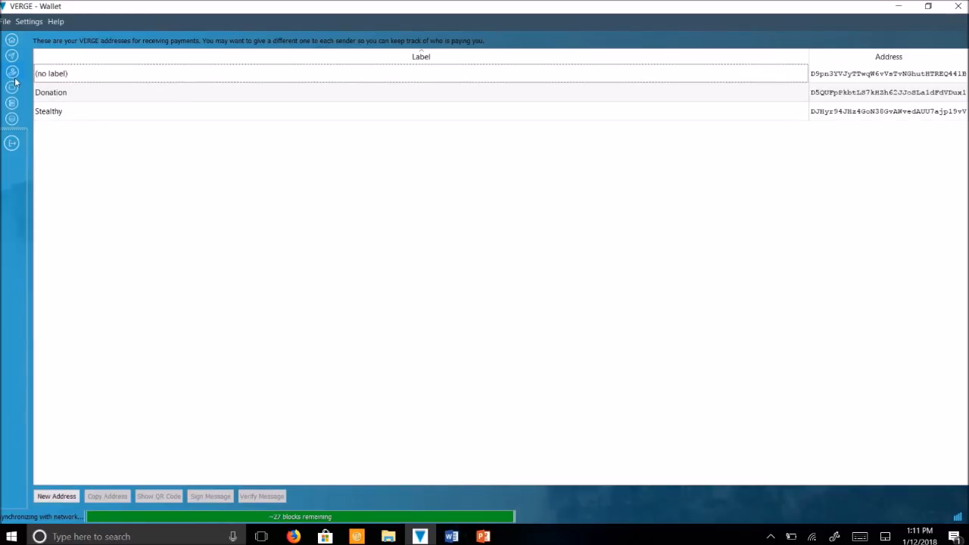
pyautogui.moveTo(428, 485)
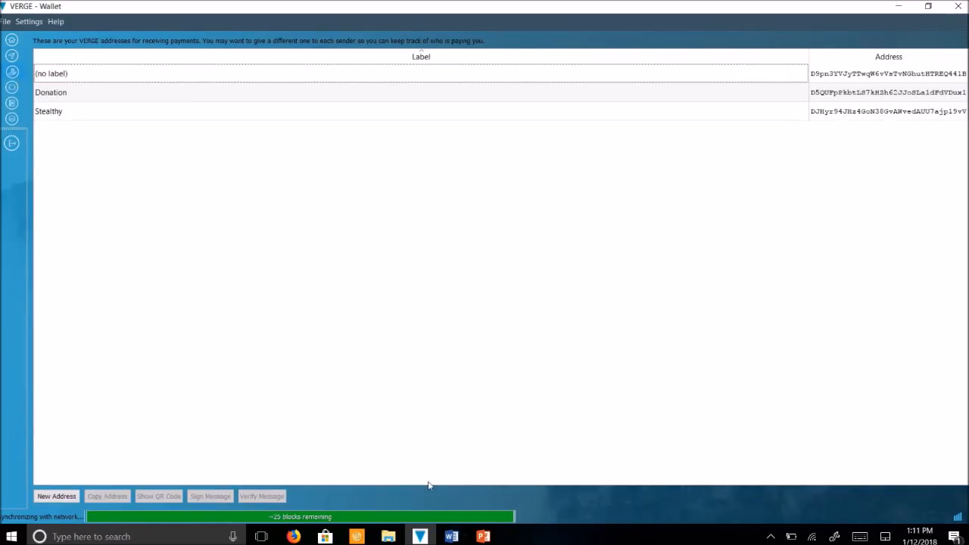
pyautogui.click(12, 87)
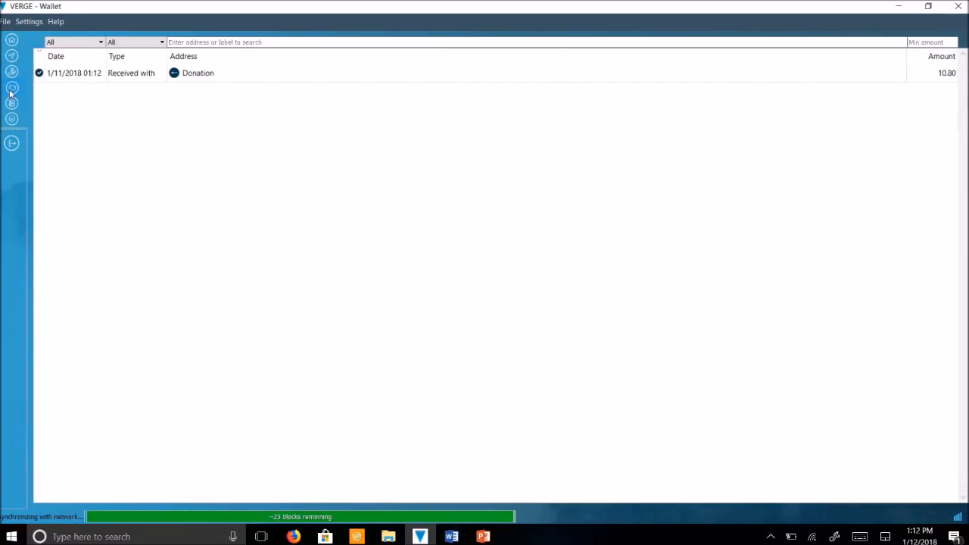
pyautogui.moveTo(19, 112)
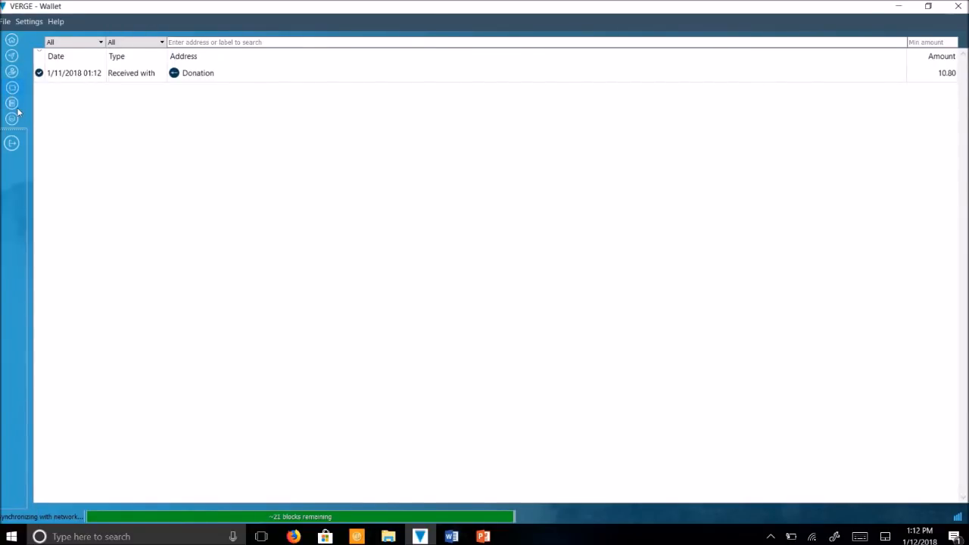
pyautogui.click(11, 120)
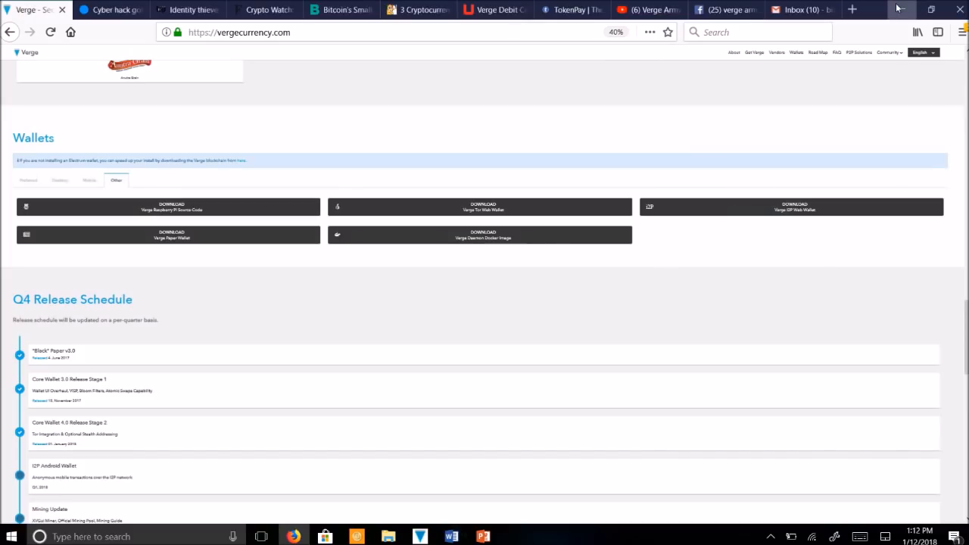
pyautogui.moveTo(650, 273)
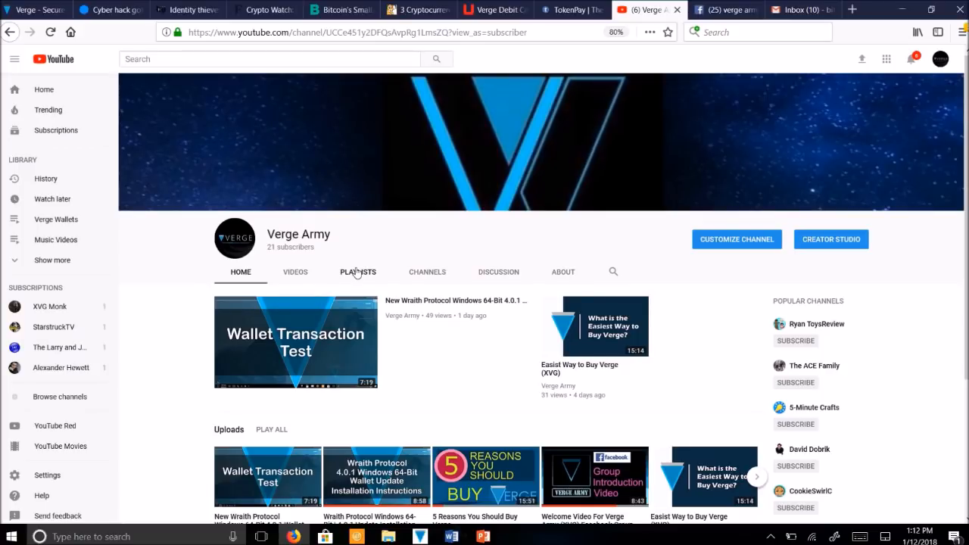
# Step: Show Verge Army's YouTube playlists, then switch to the Facebook Verge Army (XVG) search results
pyautogui.click(358, 271)
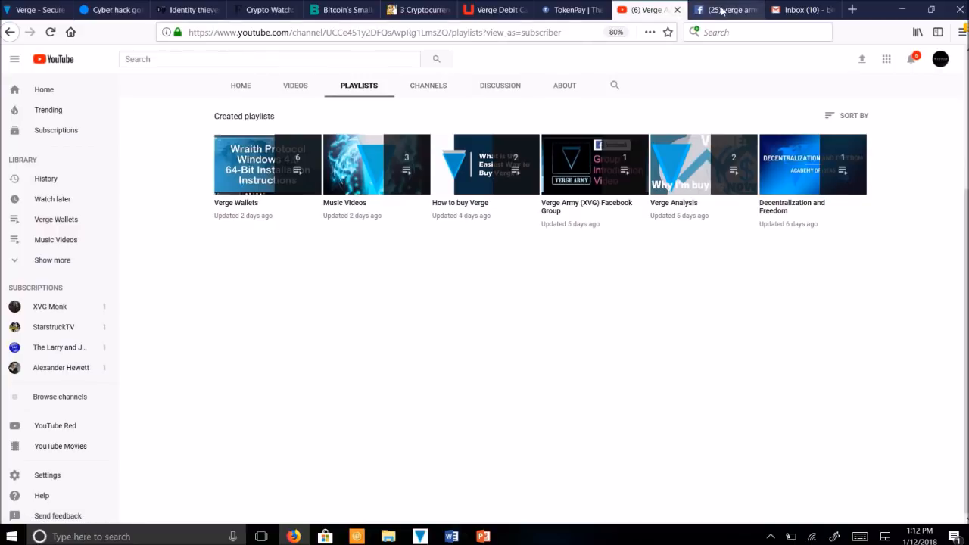
pyautogui.click(727, 9)
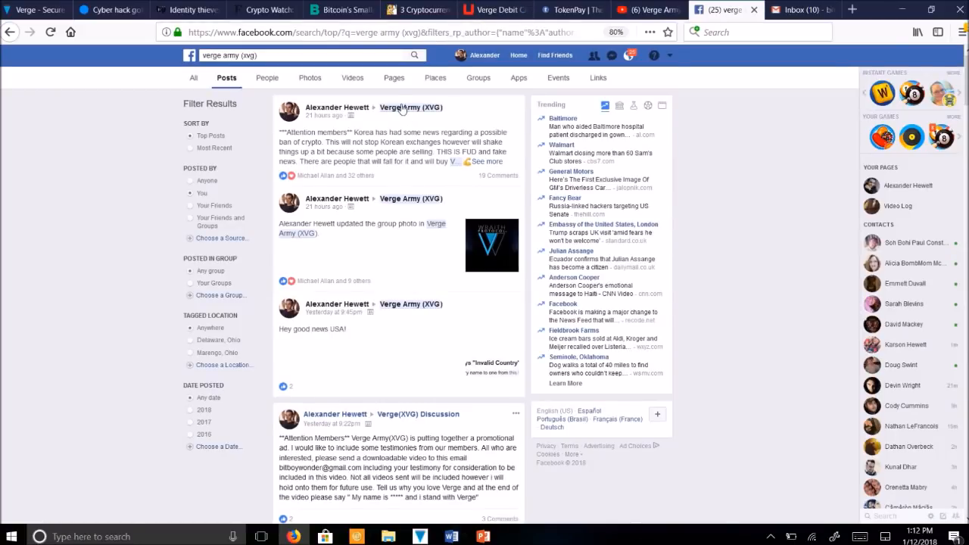
# Step: Go to the Verge Army (XVG) group's photo albums and open the Features album
pyautogui.click(411, 106)
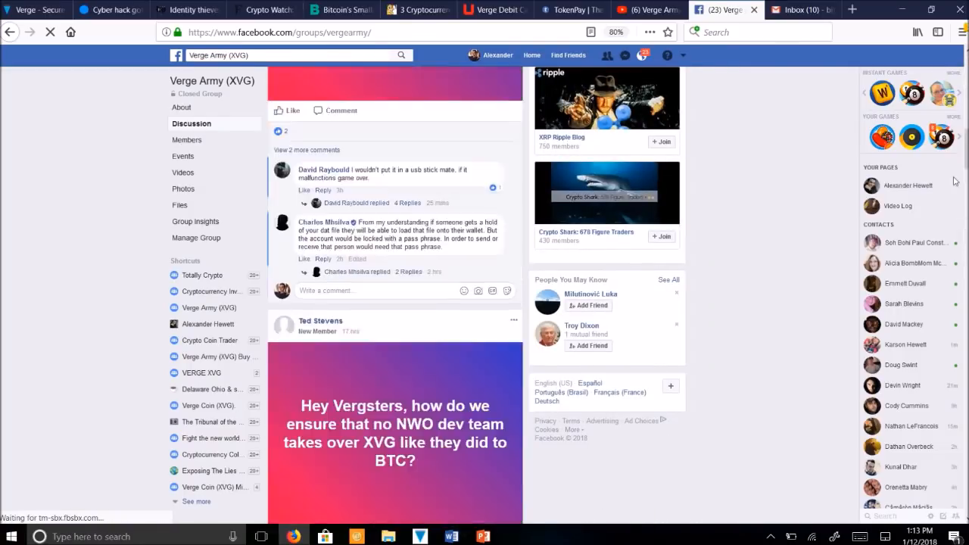
pyautogui.scroll(3)
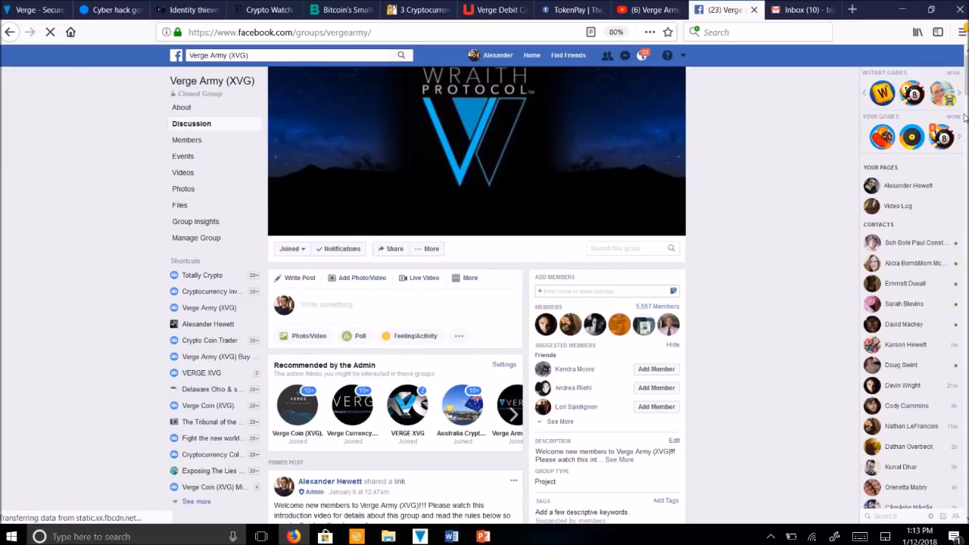
pyautogui.click(184, 189)
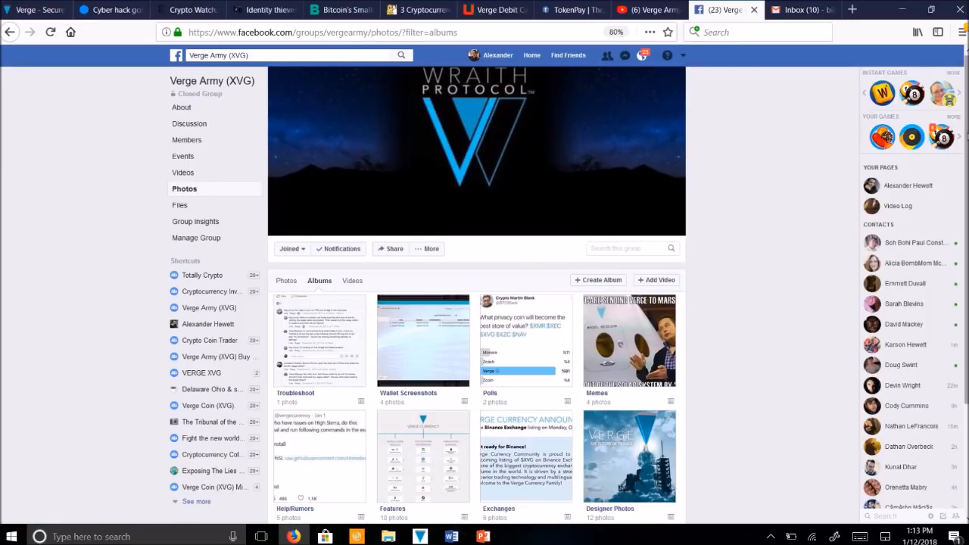
pyautogui.scroll(-3)
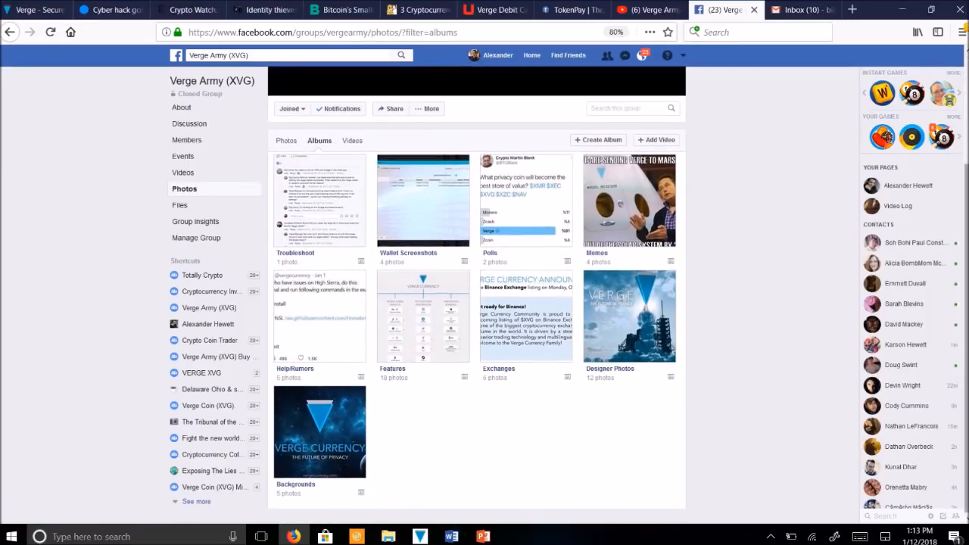
pyautogui.click(422, 315)
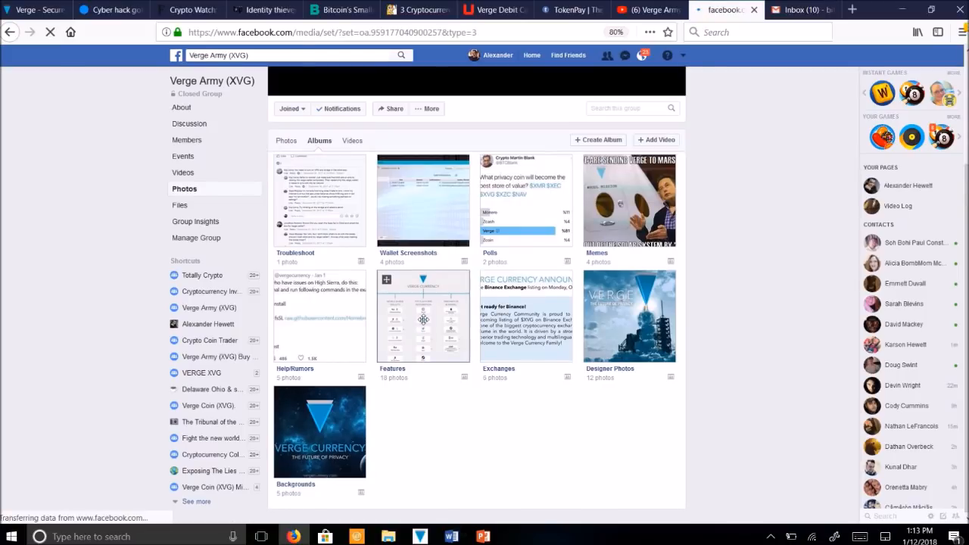
pyautogui.click(423, 316)
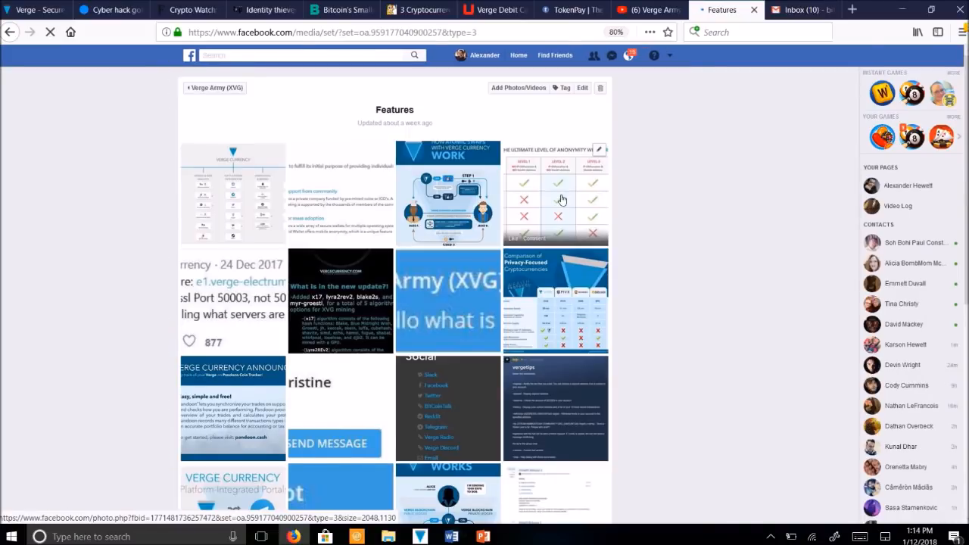
pyautogui.click(555, 193)
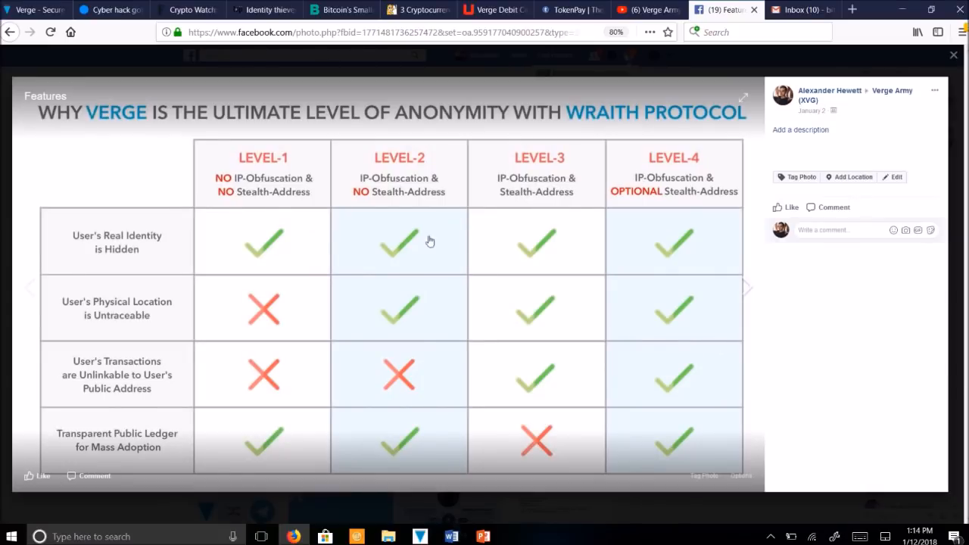
pyautogui.moveTo(113, 266)
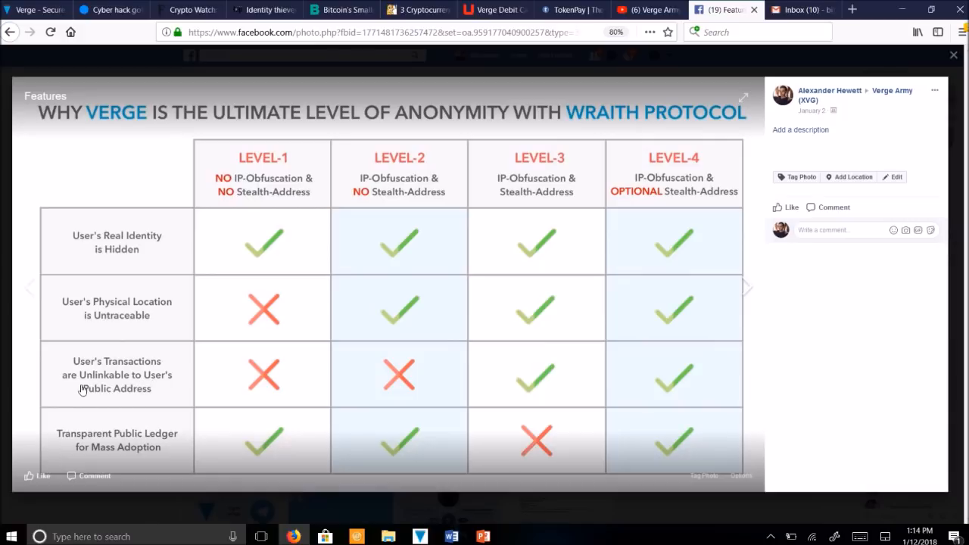
pyautogui.moveTo(423, 386)
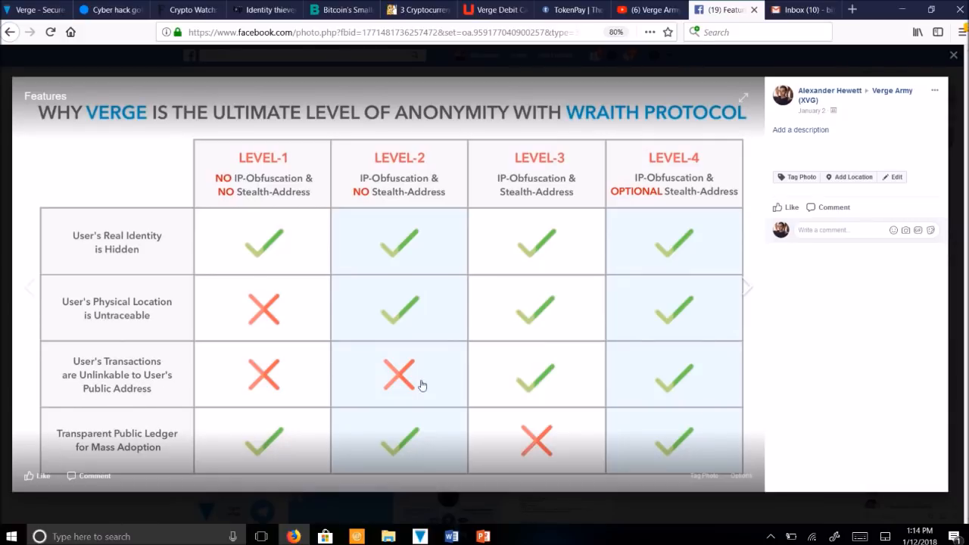
pyautogui.moveTo(175, 440)
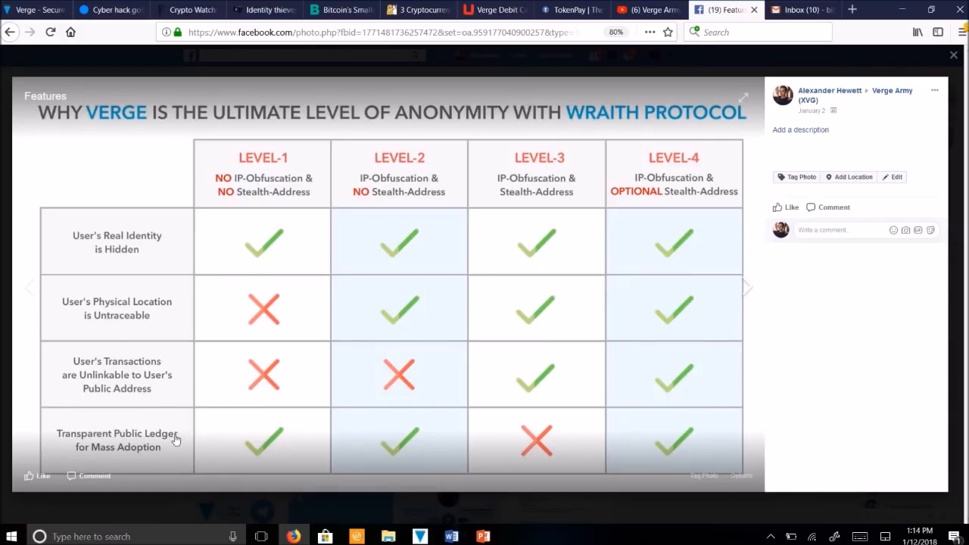
pyautogui.moveTo(797, 285)
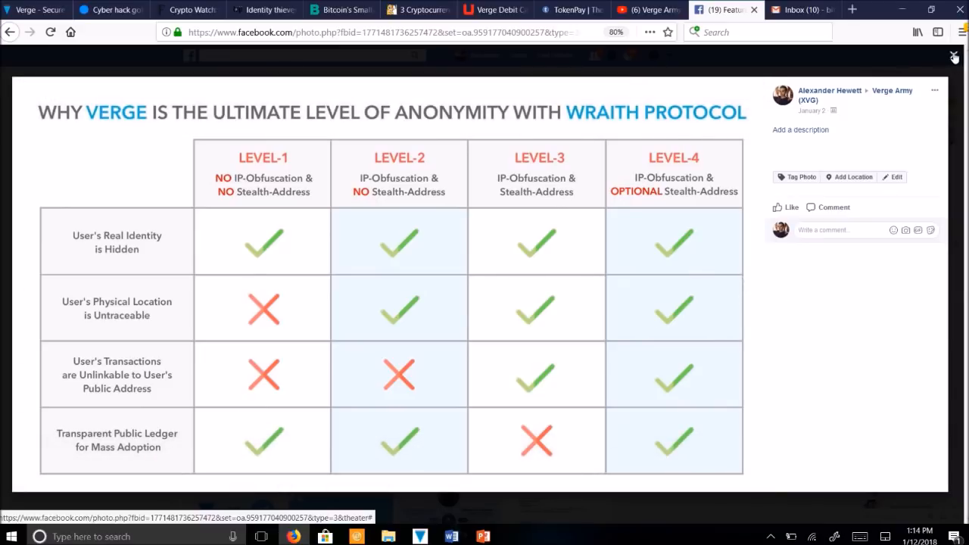
pyautogui.click(955, 56)
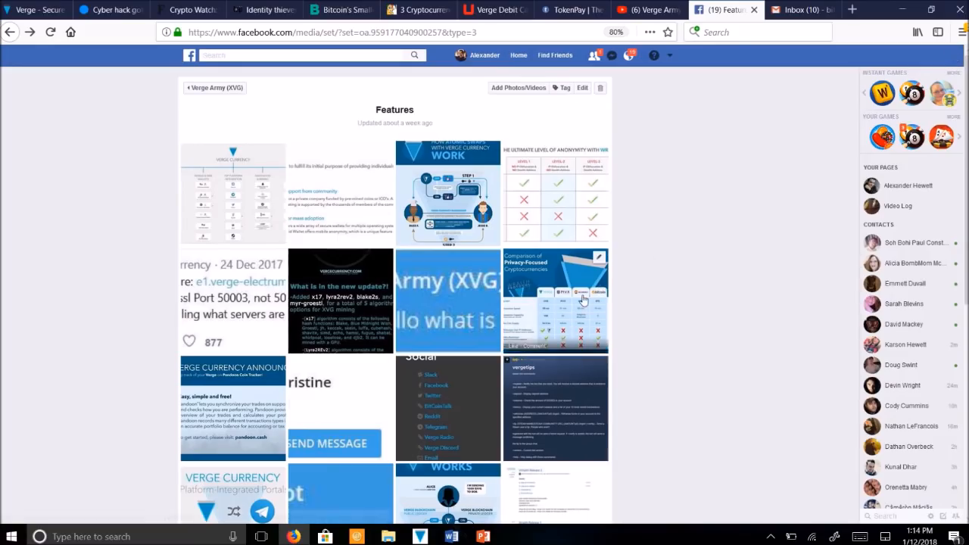
# Step: Open the Comparison of Privacy-Focused Cryptocurrencies chart in the photo viewer
pyautogui.click(555, 301)
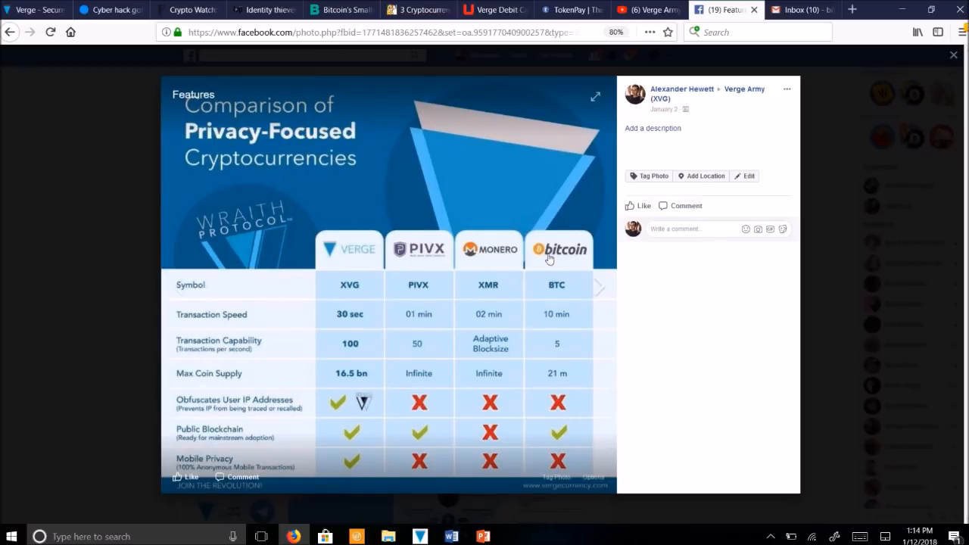
pyautogui.moveTo(371, 288)
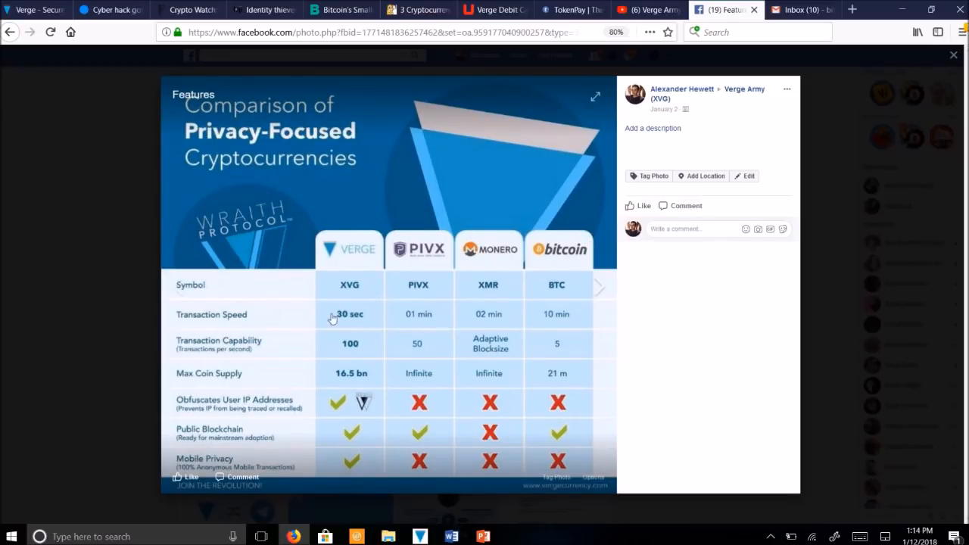
pyautogui.moveTo(356, 316)
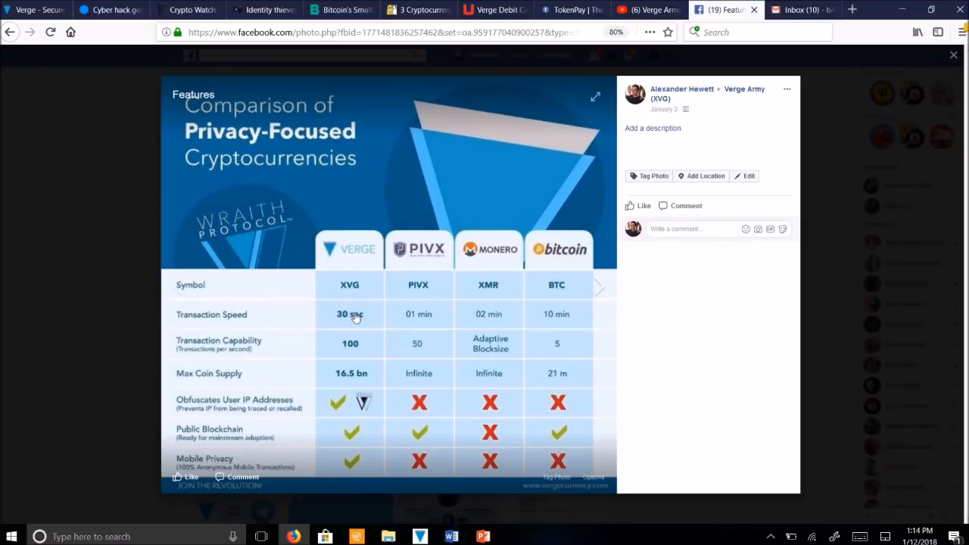
pyautogui.moveTo(320, 332)
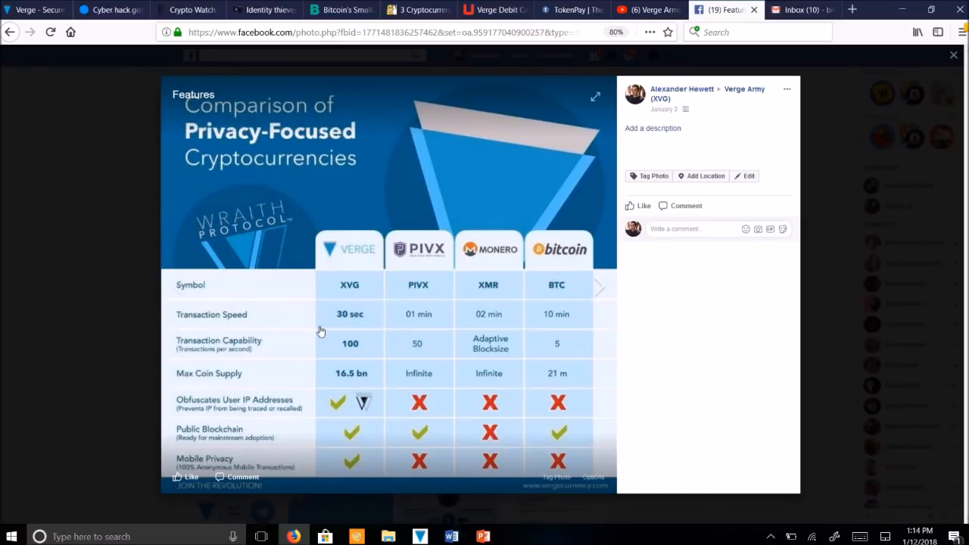
pyautogui.moveTo(284, 330)
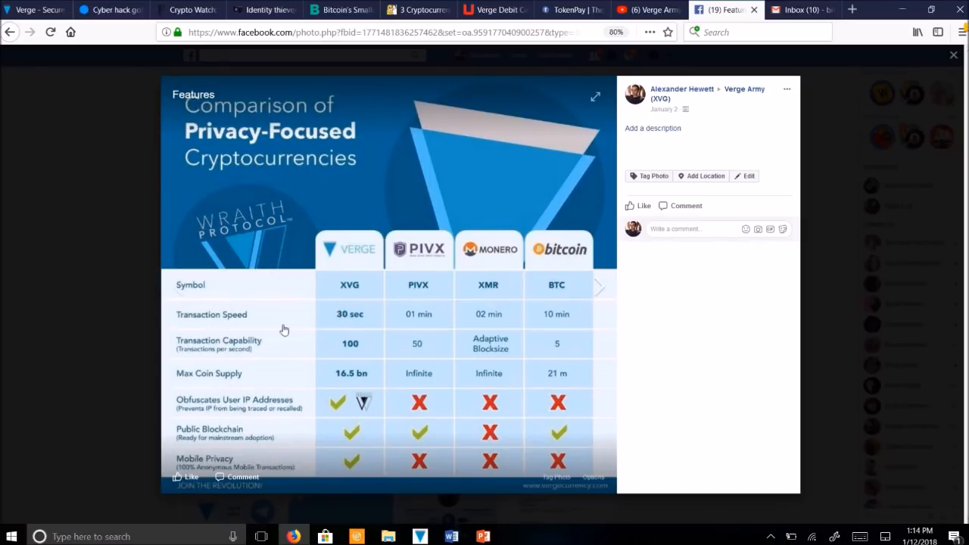
pyautogui.moveTo(434, 320)
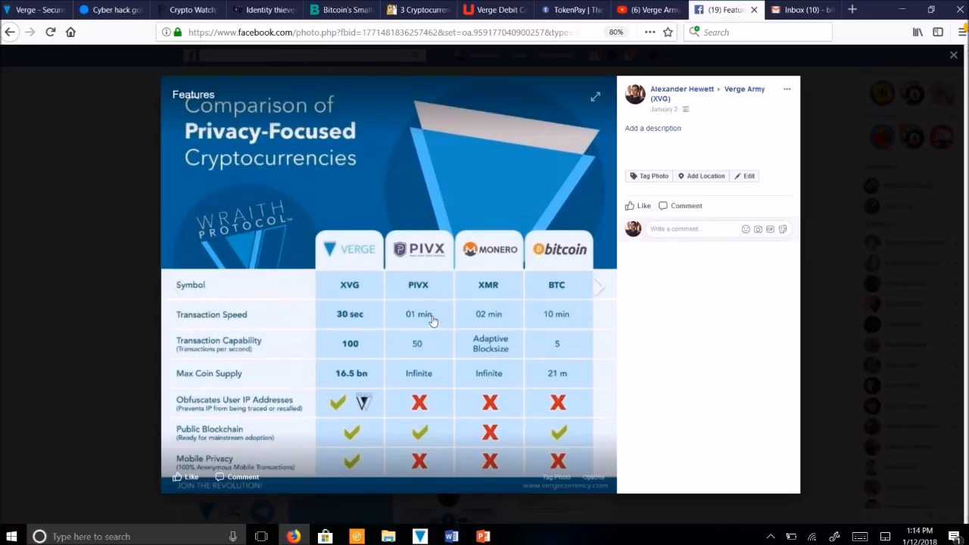
pyautogui.moveTo(542, 326)
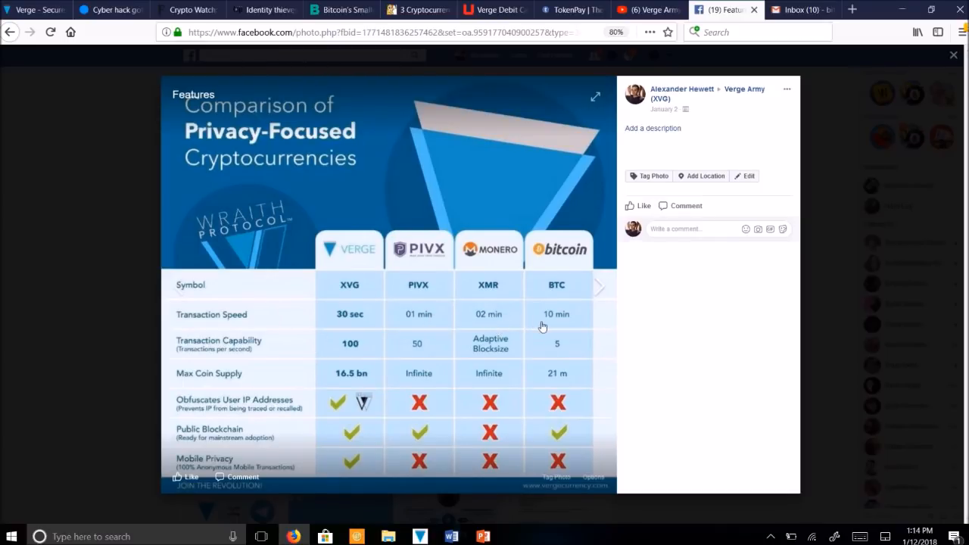
pyautogui.moveTo(300, 345)
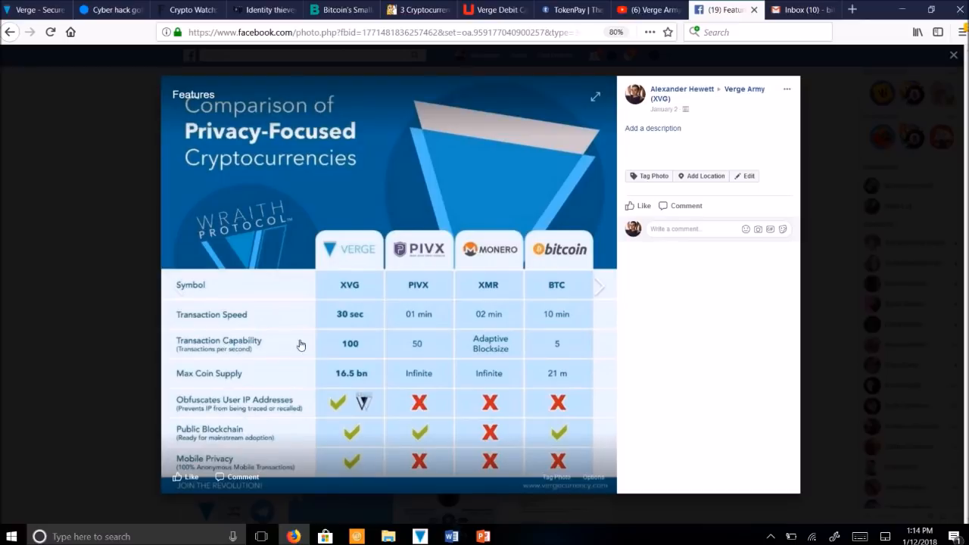
pyautogui.moveTo(329, 366)
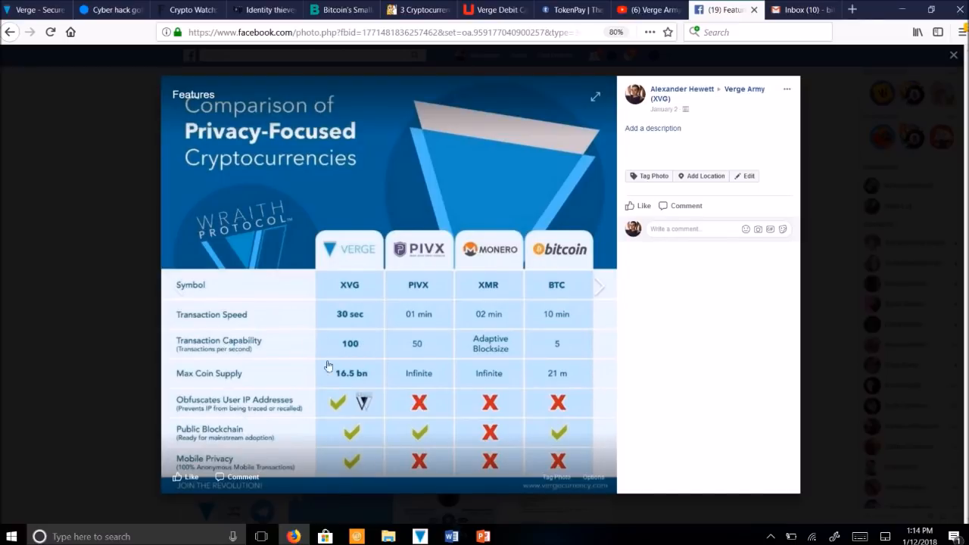
pyautogui.moveTo(214, 382)
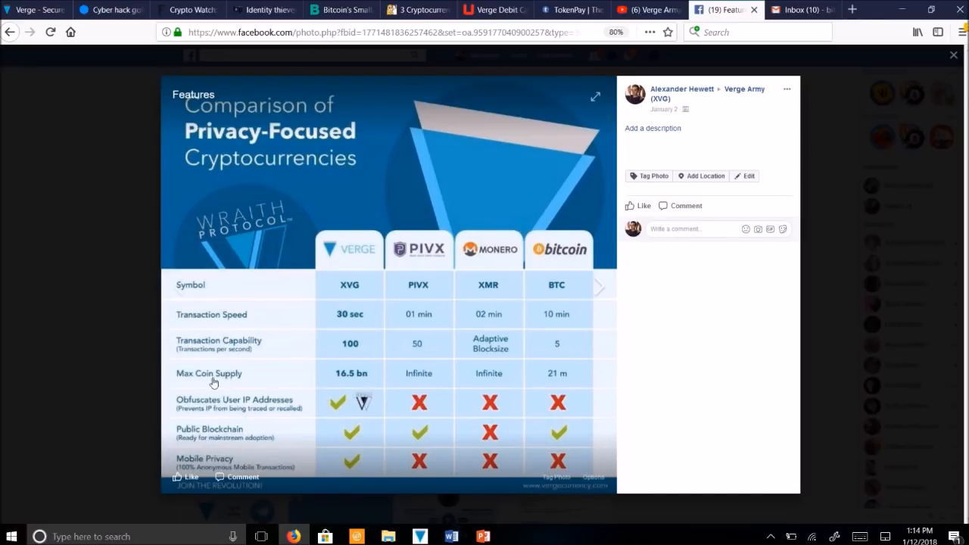
pyautogui.moveTo(375, 370)
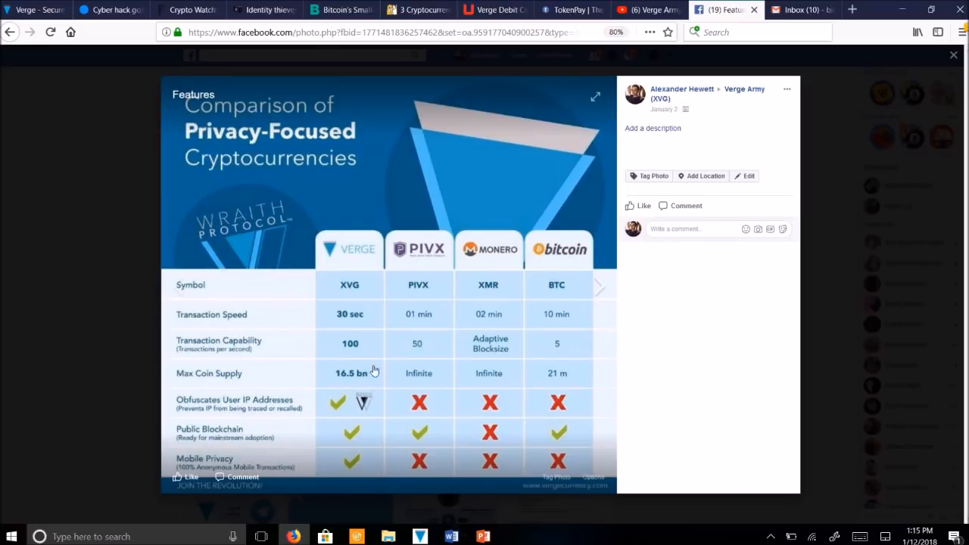
pyautogui.moveTo(345, 364)
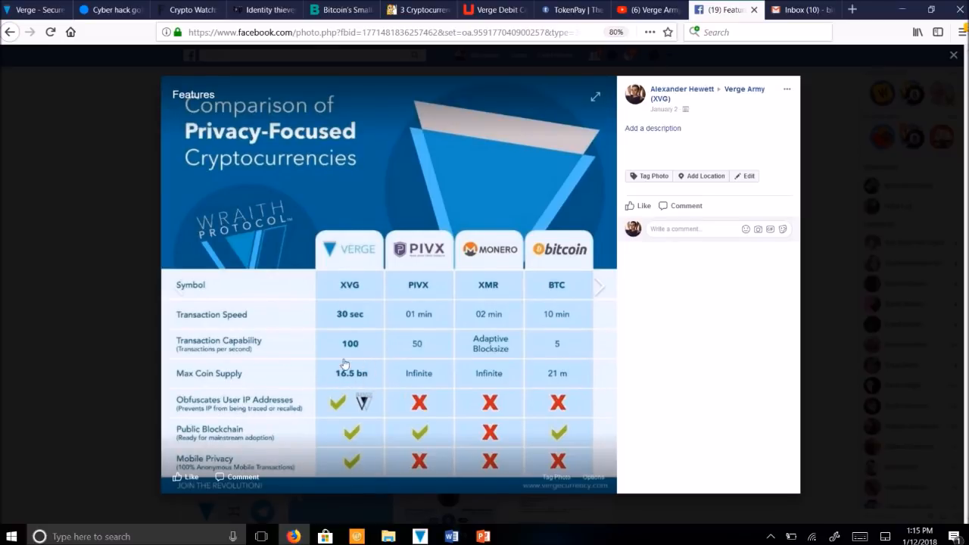
pyautogui.moveTo(369, 379)
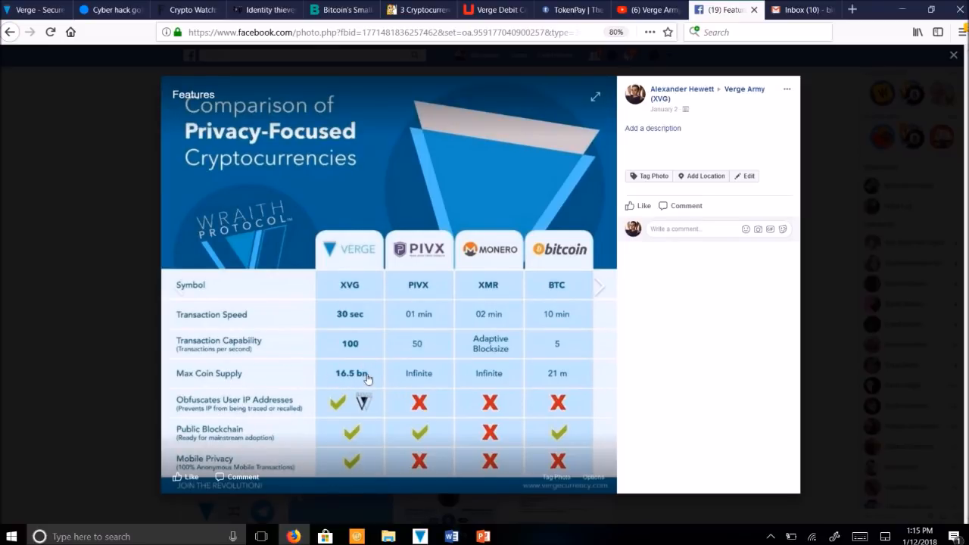
pyautogui.moveTo(197, 415)
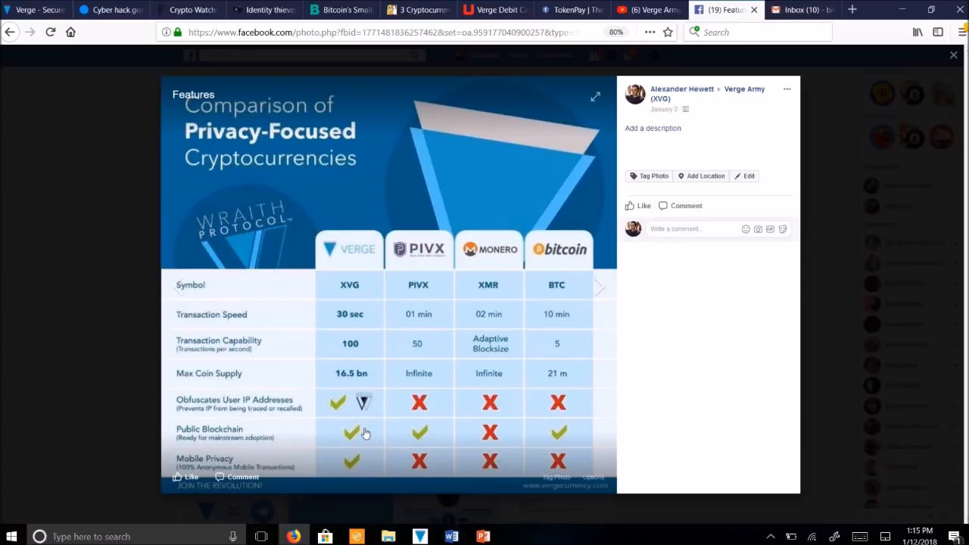
pyautogui.moveTo(374, 457)
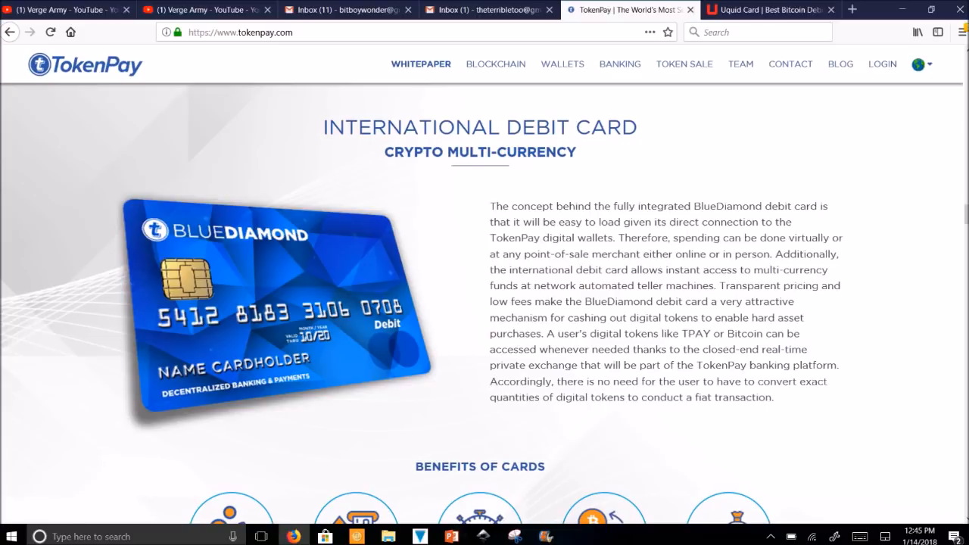
pyautogui.moveTo(339, 267)
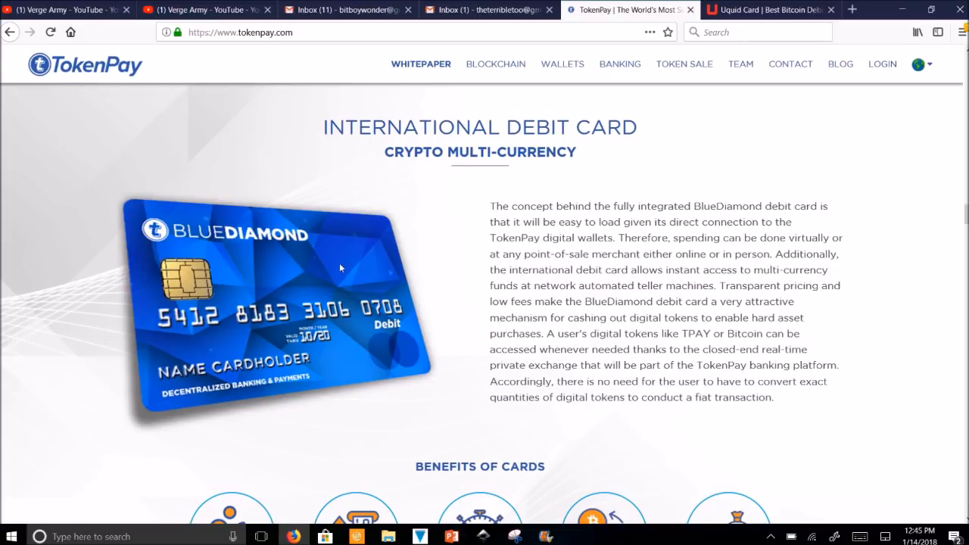
# Step: Switch to the 'Uquid Card | Best Bitcoin Debit' tab
pyautogui.click(765, 9)
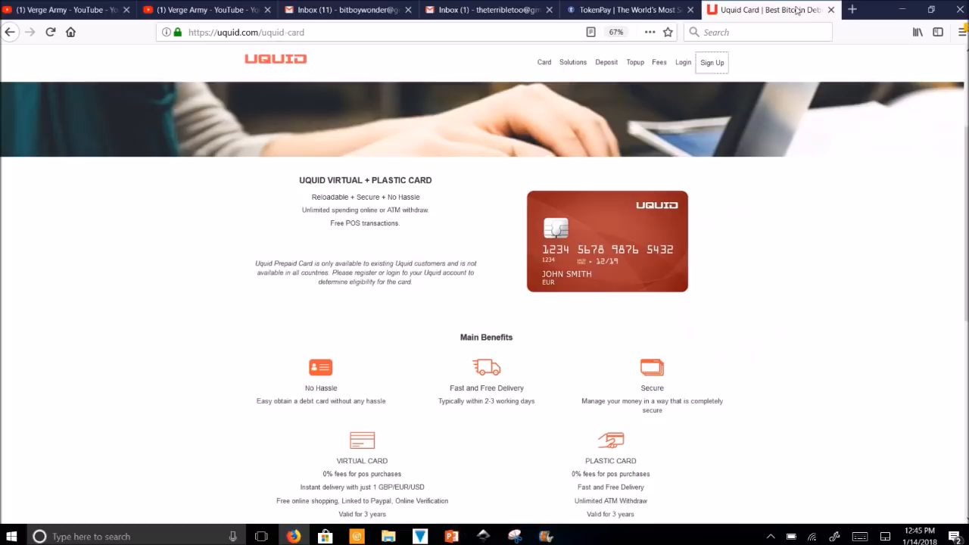
pyautogui.moveTo(516, 154)
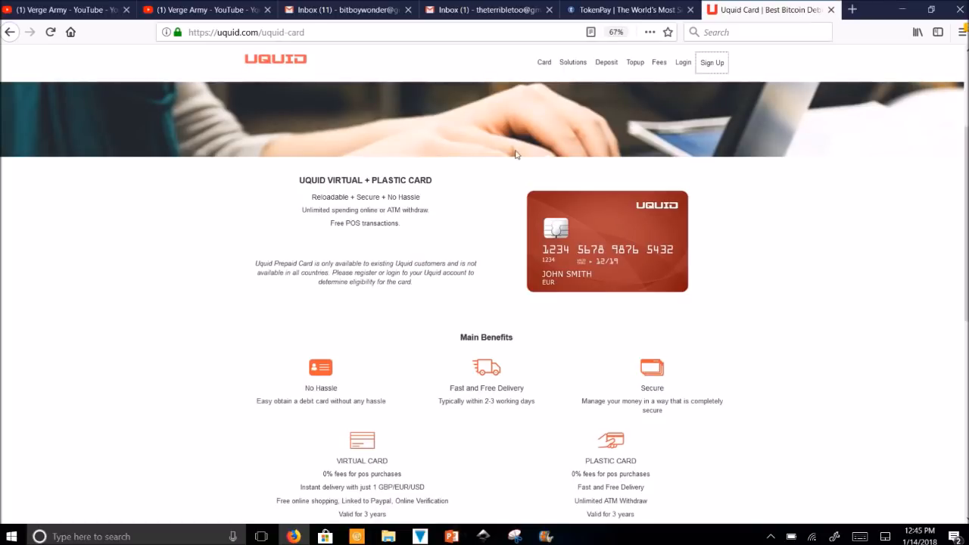
pyautogui.moveTo(790, 242)
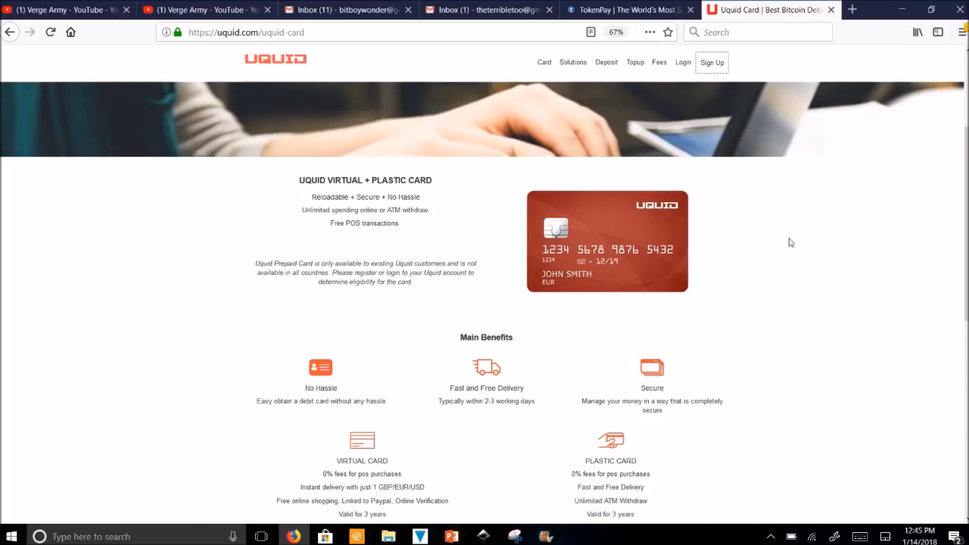